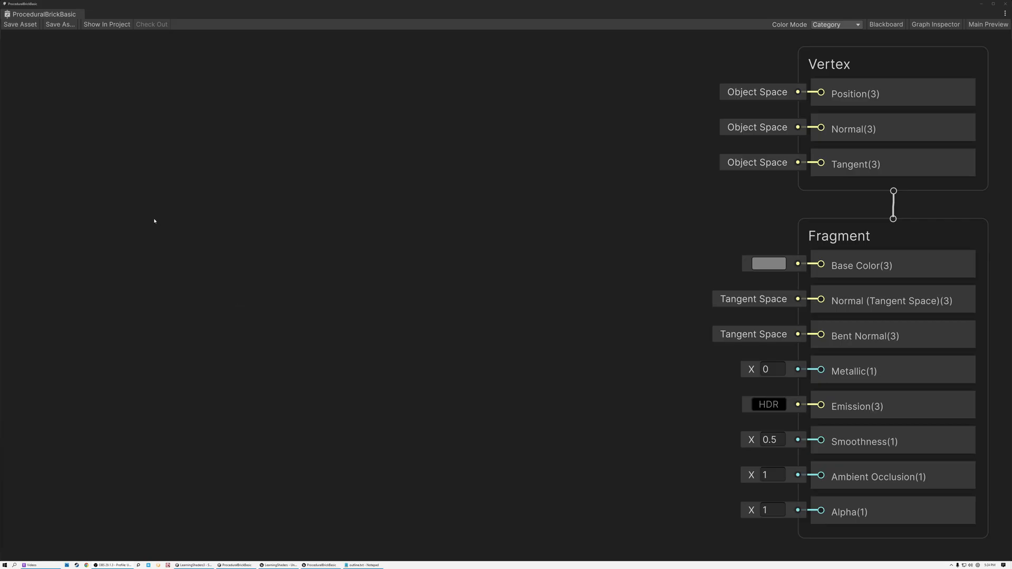
- Add a UV node wired into a Swizzle node whose mask keeps only xy
type("uv")
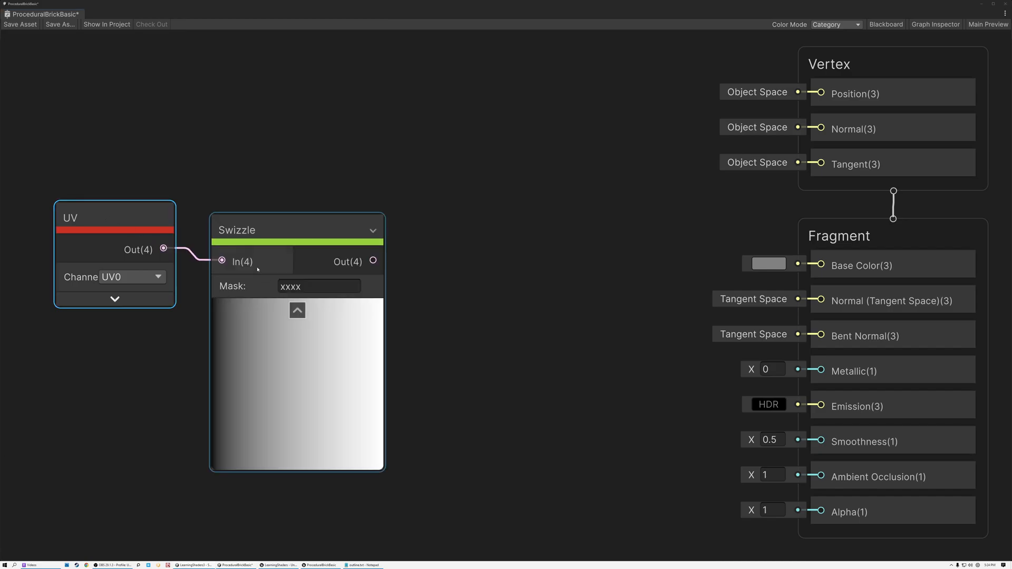
left_click_drag(114, 217, 98, 217)
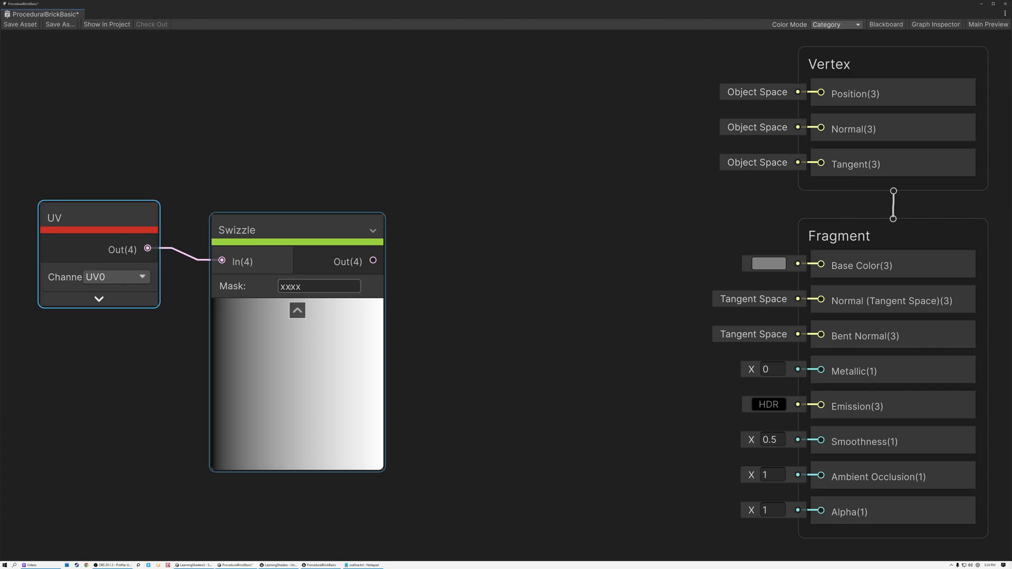
type("xy")
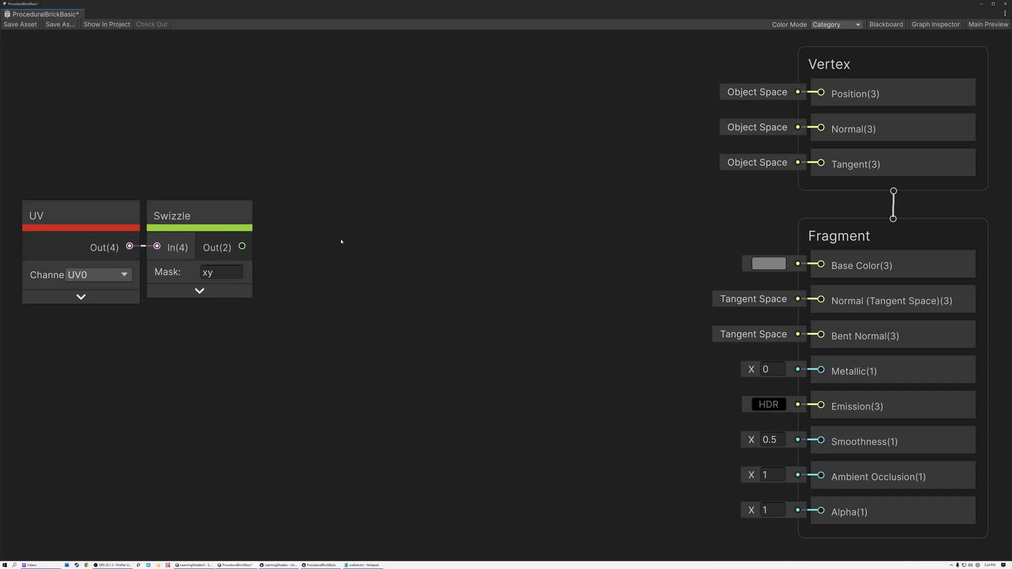
- Chain a Divide node and then a Fraction node after the Swizzle output
left_click(199, 215)
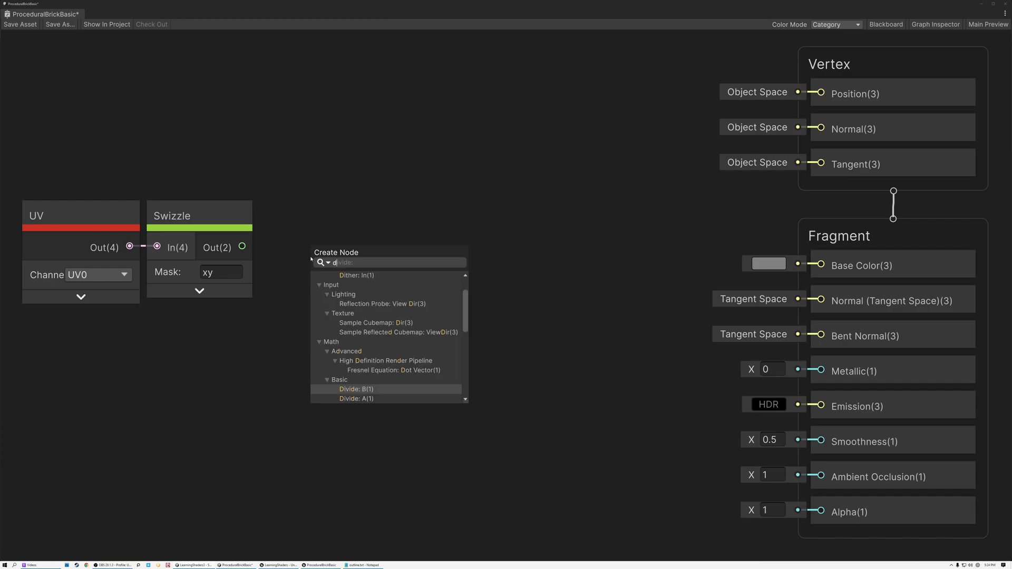
type("divide")
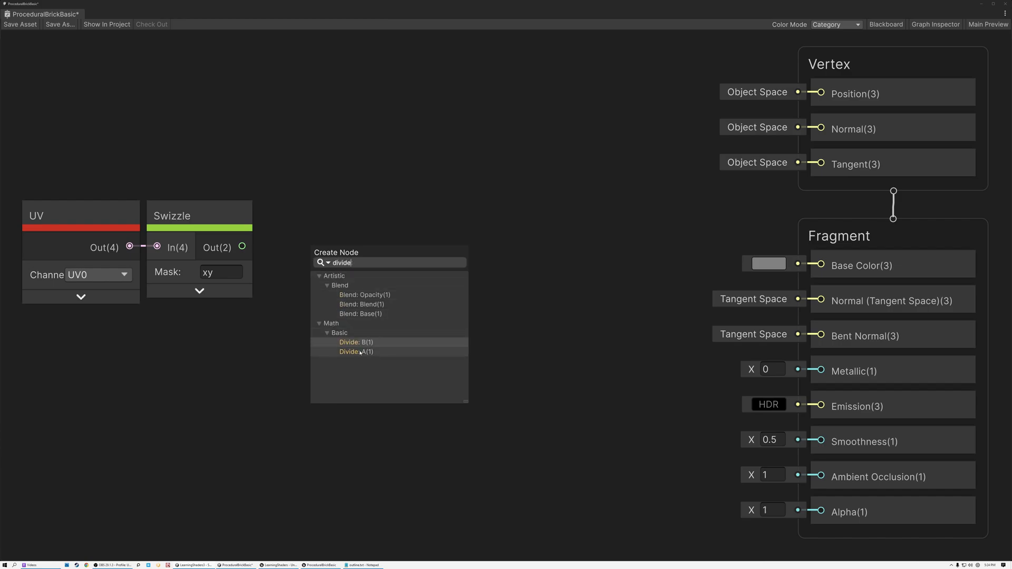
left_click(356, 352)
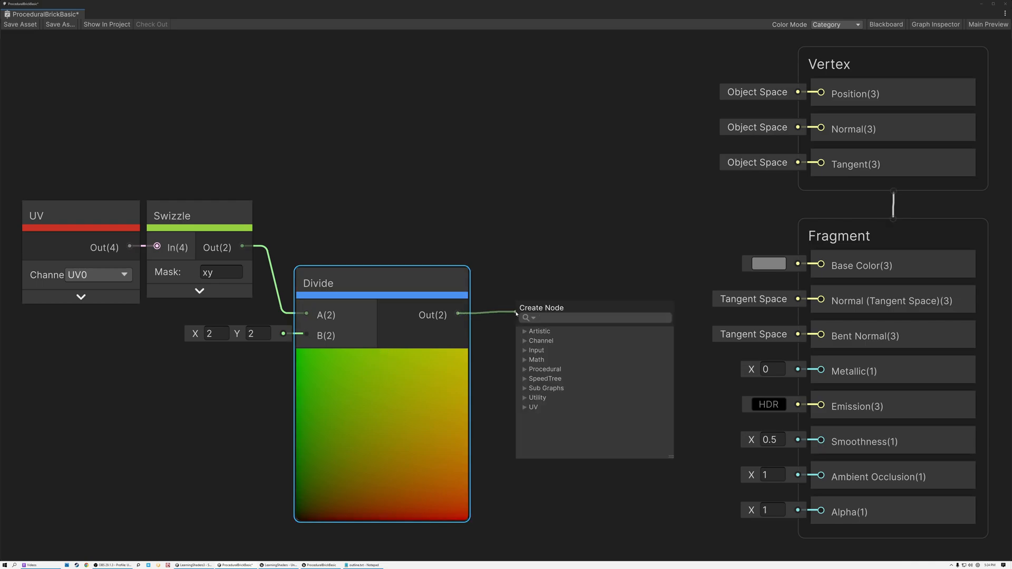
type("fraction")
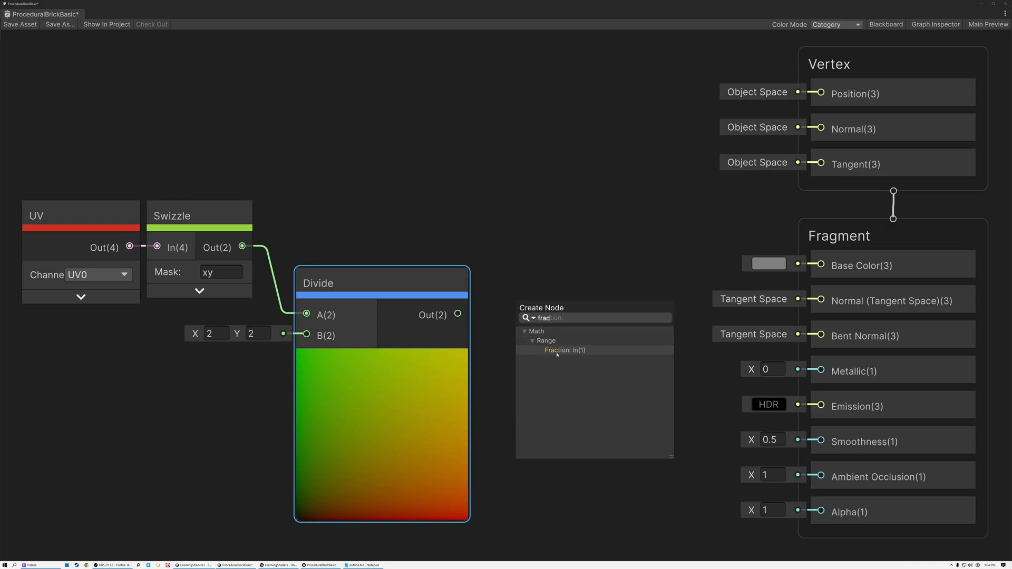
left_click(557, 350)
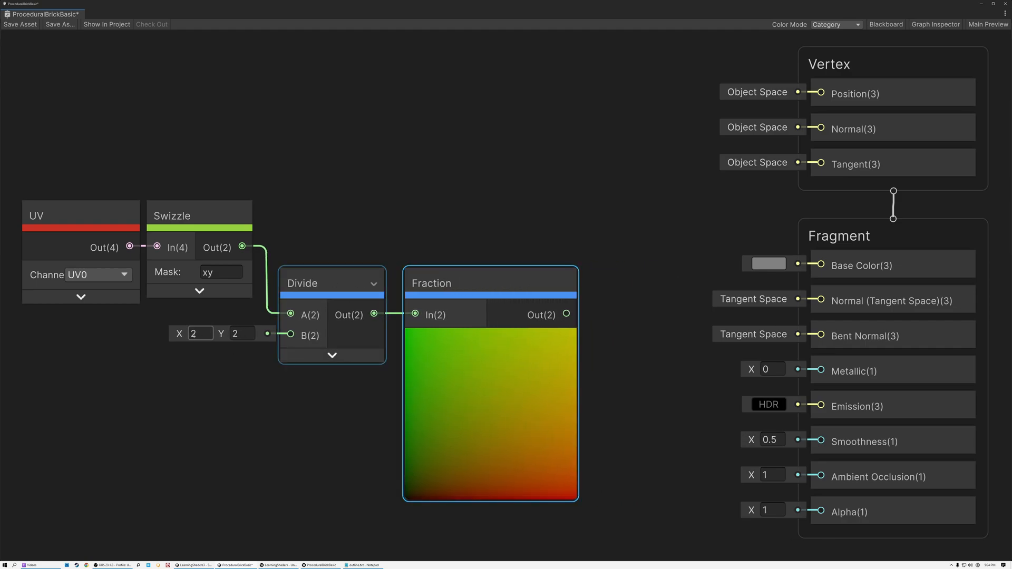
- Set the Divide node's B constant to (0.2, 0.1) for a tiled grid
type("0.2")
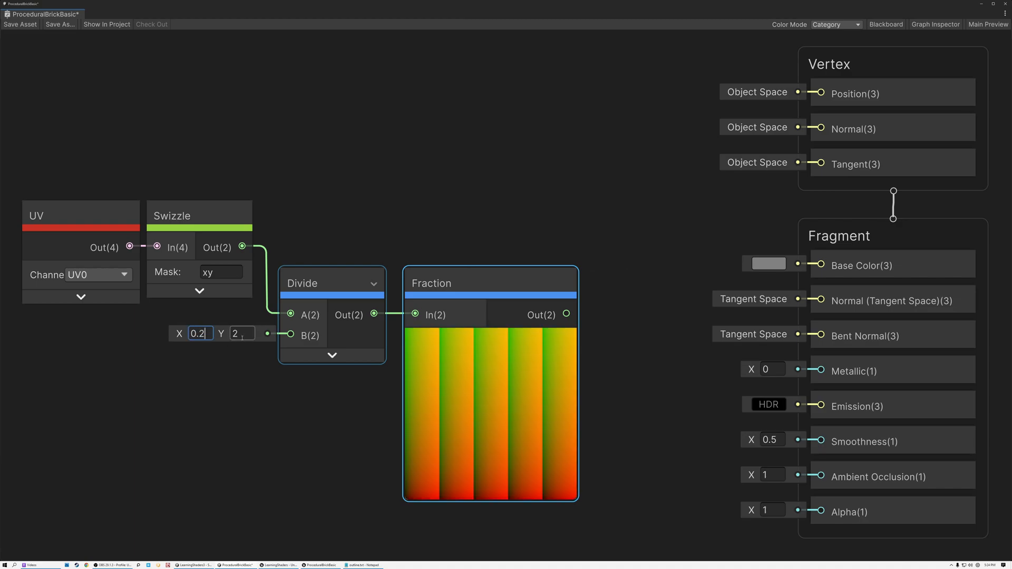
type("0.2")
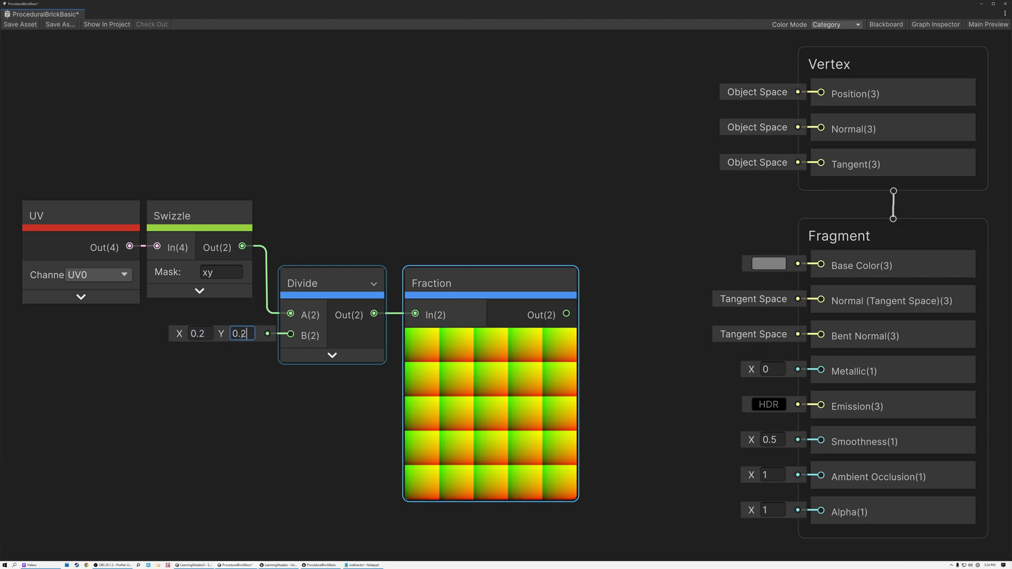
type("0.1")
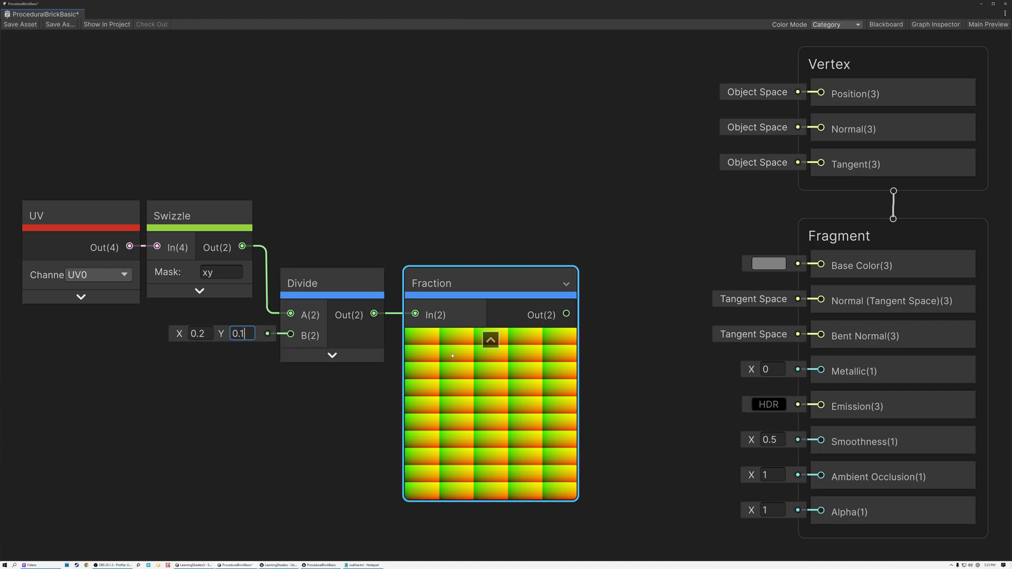
mouse_move(472, 377)
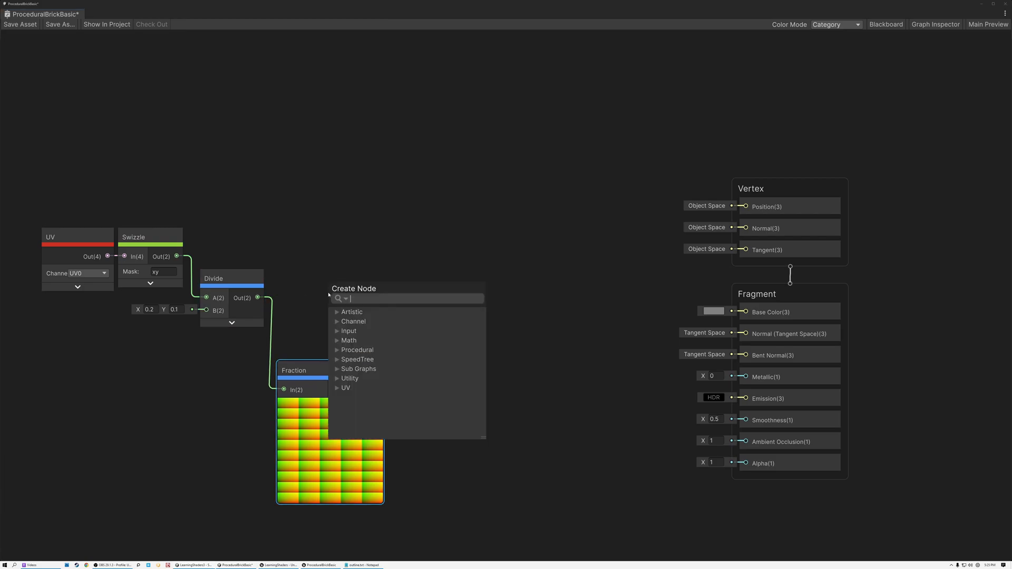
- Add a Split node on the Divide output and a Combine node placed further right
type("split")
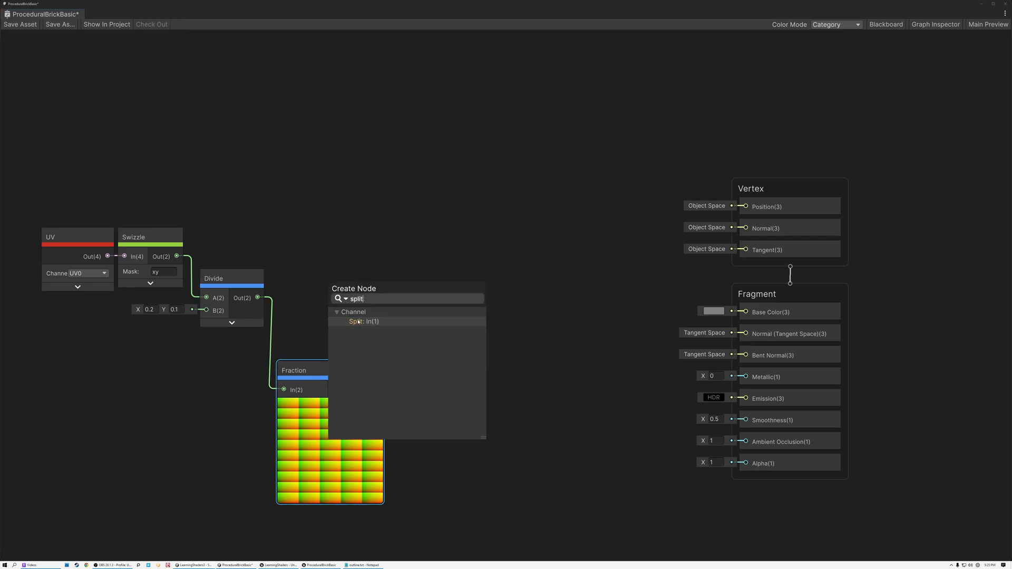
left_click(357, 322)
type("comb")
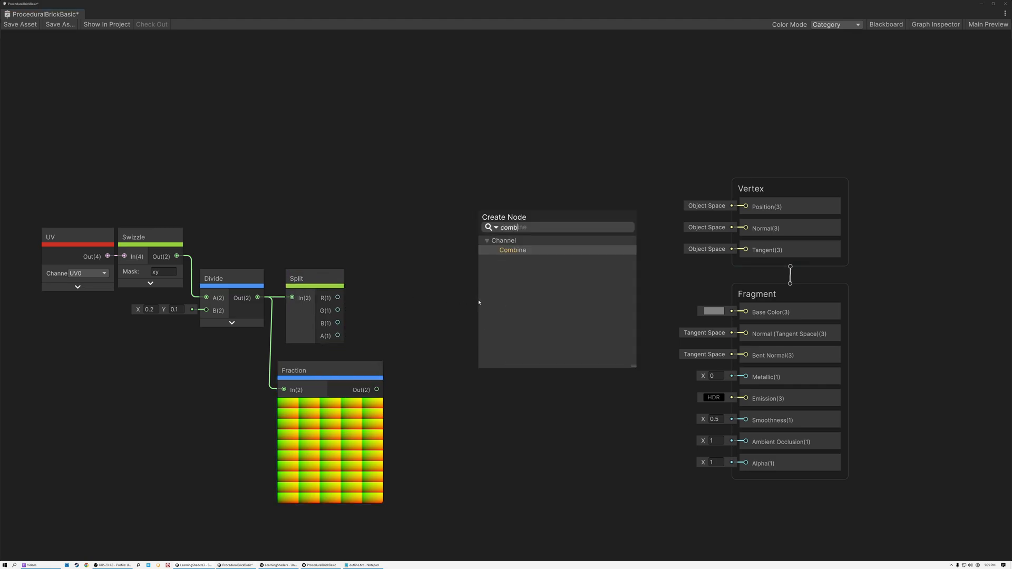
left_click(512, 250)
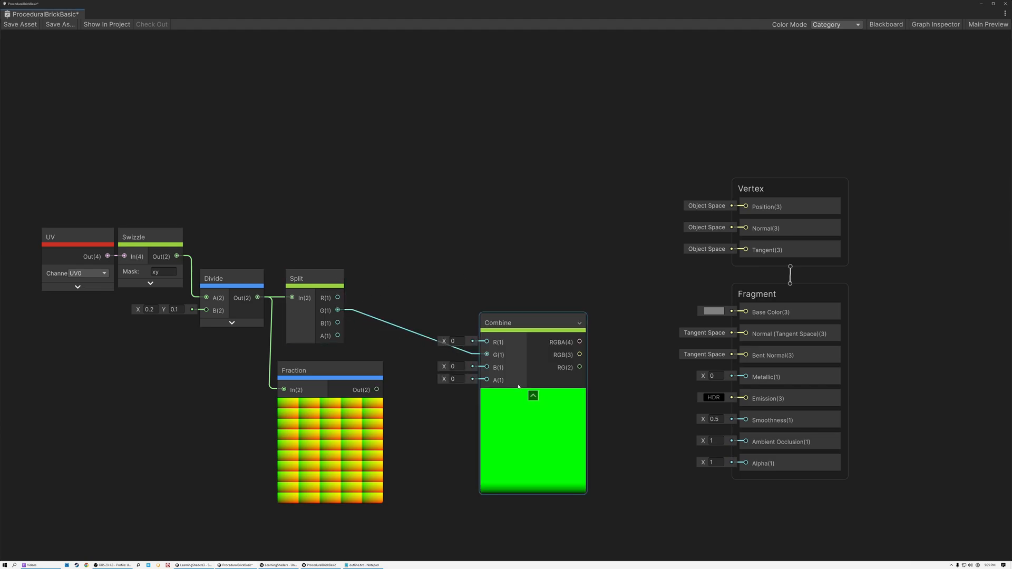
left_click(533, 396)
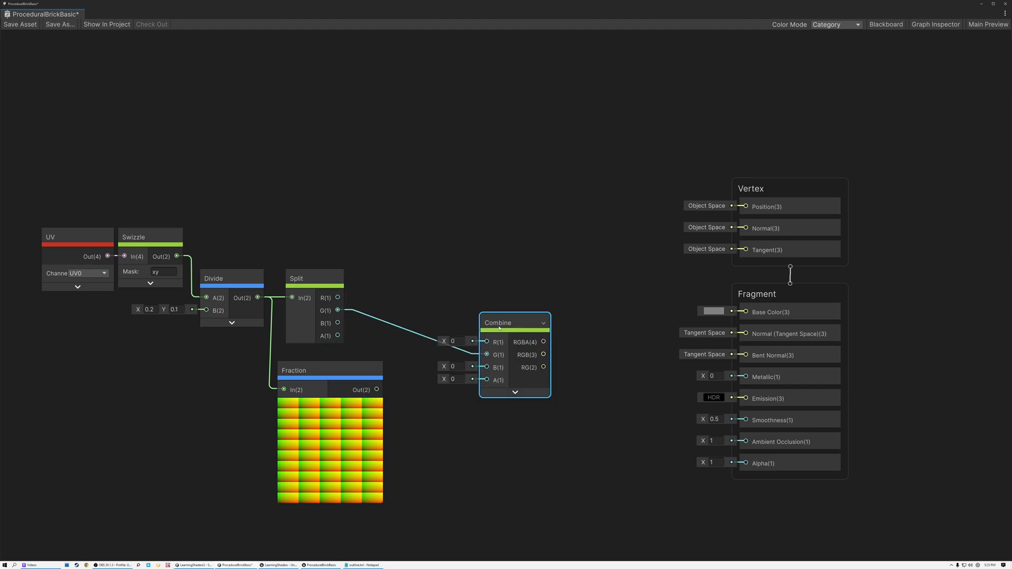
left_click_drag(514, 322, 590, 277)
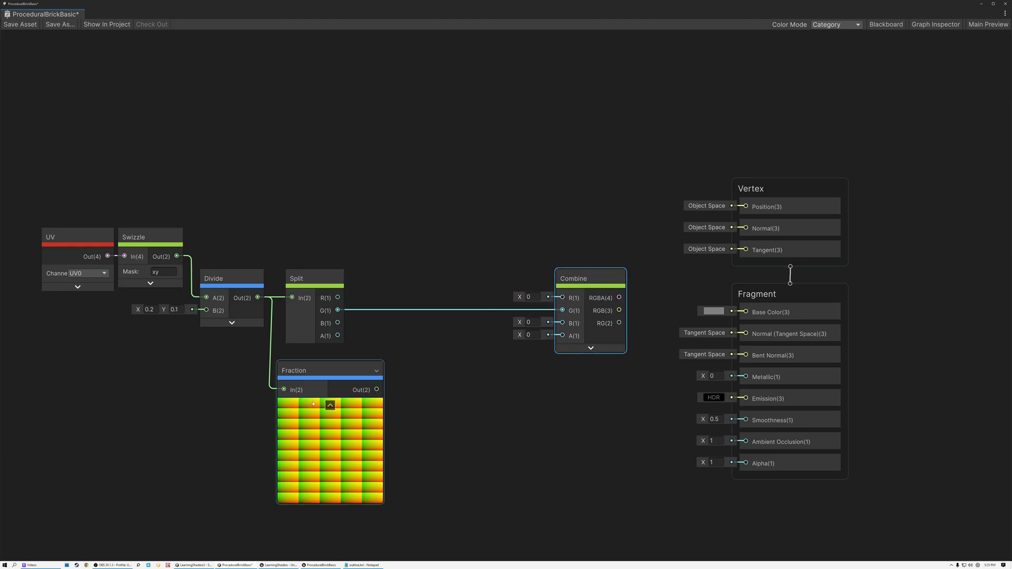
mouse_move(371, 411)
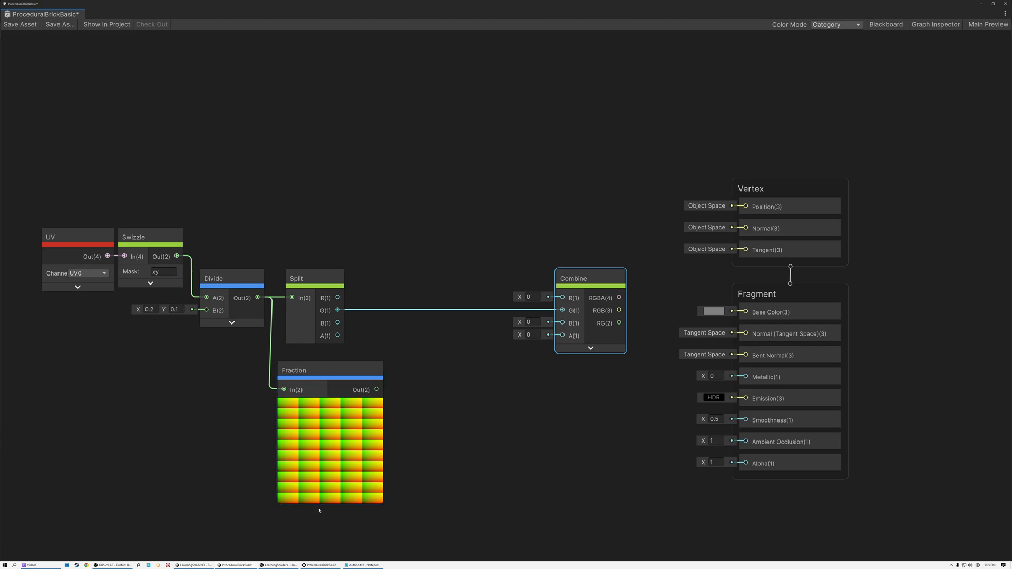
mouse_move(357, 320)
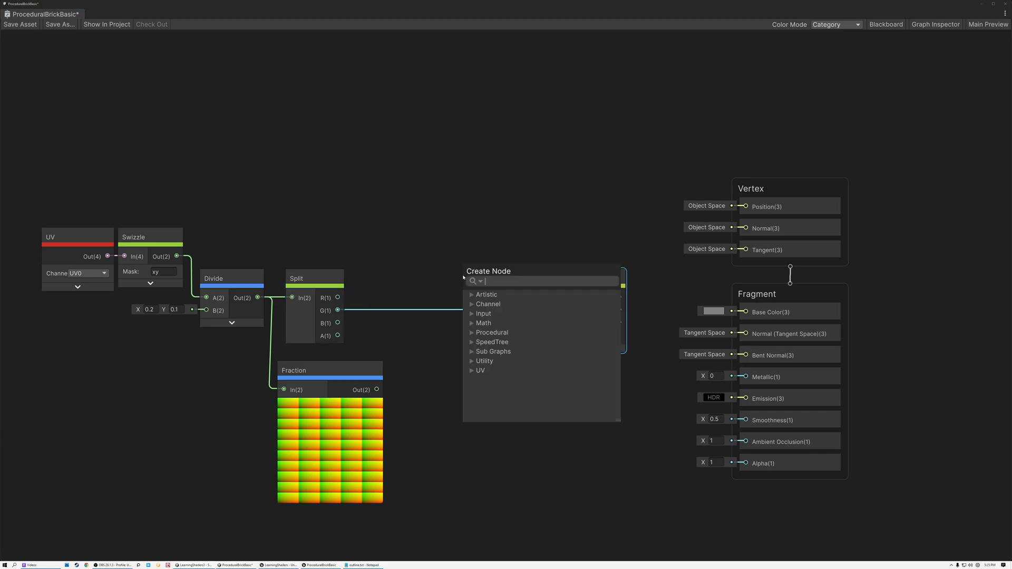
- Add an Add node feeding Combine's red input and a Floor node on the Split output
type("add")
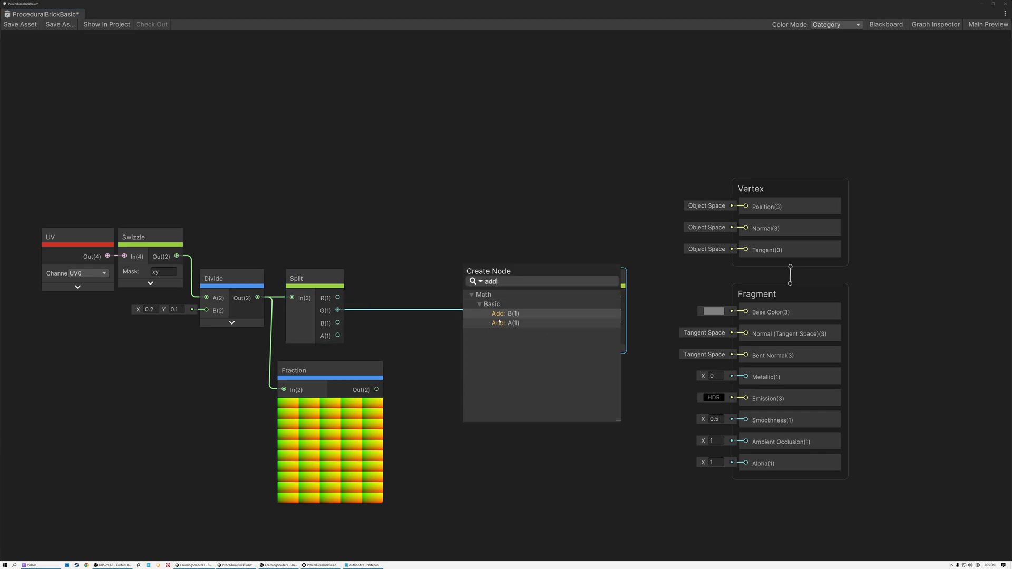
left_click(498, 315)
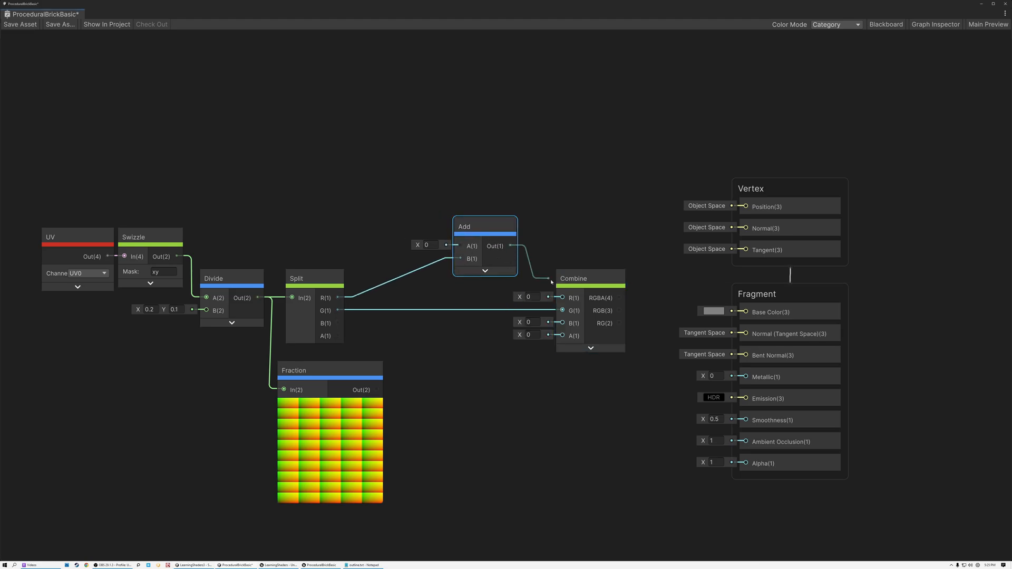
left_click_drag(484, 226, 511, 231)
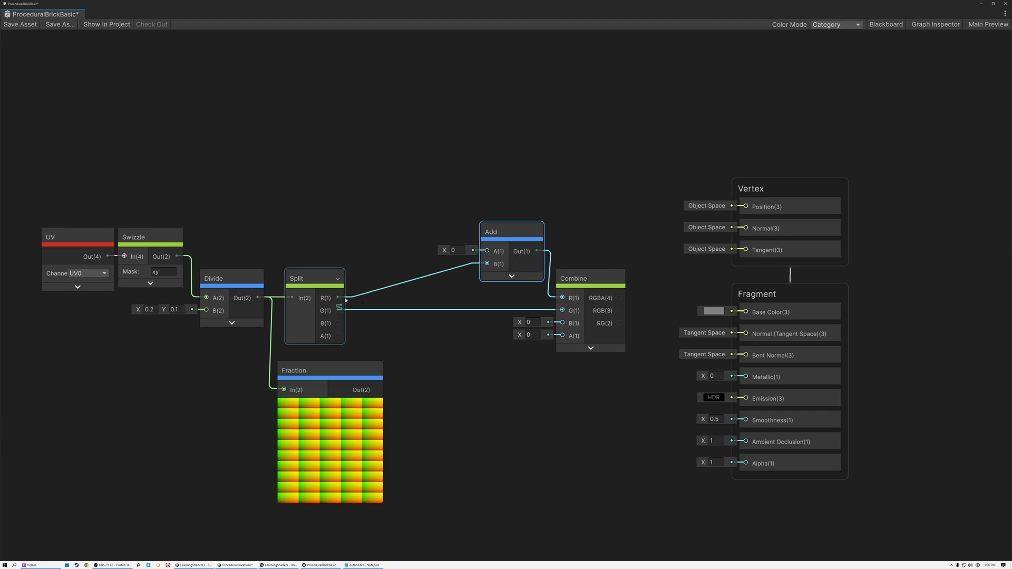
type("floor")
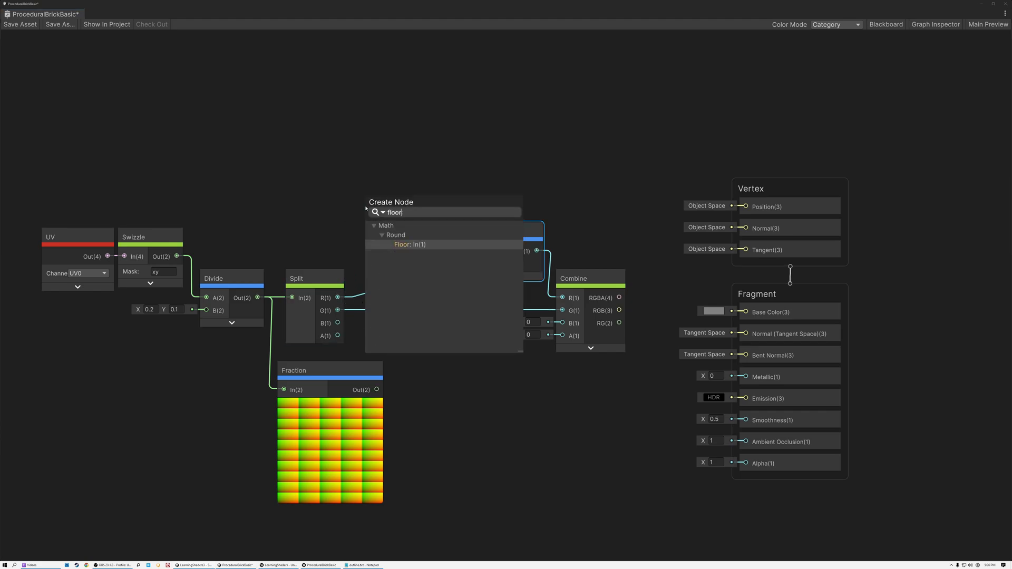
left_click(409, 245)
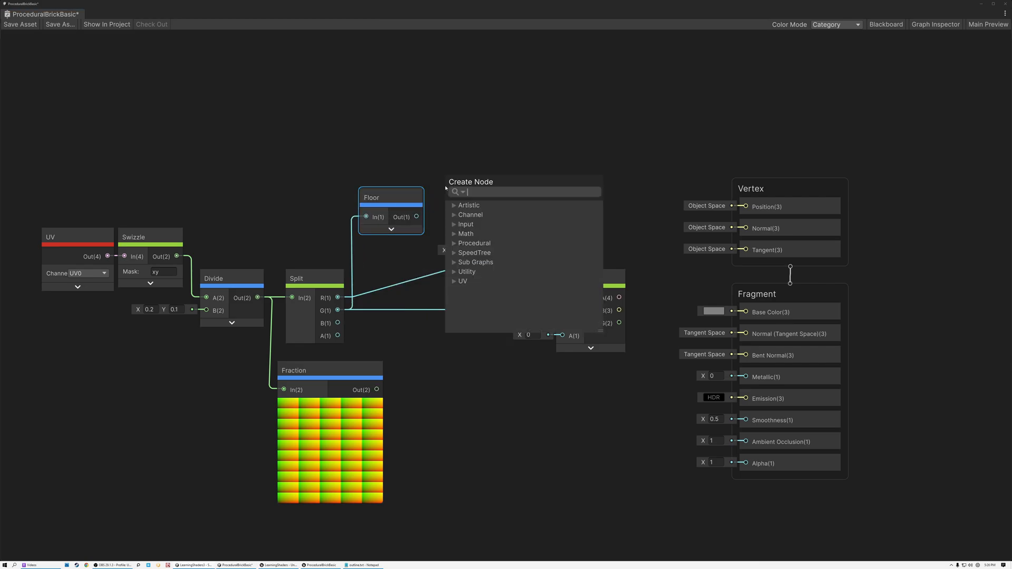
- Insert a Multiply node with constant 0.5 after Floor and tidy the node layout
type("a")
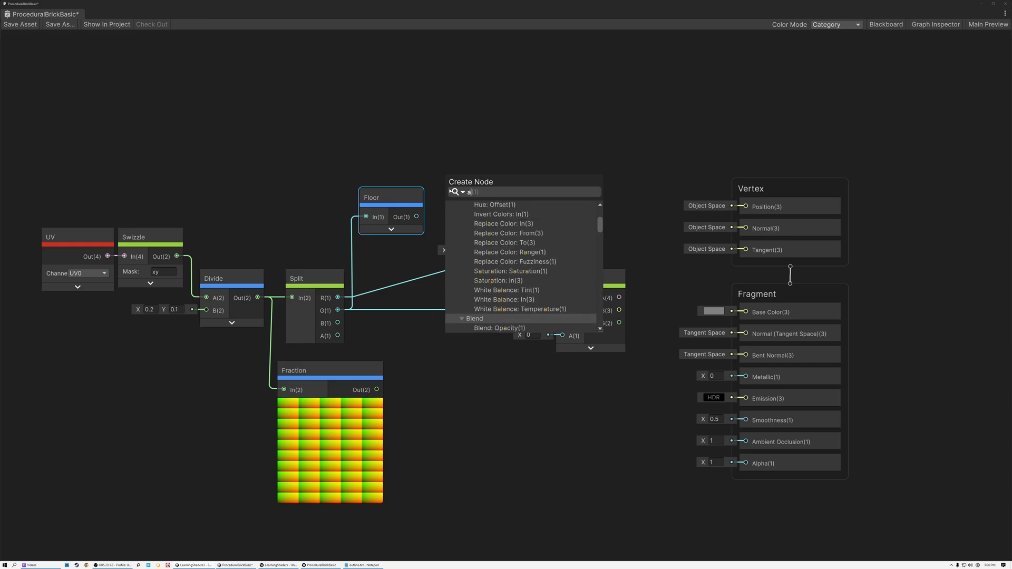
type("multiply")
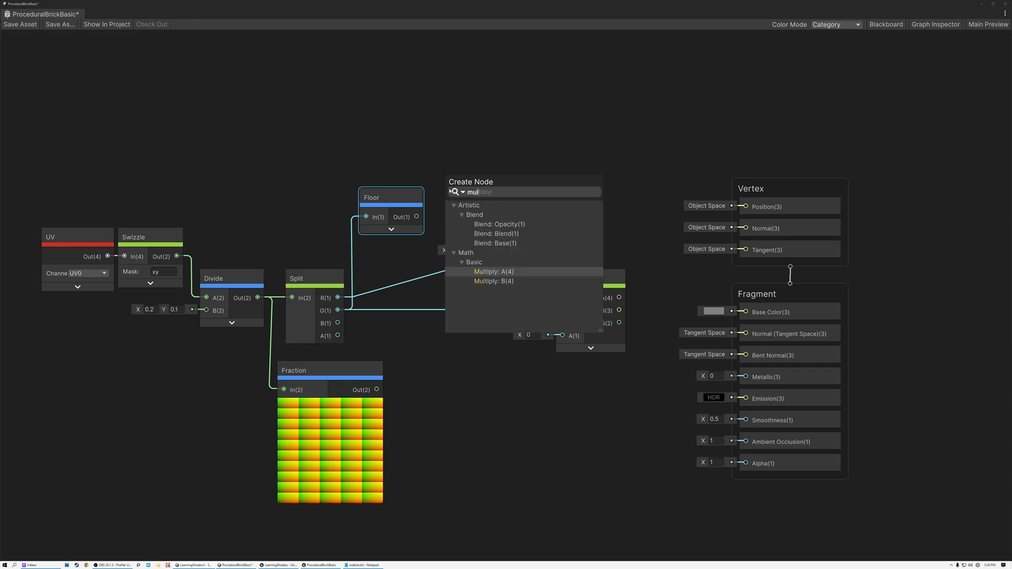
left_click(493, 272)
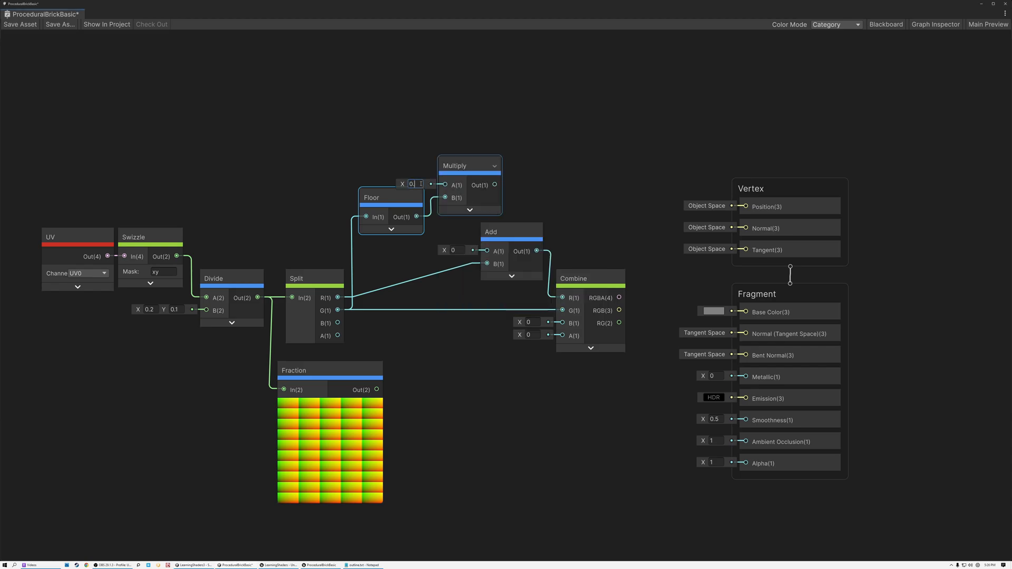
type("0.5")
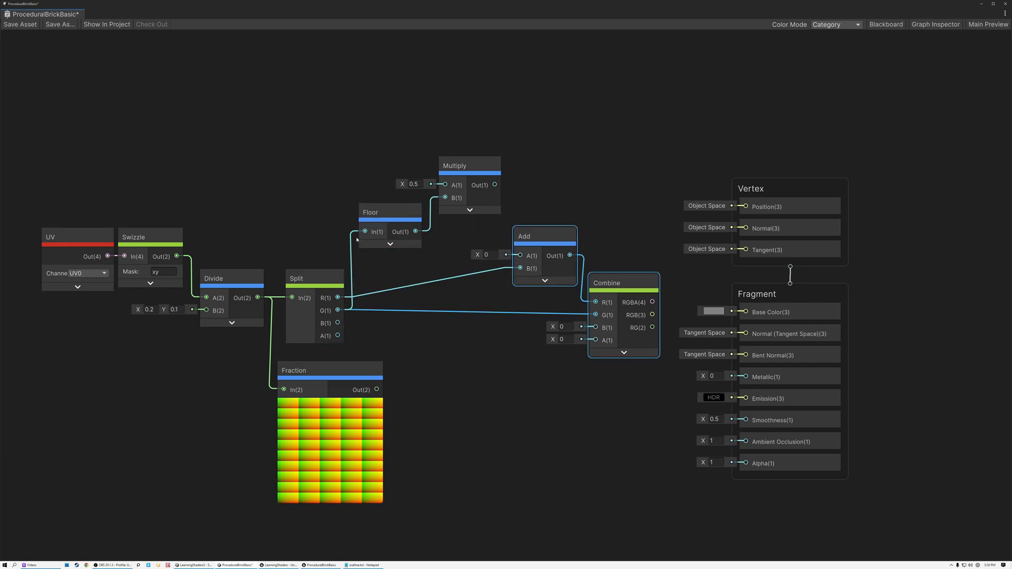
left_click_drag(371, 212, 384, 244)
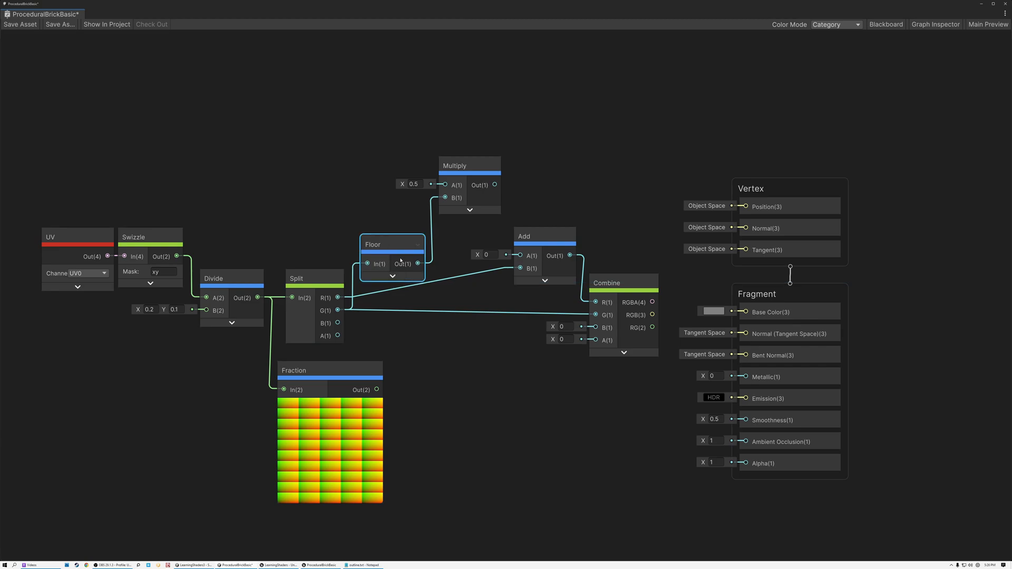
left_click(468, 165)
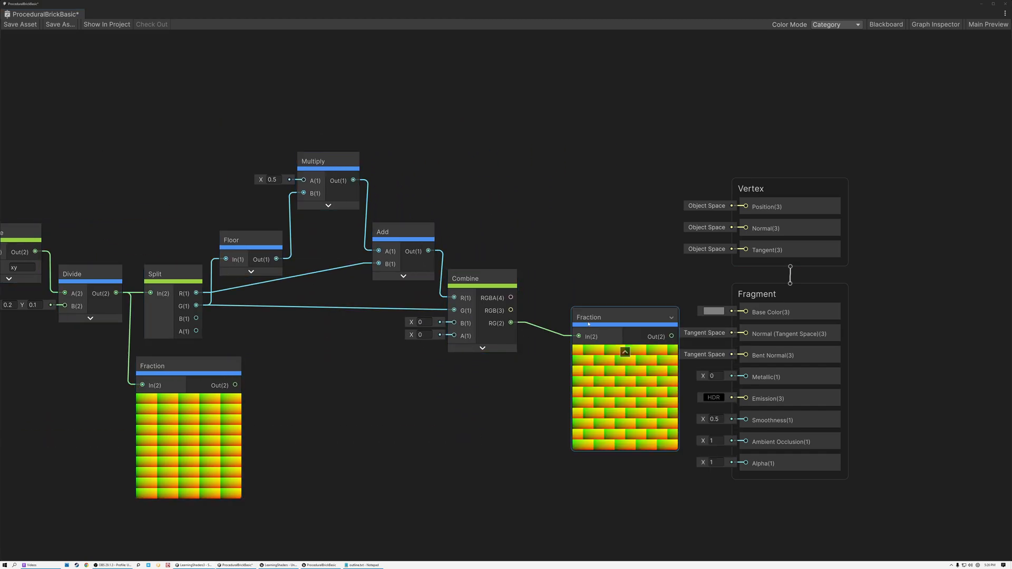
- Place a second Fraction beside Combine and try row offsets 0, 0.2 and 0.3
left_click_drag(623, 318, 565, 289)
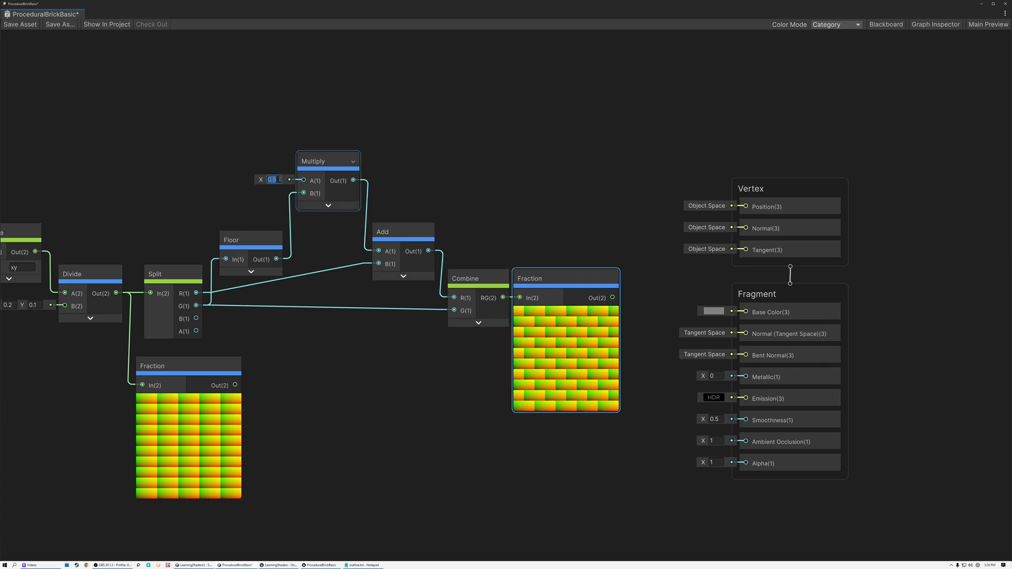
type("0")
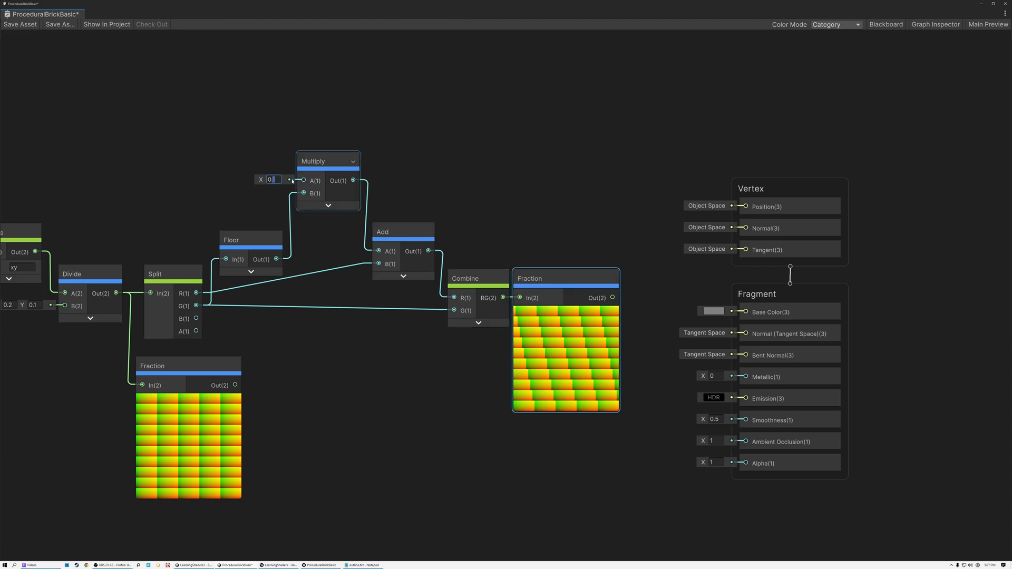
type("0.2")
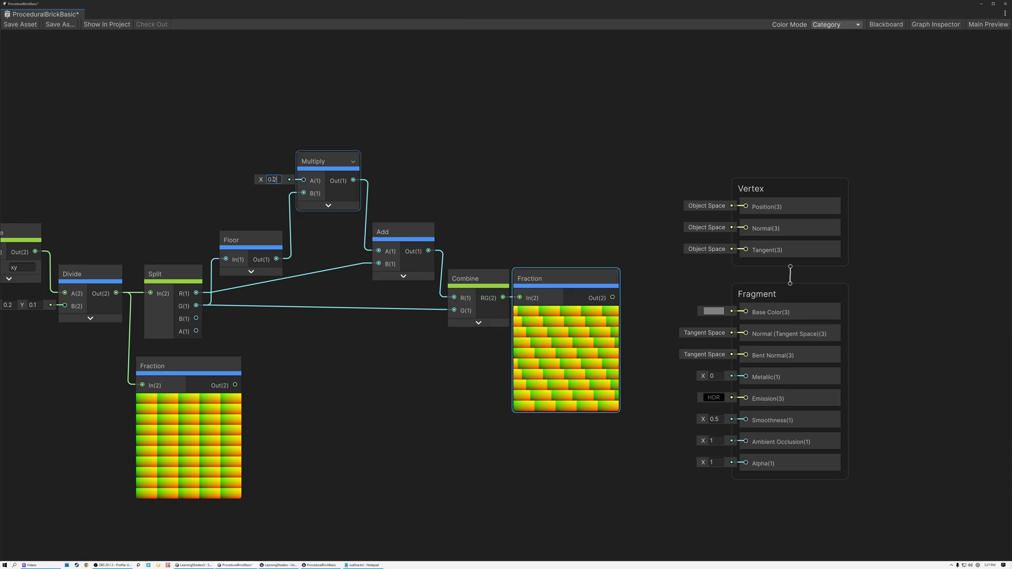
type("0.3")
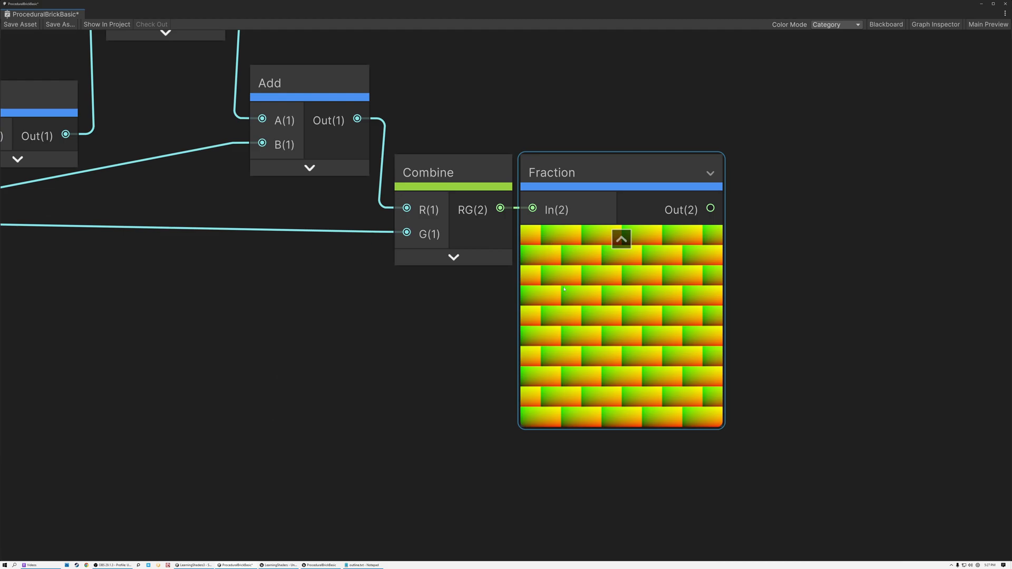
mouse_move(602, 372)
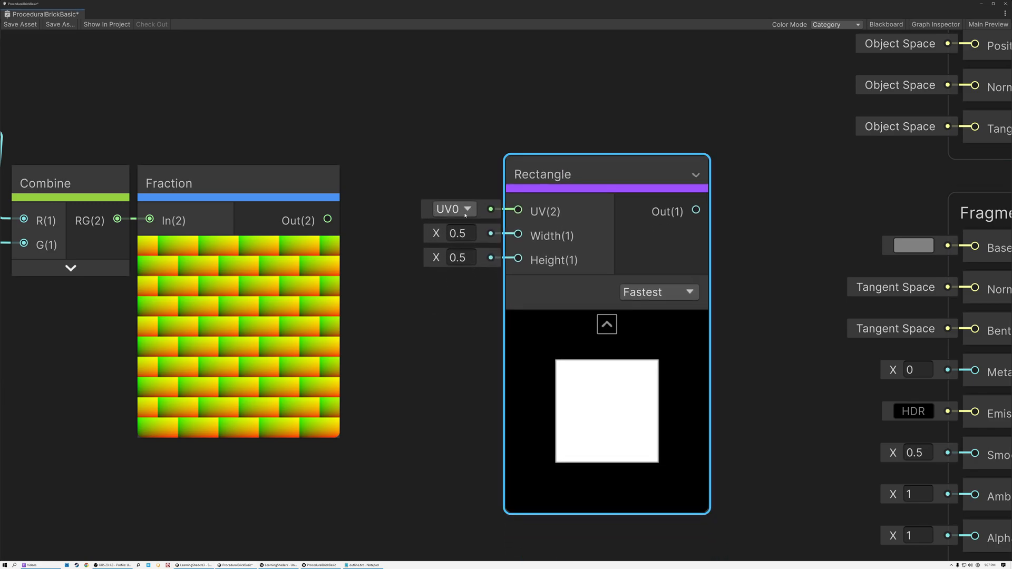
mouse_move(667, 454)
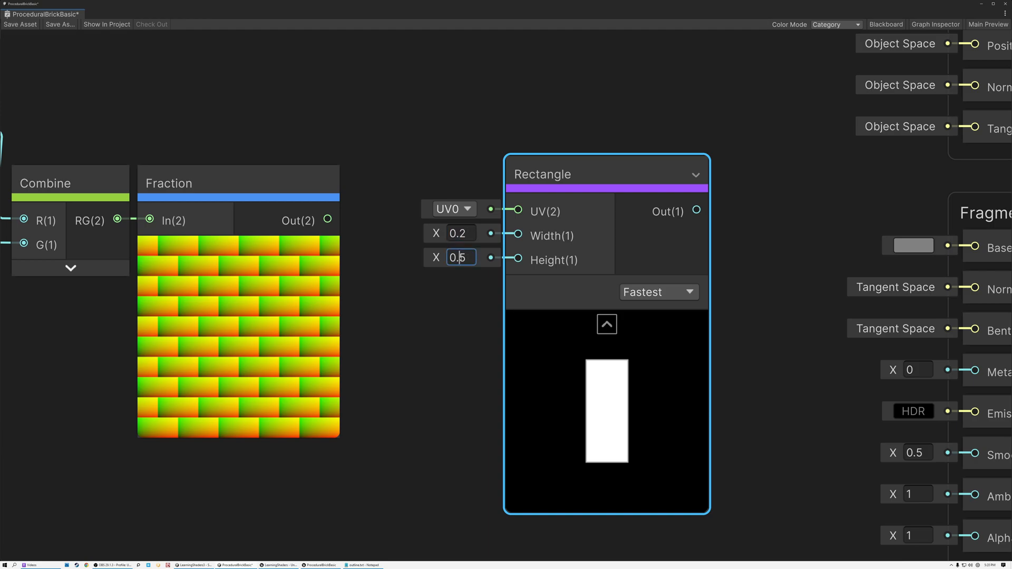
- Try Rectangle sizes starting at 0.2, ending with width 0.8 and height 0.8
type("0.2")
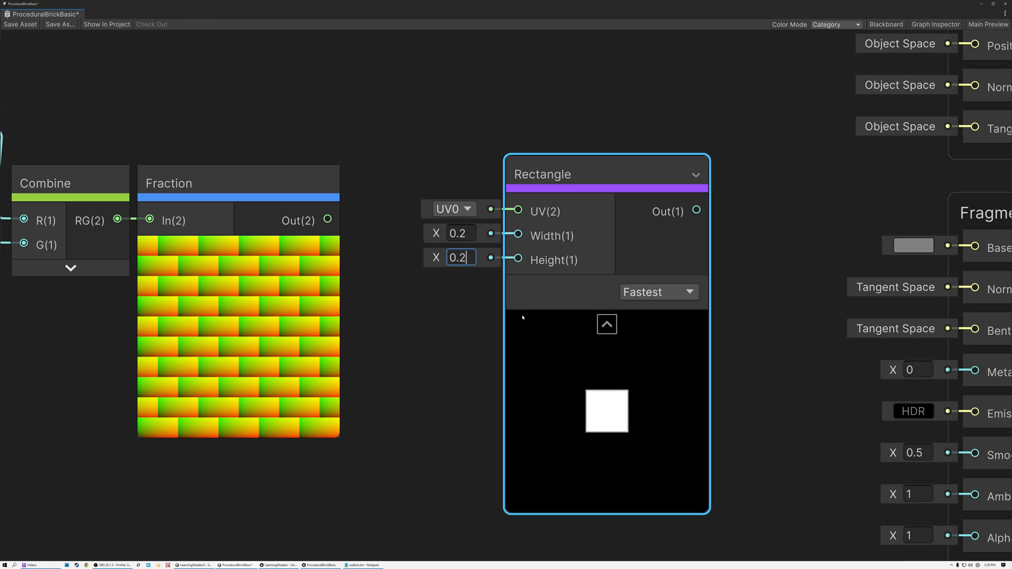
type("0.8")
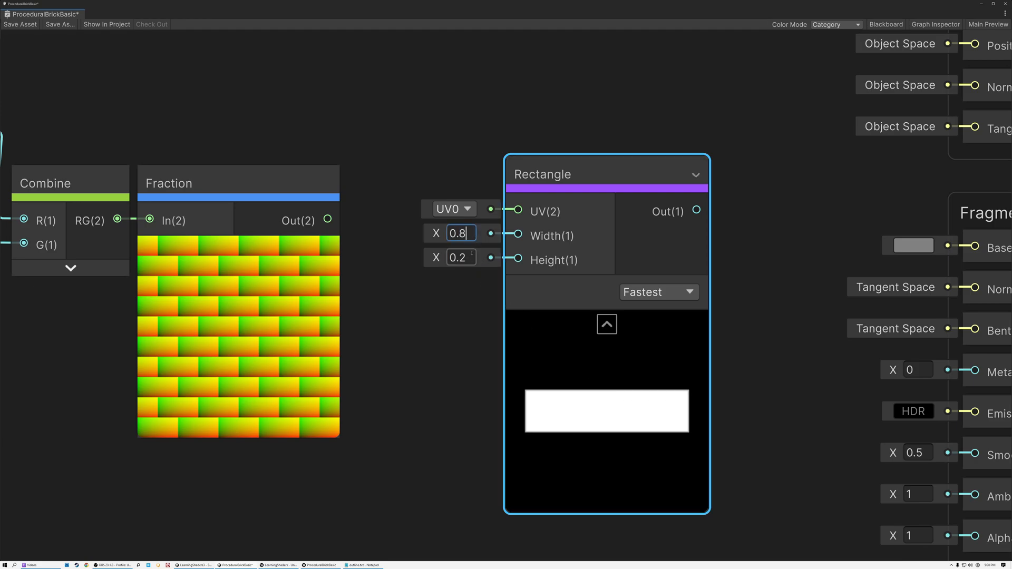
type("0.8")
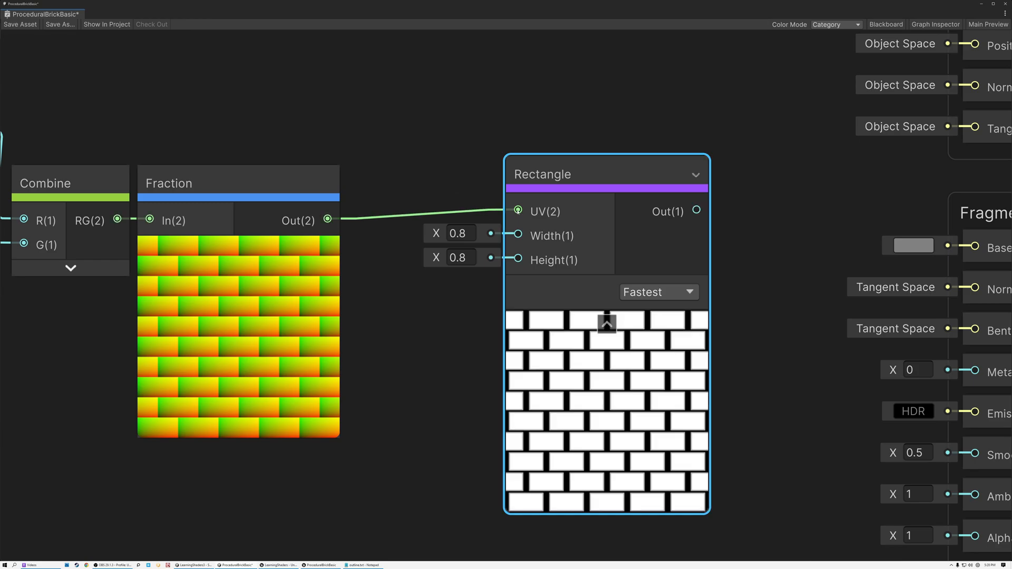
mouse_move(576, 354)
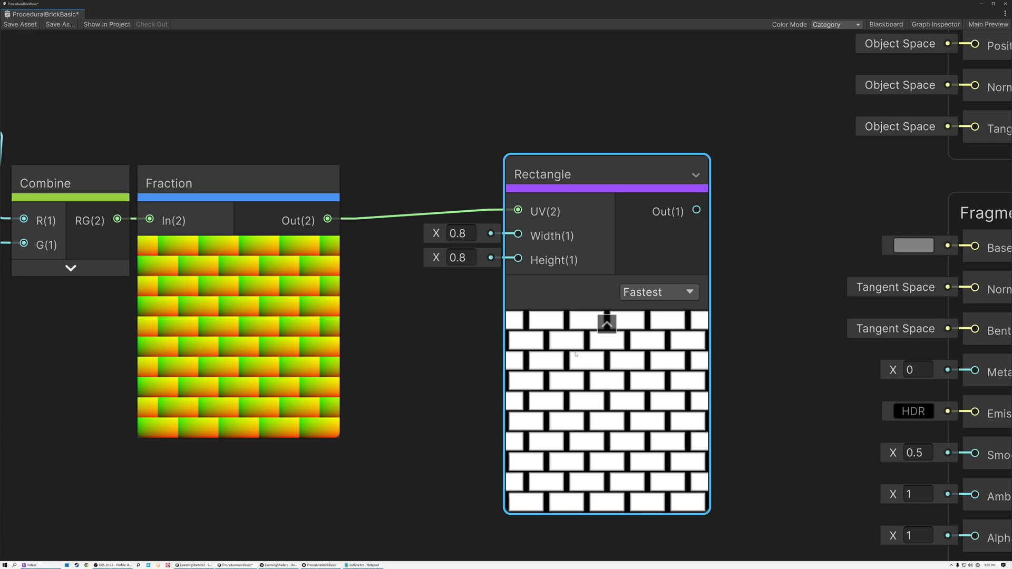
- Widen the Rectangle to 0.88 then 0.888, thinning the vertical mortar gaps
left_click(462, 233)
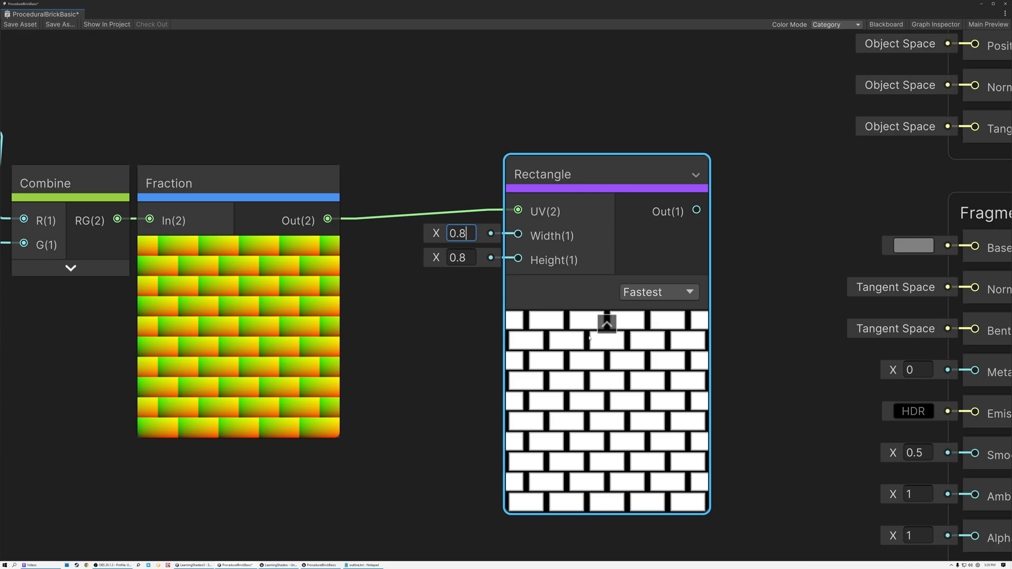
type("0.88")
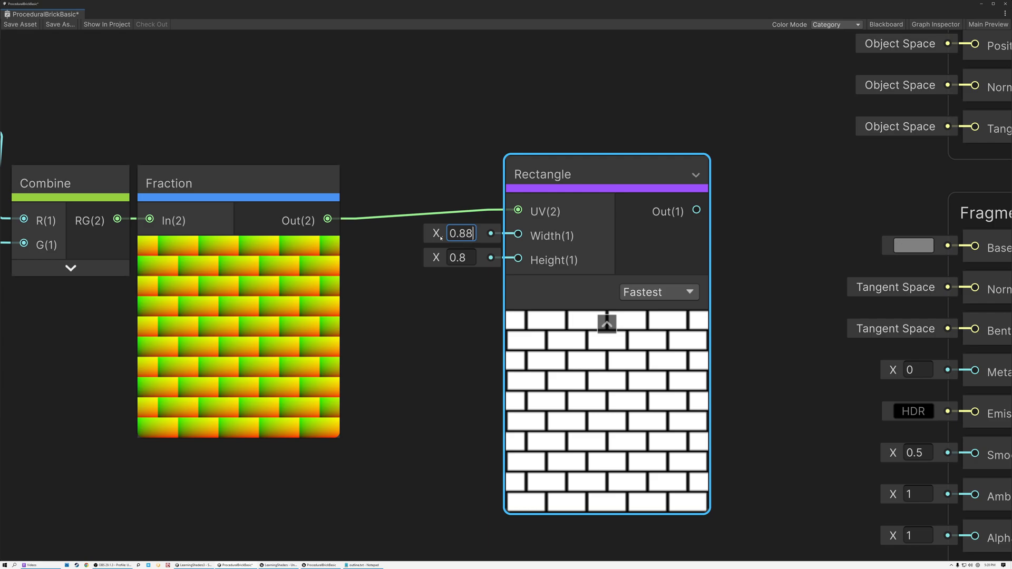
type(".888")
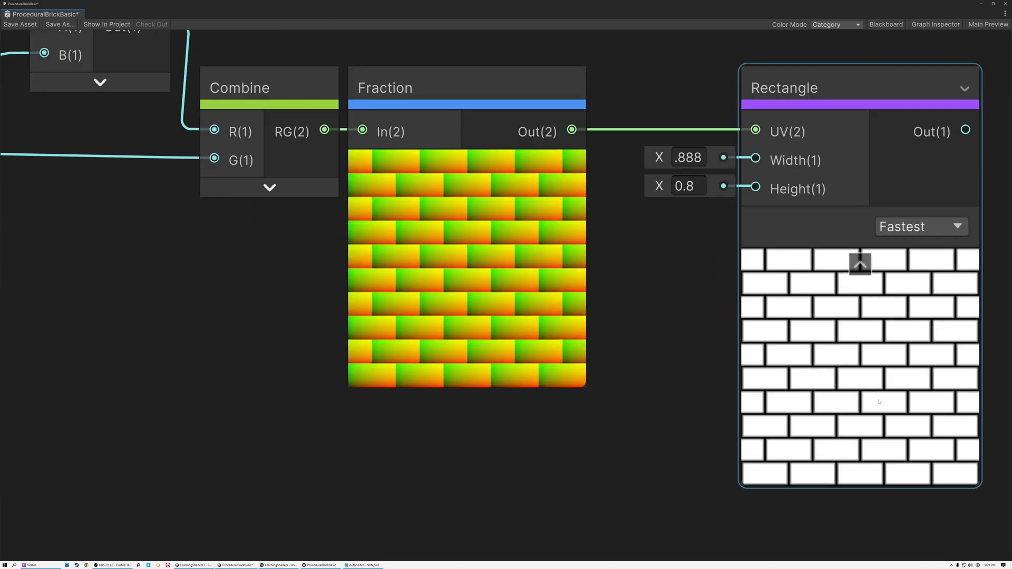
mouse_move(868, 378)
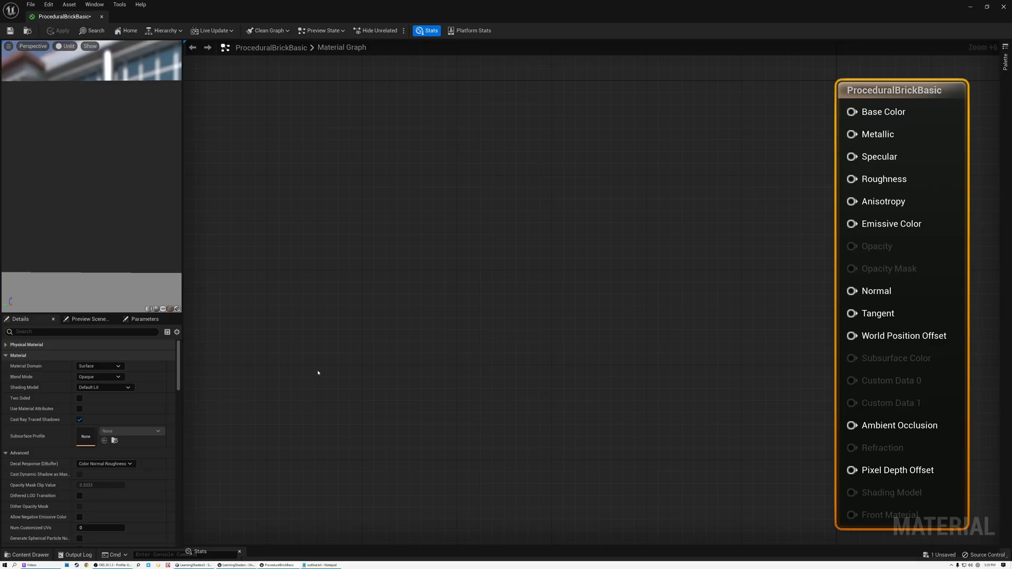
mouse_move(295, 274)
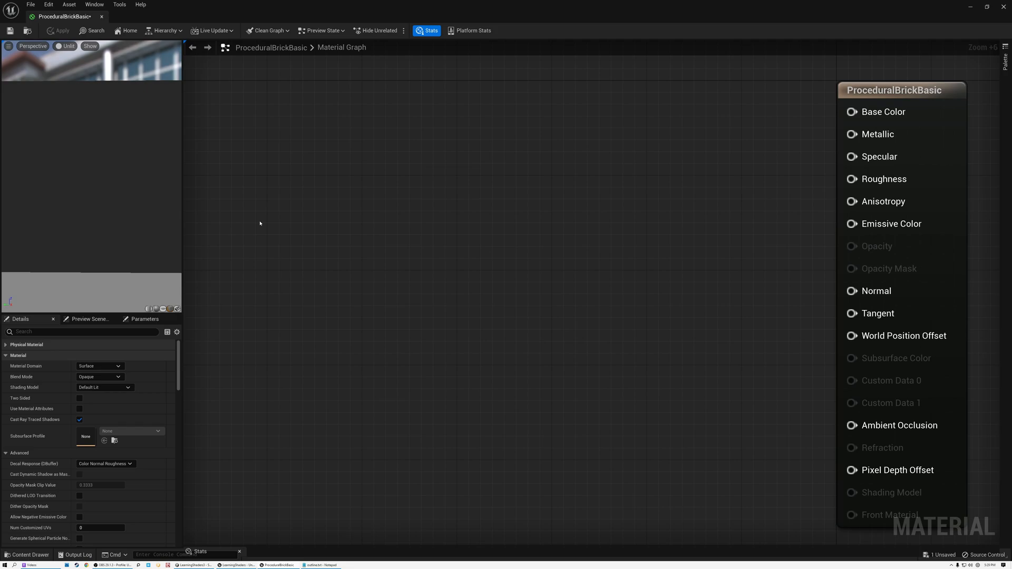
- Chain TexCoord through Divide by a Constant2Vector (0.2, 0.1) into a Frac node
type("text")
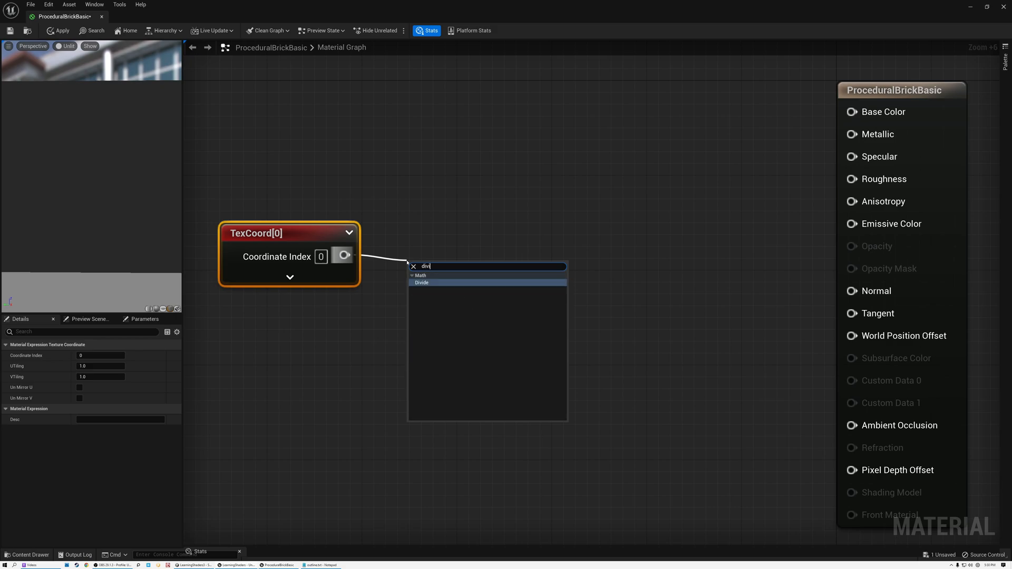
left_click(422, 282)
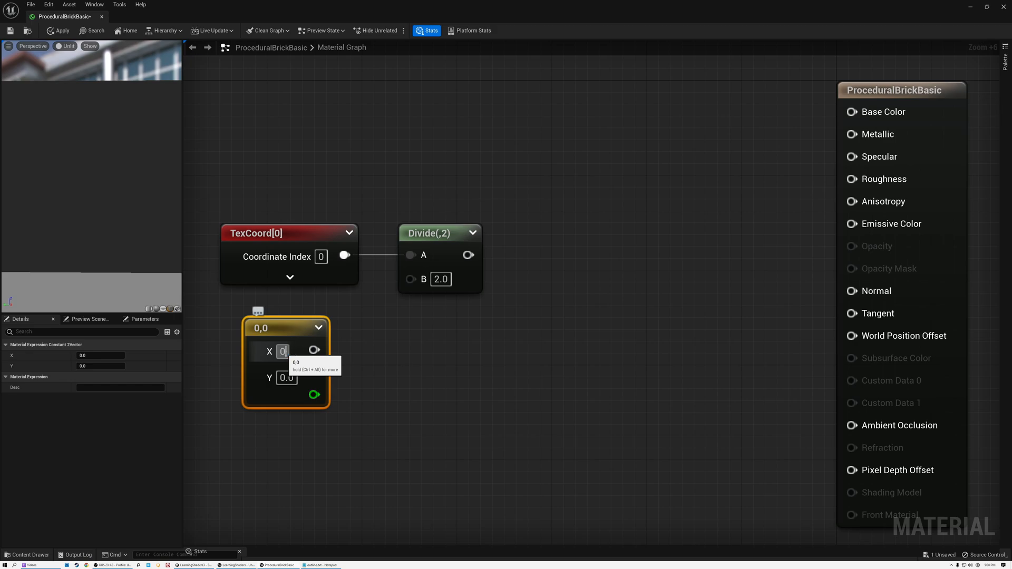
type("0.2")
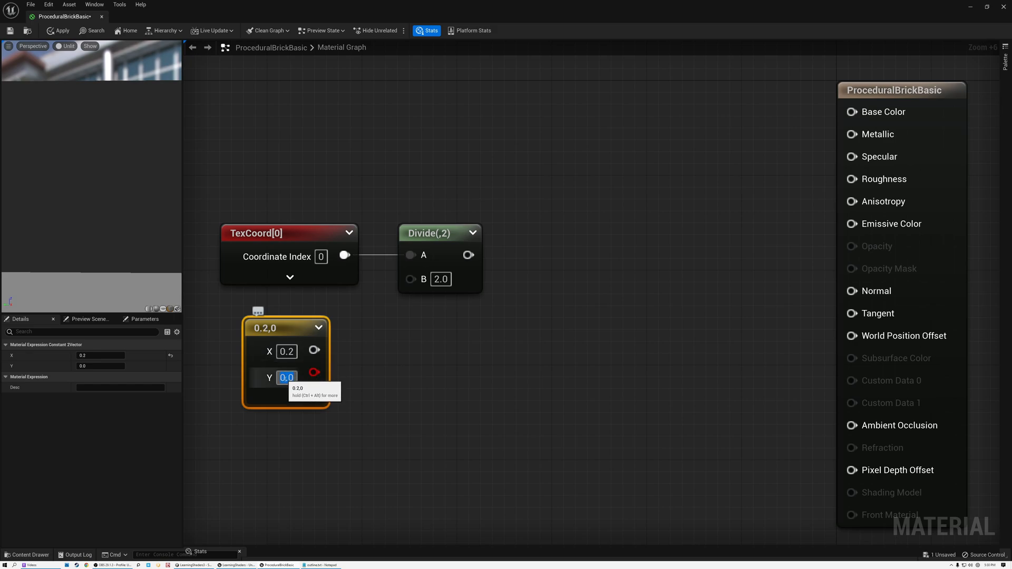
type("0.1")
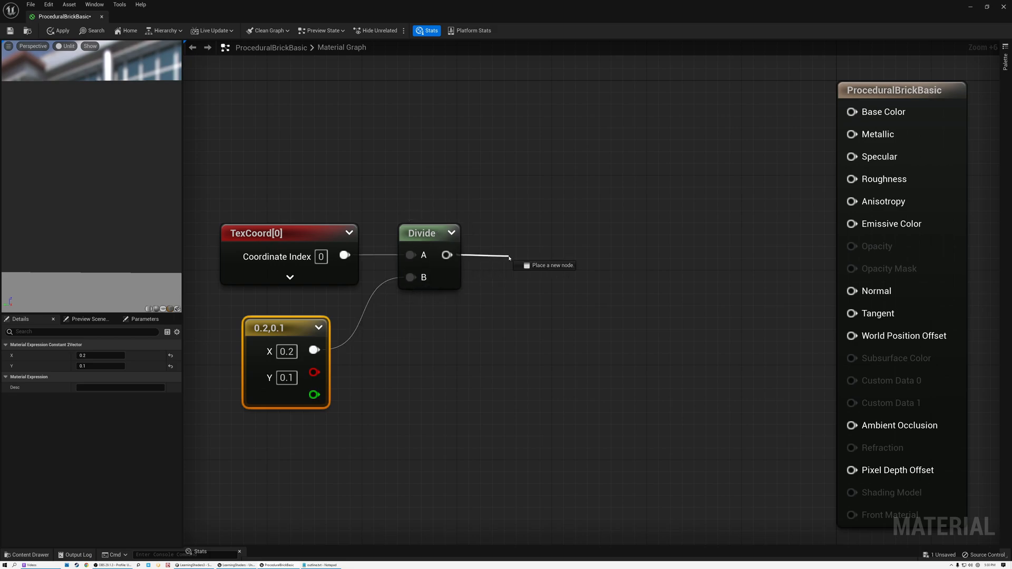
left_click(544, 266)
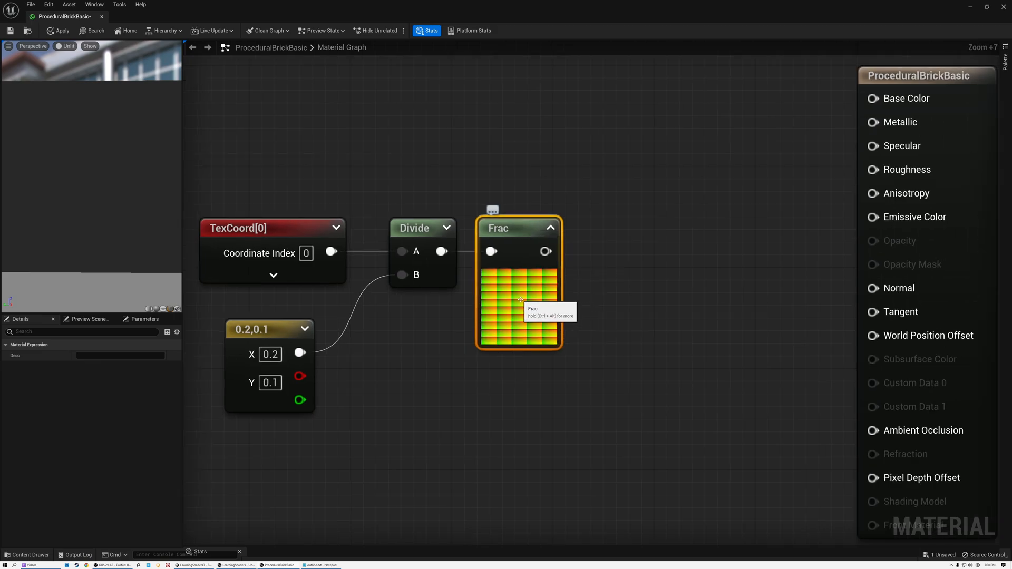
mouse_move(494, 279)
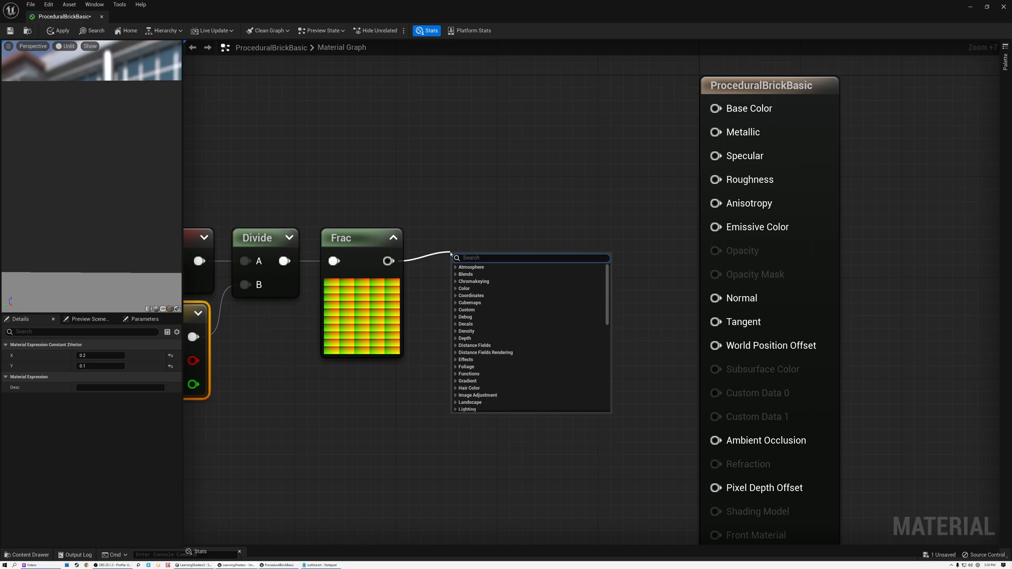
- Add a second ComponentMask on the Frac output keeping only the G channel
type("comp")
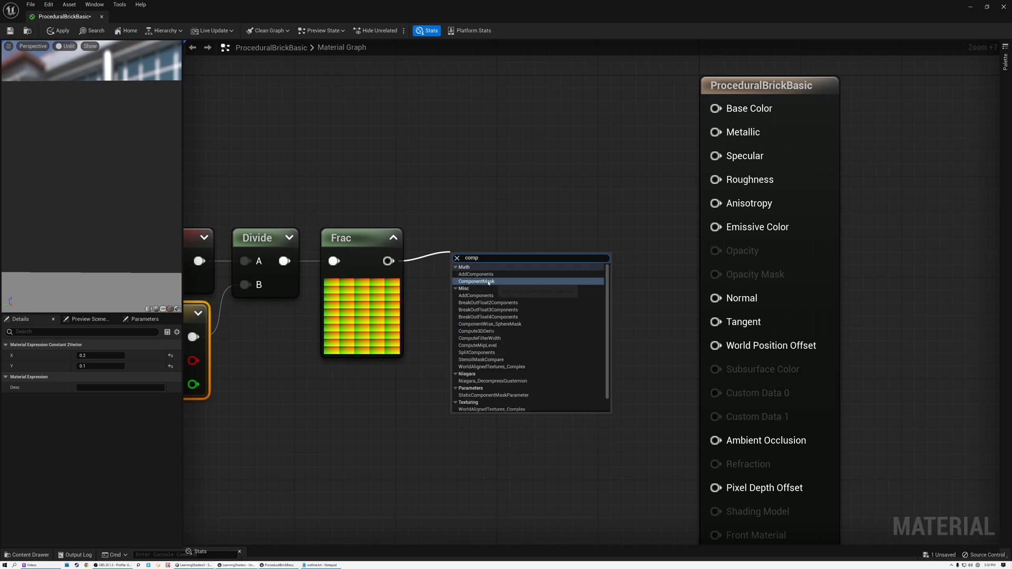
left_click(475, 281)
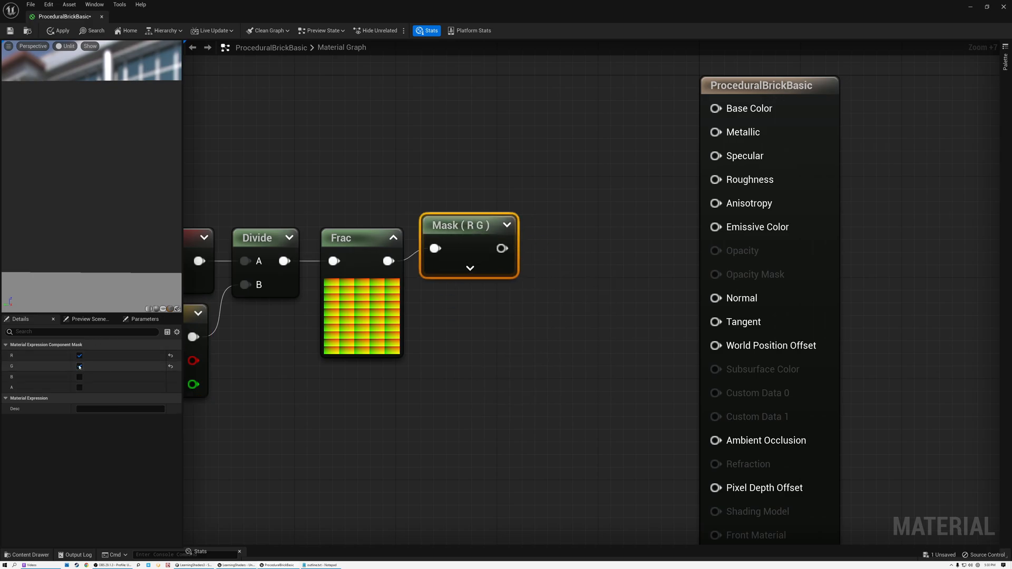
left_click(79, 366)
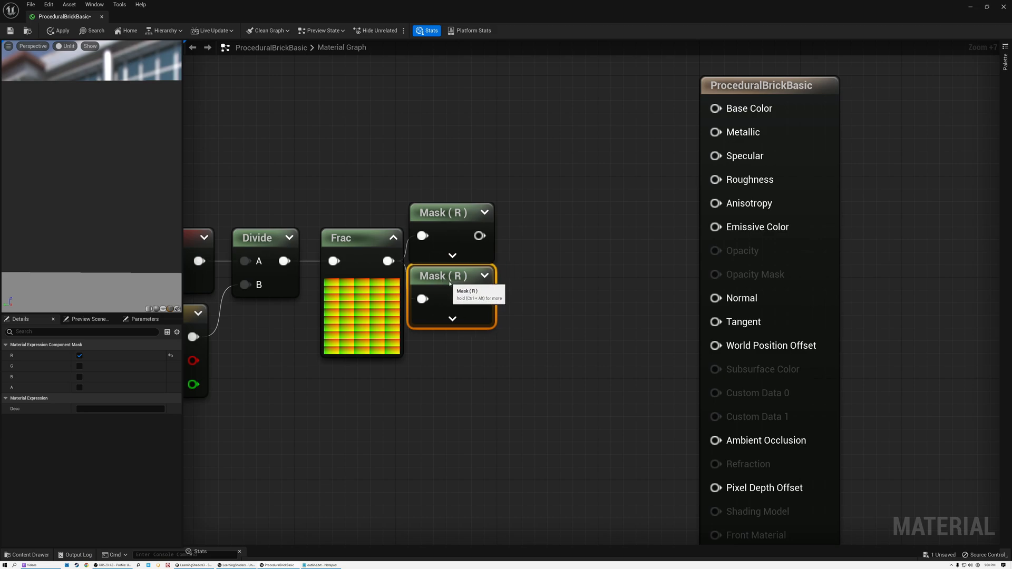
left_click(79, 366)
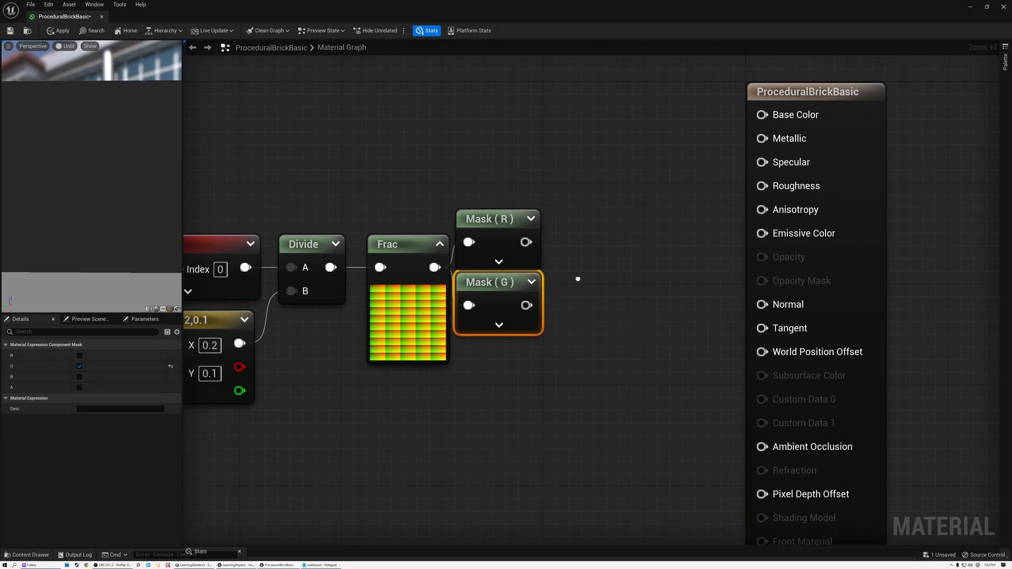
scroll("down", 3)
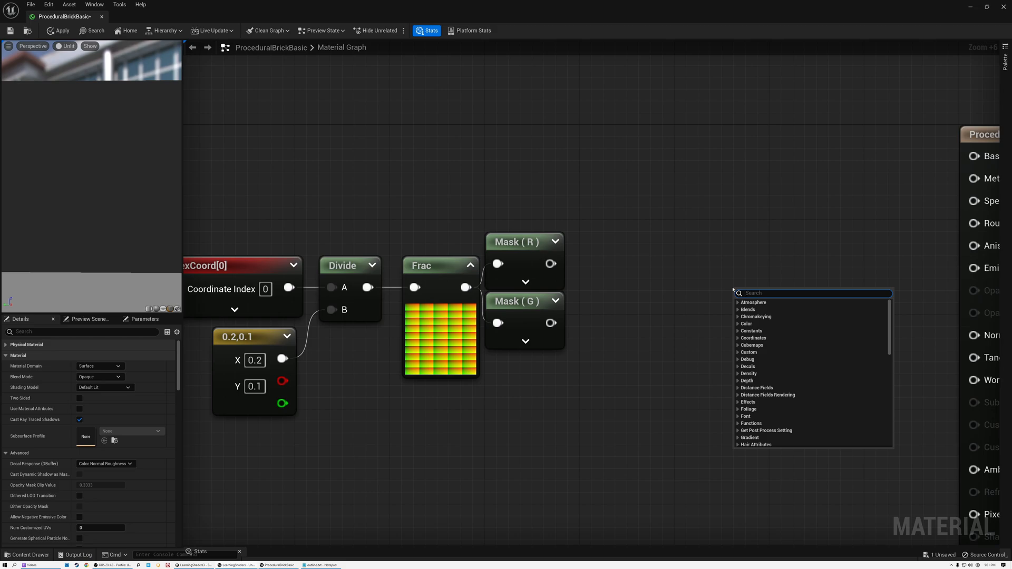
- Add an Append node placed to the right and an Add node fed by Mask (R)
type("appen")
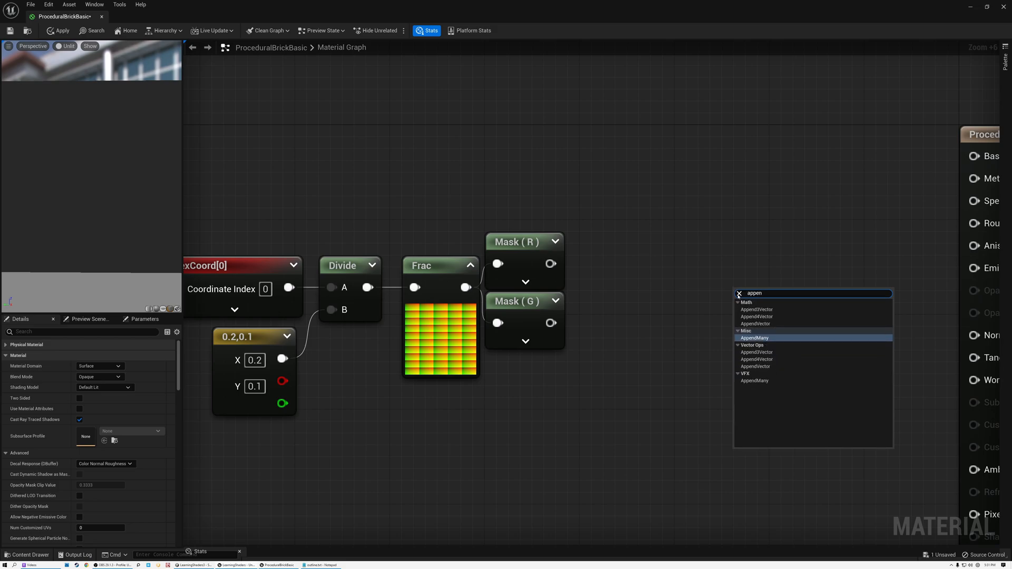
left_click(754, 338)
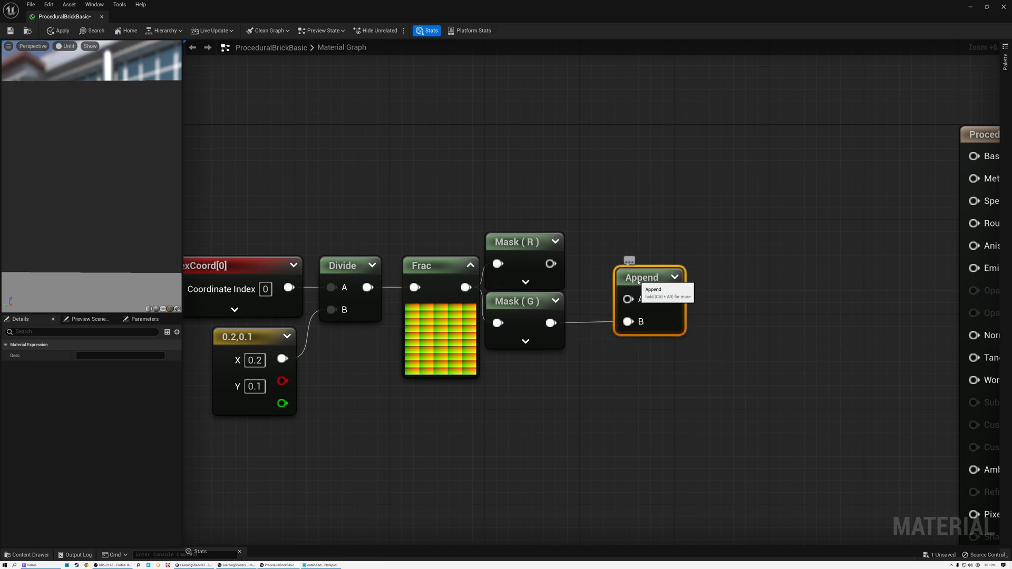
left_click_drag(649, 276, 755, 278)
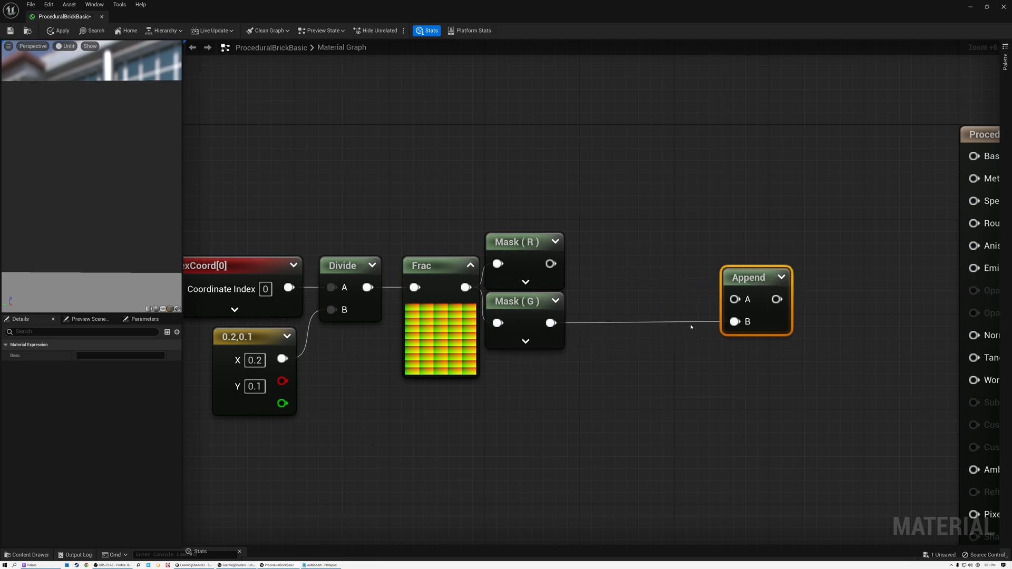
left_click_drag(755, 278, 780, 277)
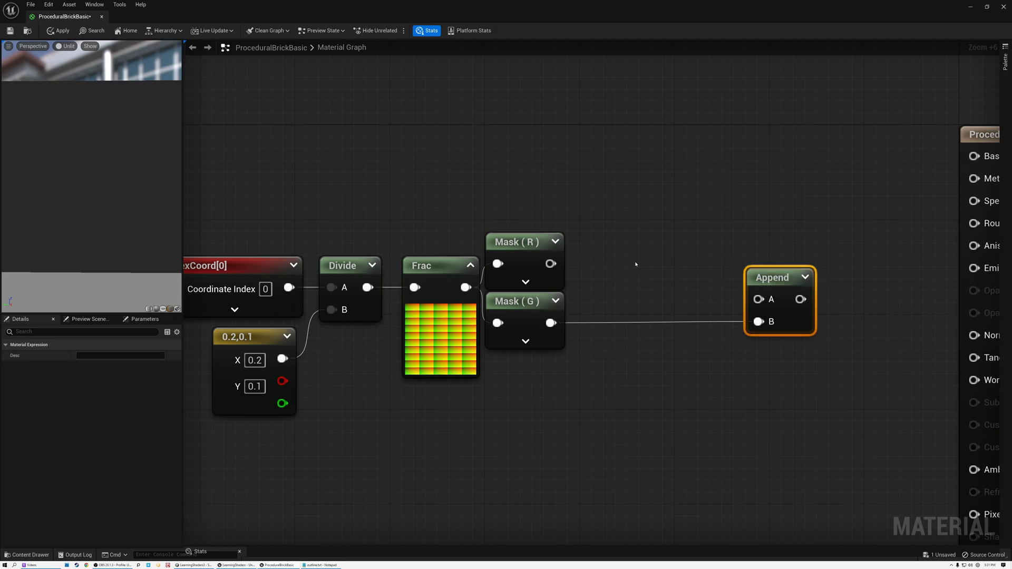
left_click_drag(551, 264, 618, 265)
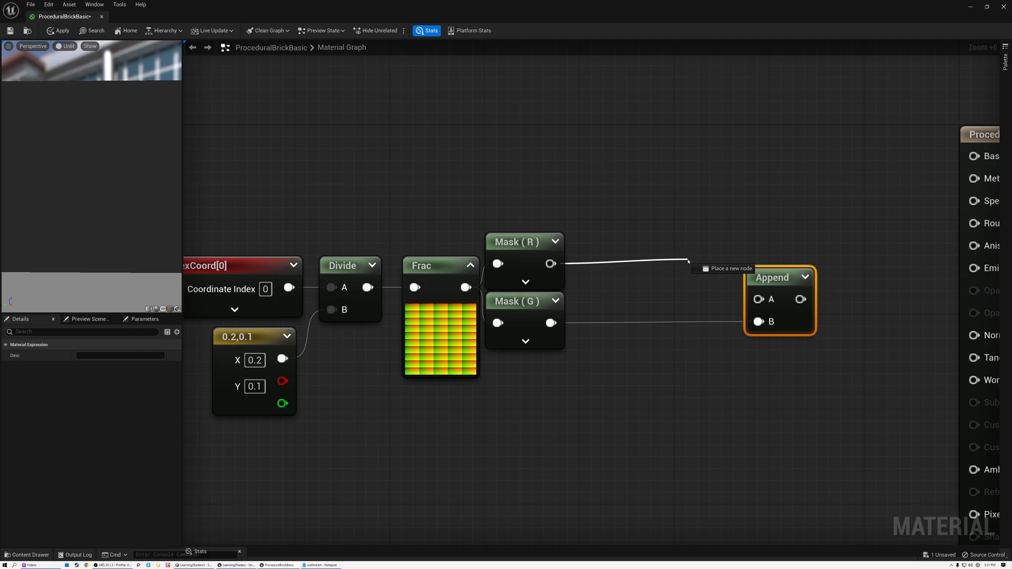
left_click(723, 269)
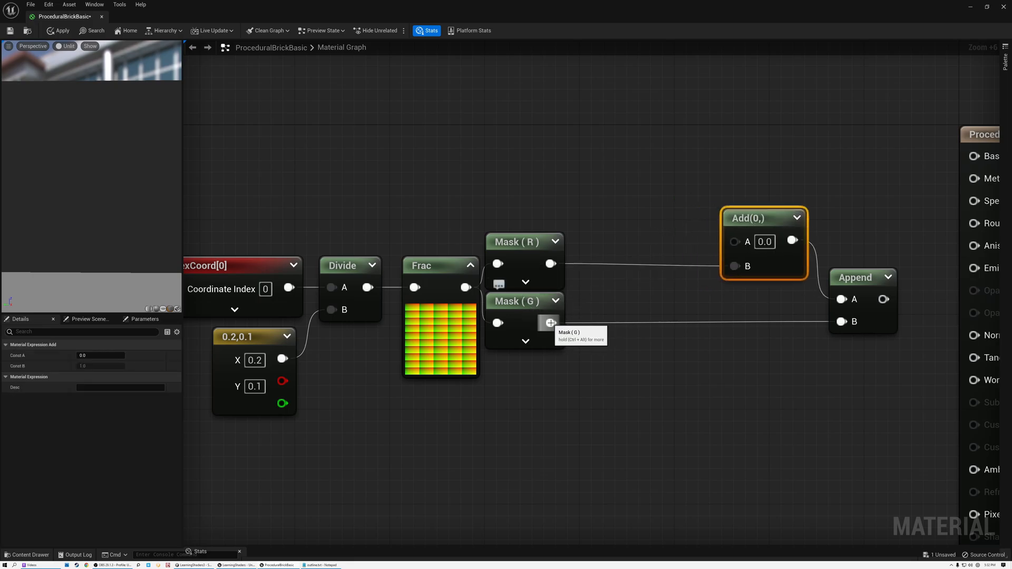
- Floor the Mask (G) output and multiply it by 0.5 into the Add node
type("flo")
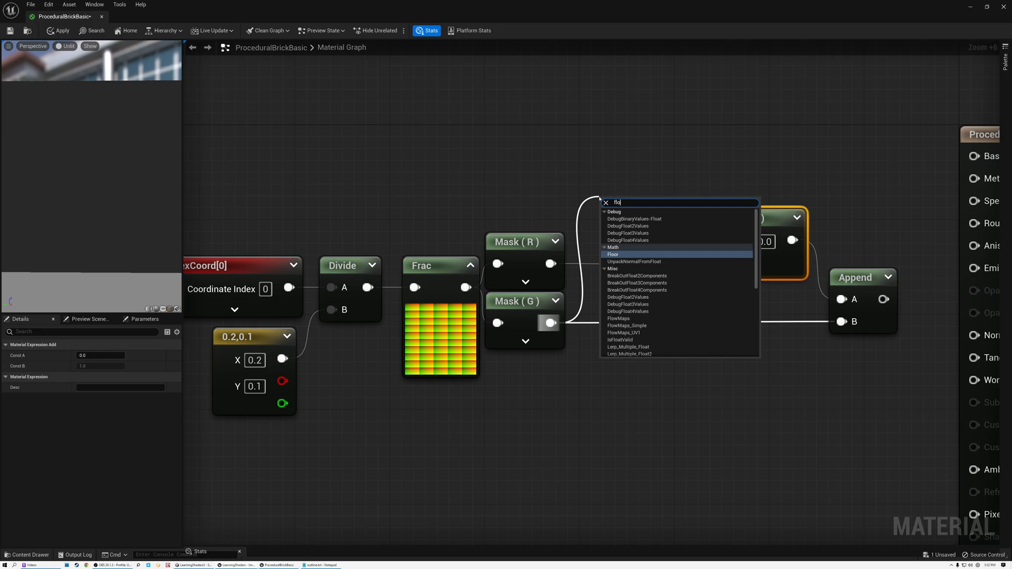
left_click(612, 254)
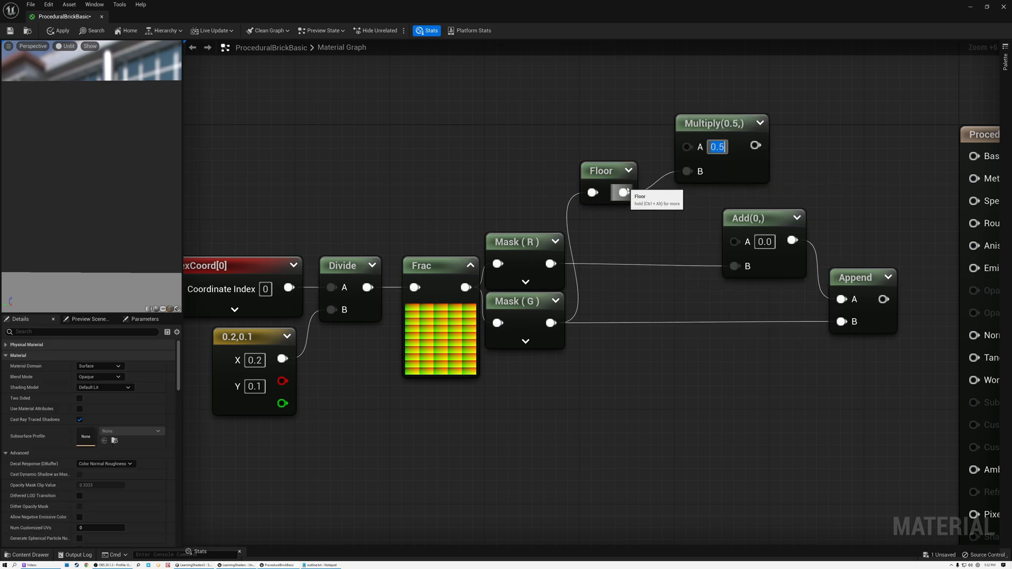
left_click(601, 171)
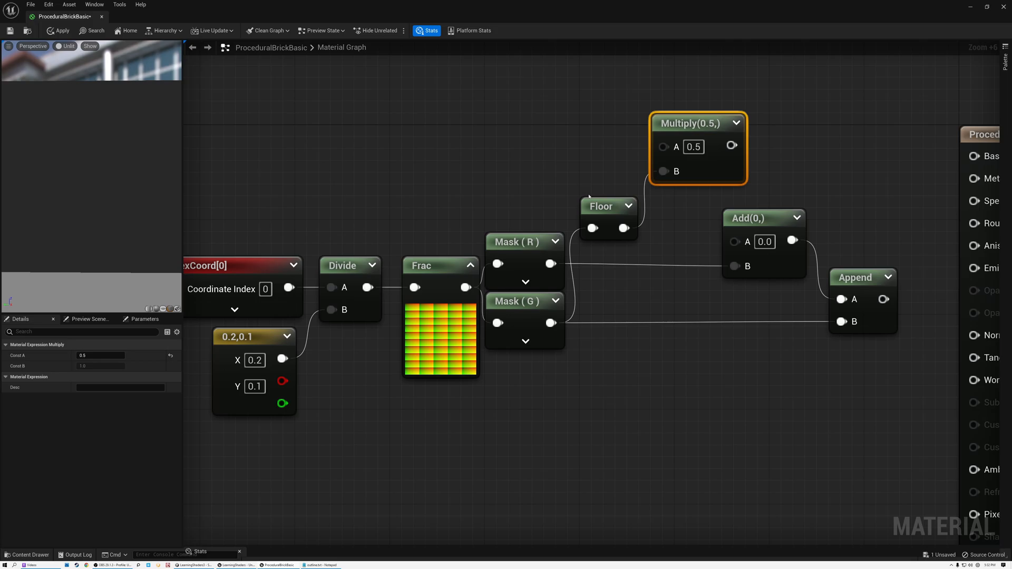
mouse_move(748, 196)
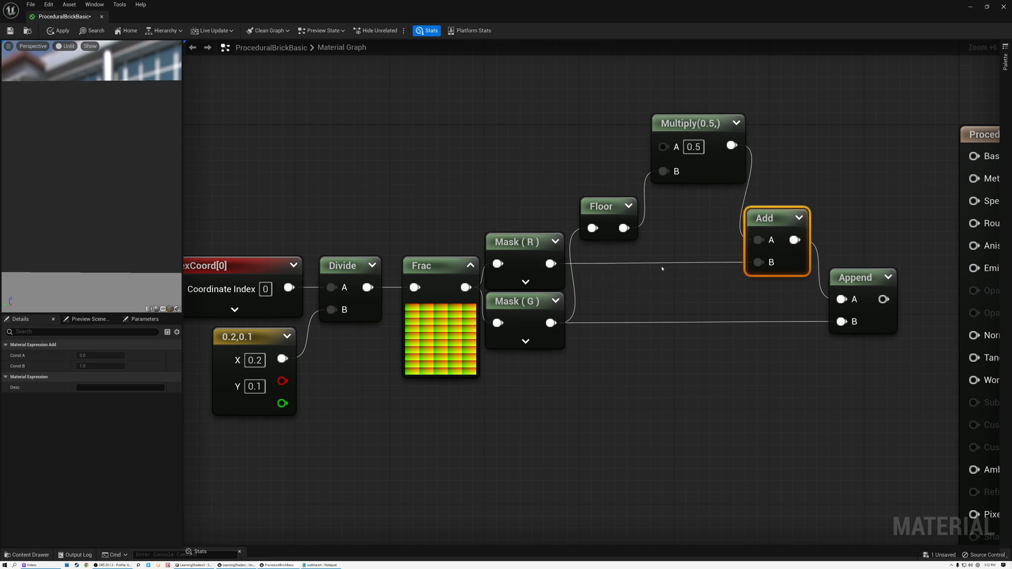
scroll("down", 3)
type("fra")
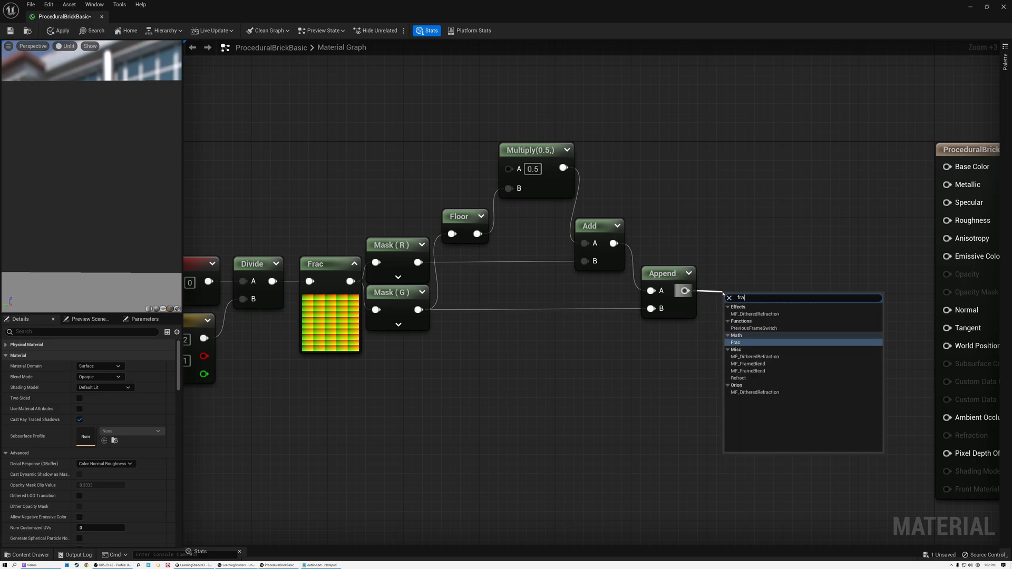
- Add a Frac after Append for staggered brick rows and move the first Frac below the masks
left_click(736, 342)
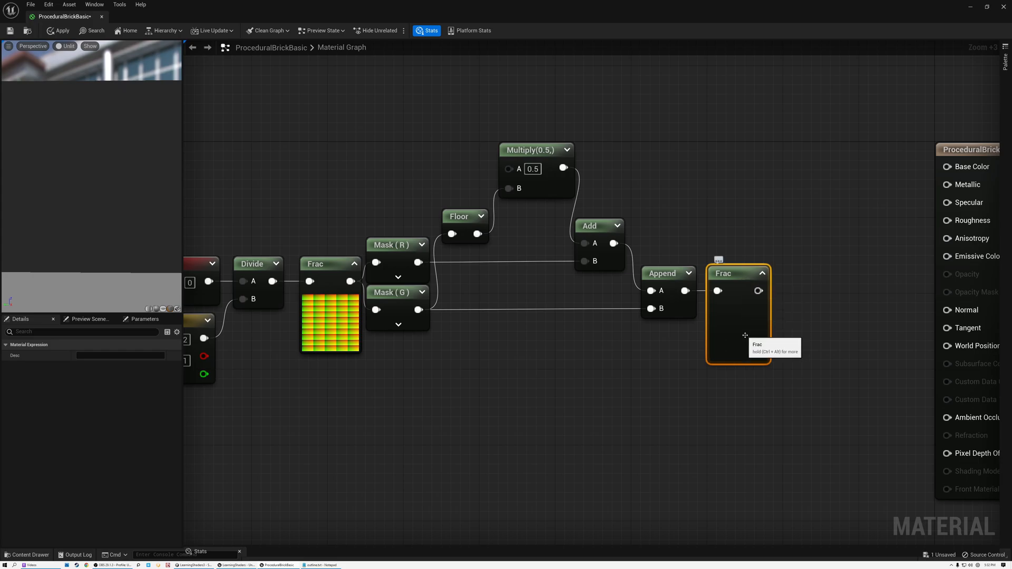
scroll("up", 3)
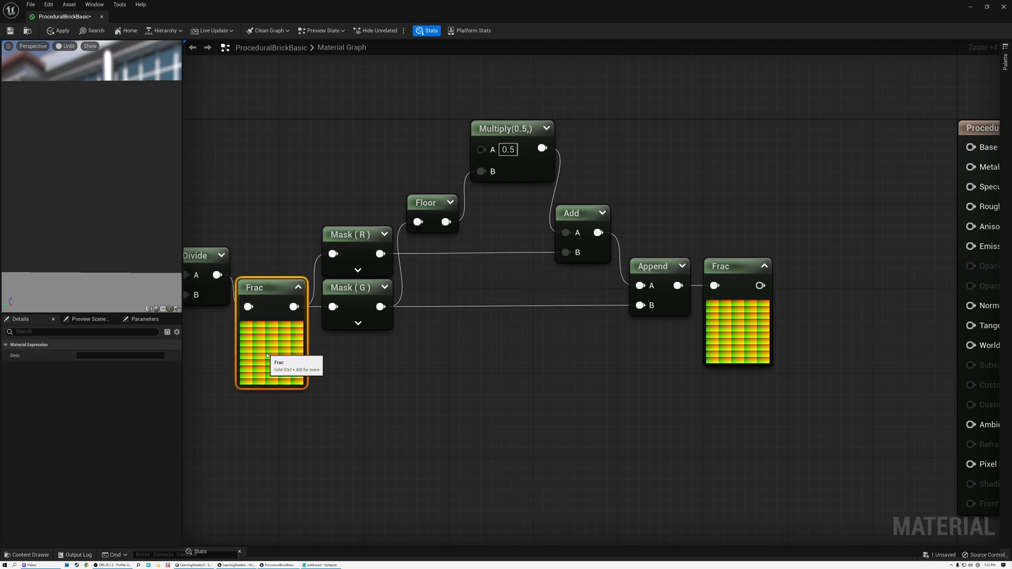
left_click_drag(271, 287, 271, 319)
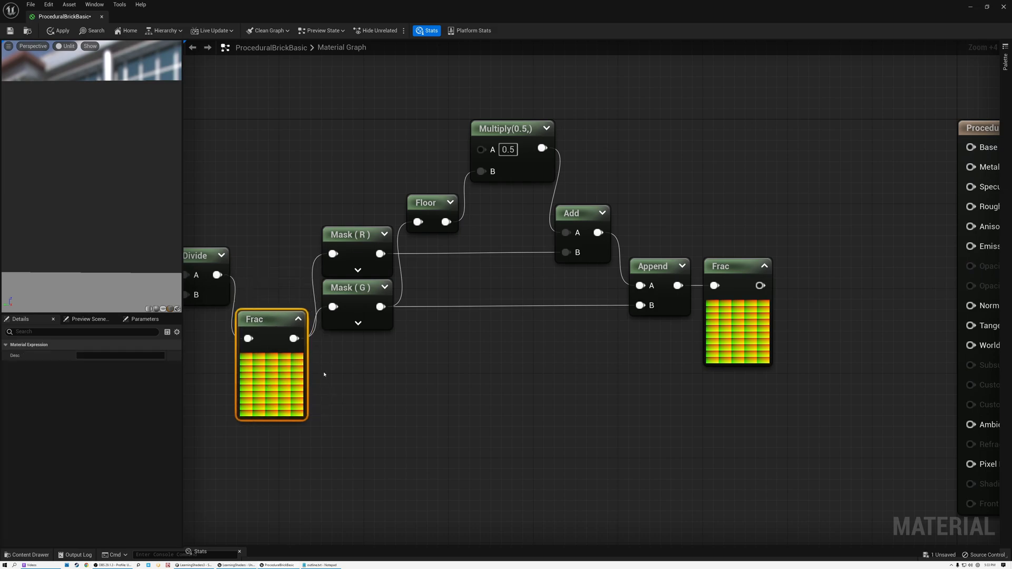
mouse_move(293, 337)
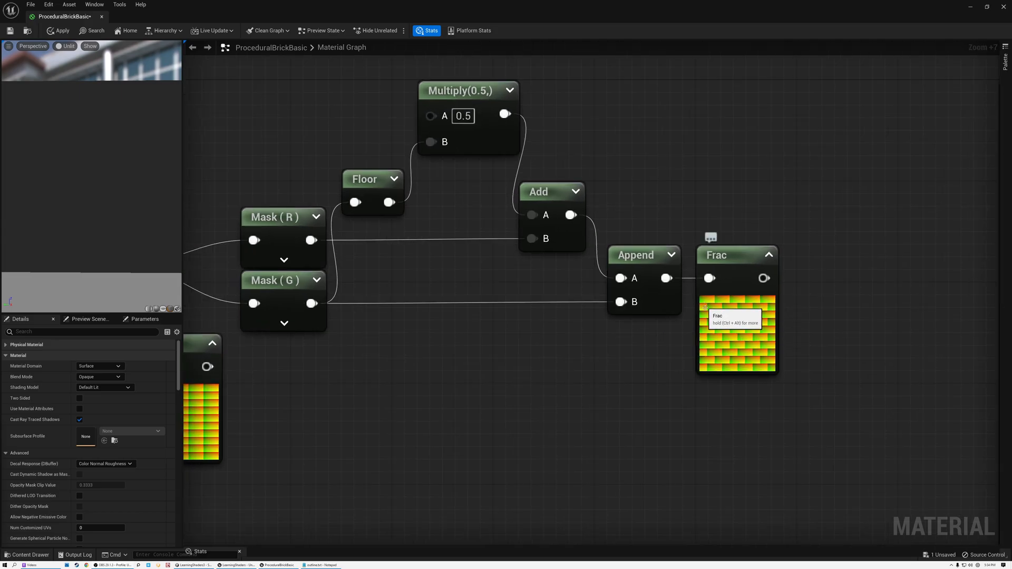
mouse_move(734, 307)
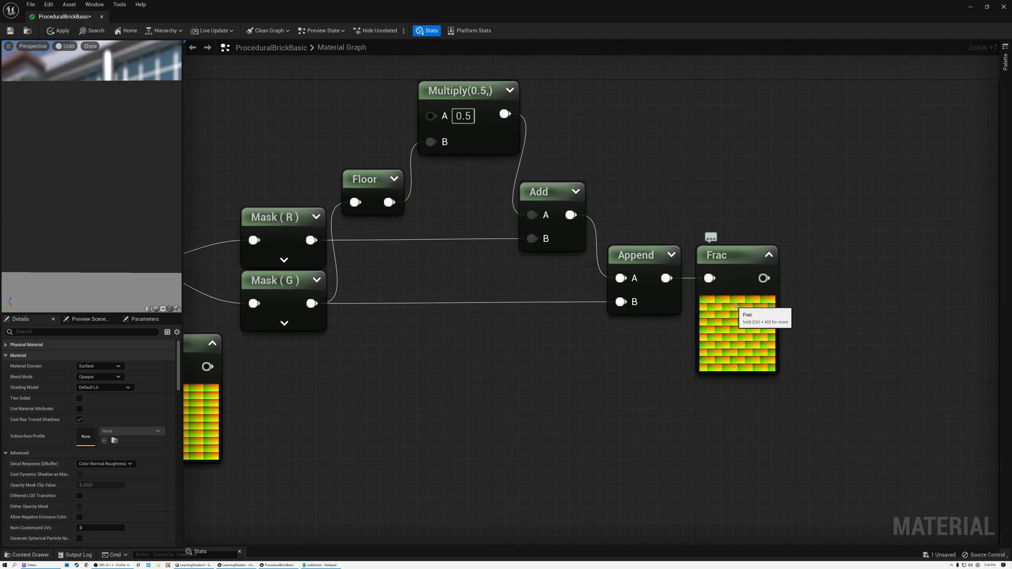
mouse_move(468, 91)
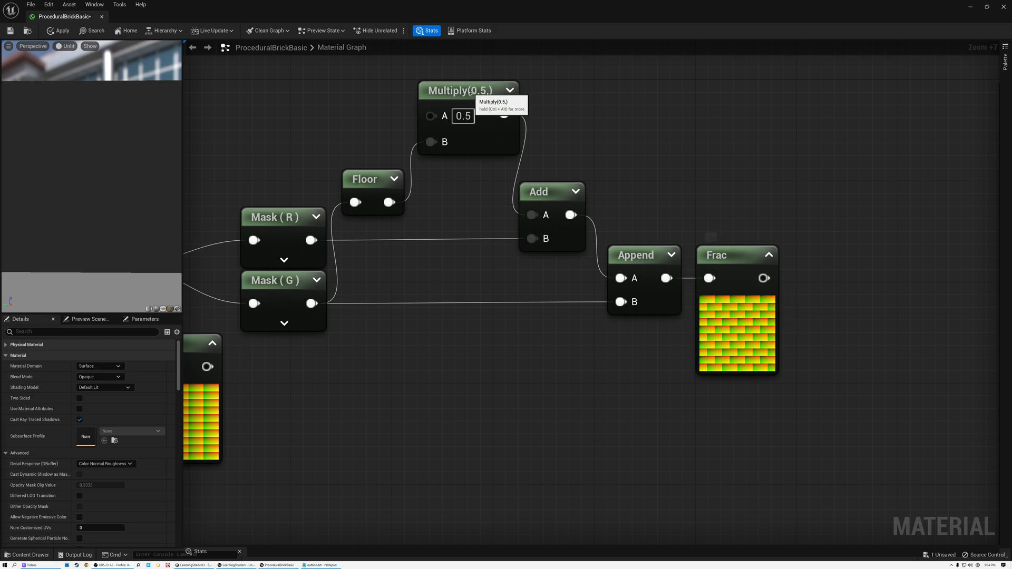
left_click(466, 91)
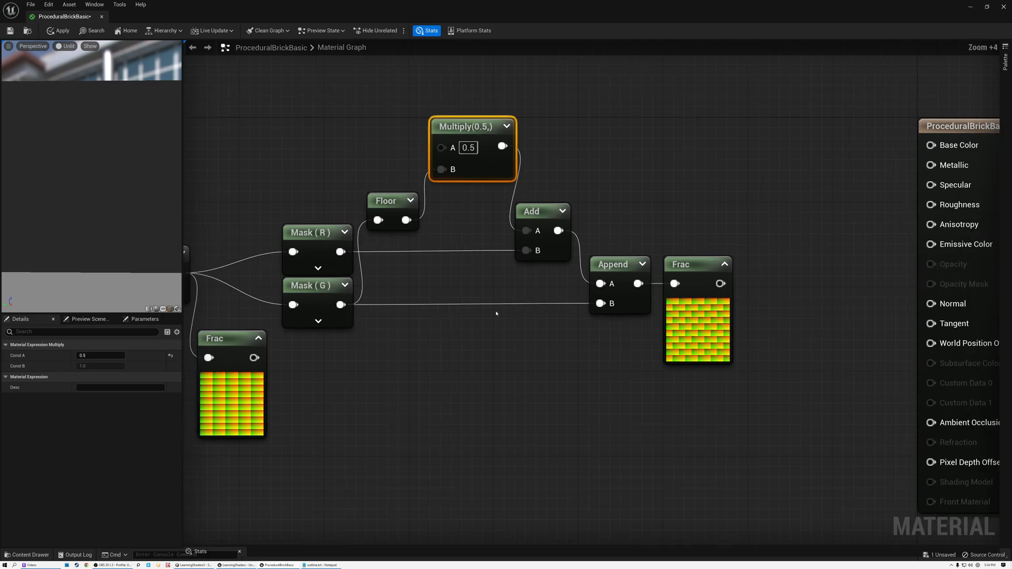
scroll("down", 3)
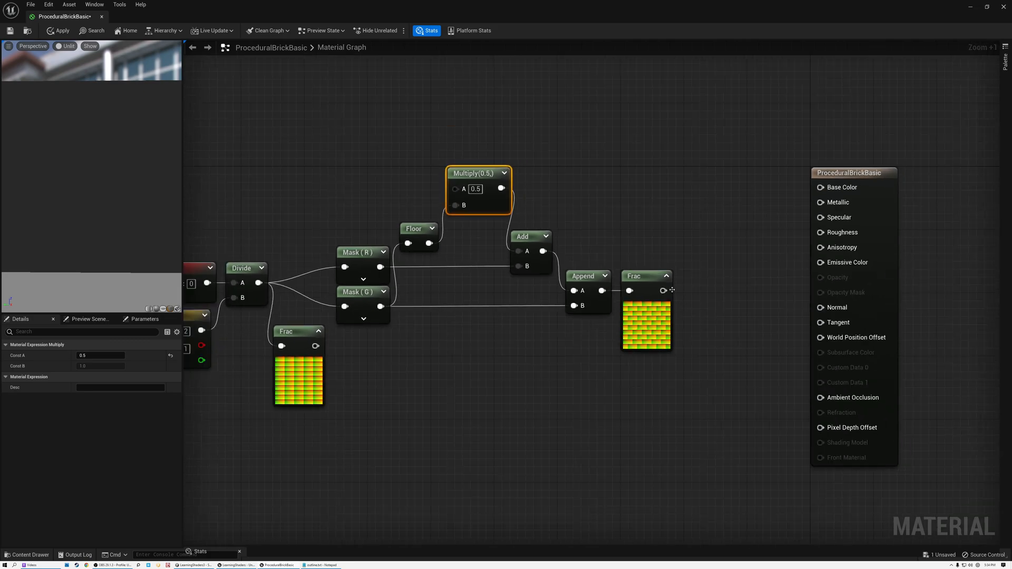
mouse_move(729, 308)
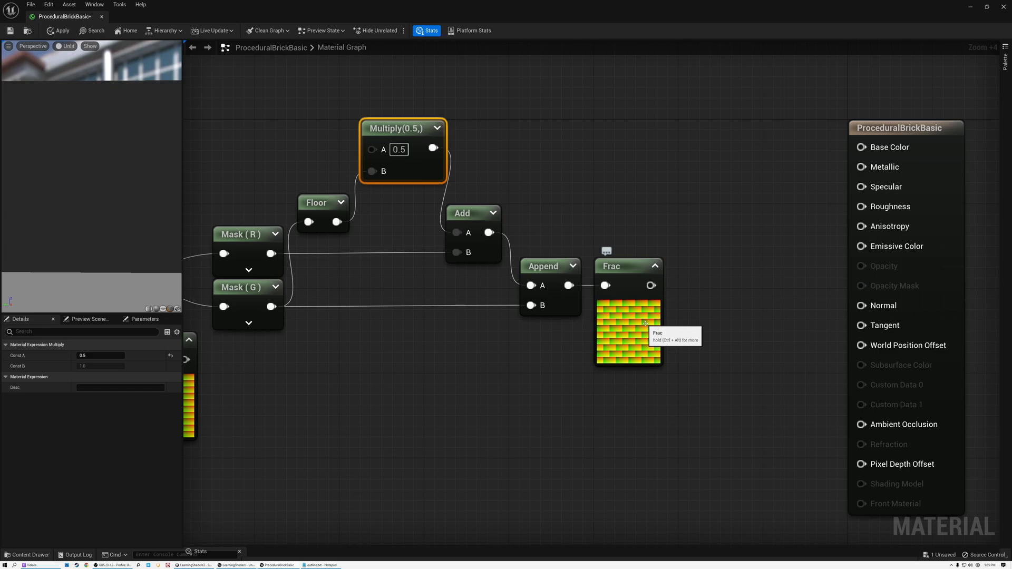
mouse_move(751, 288)
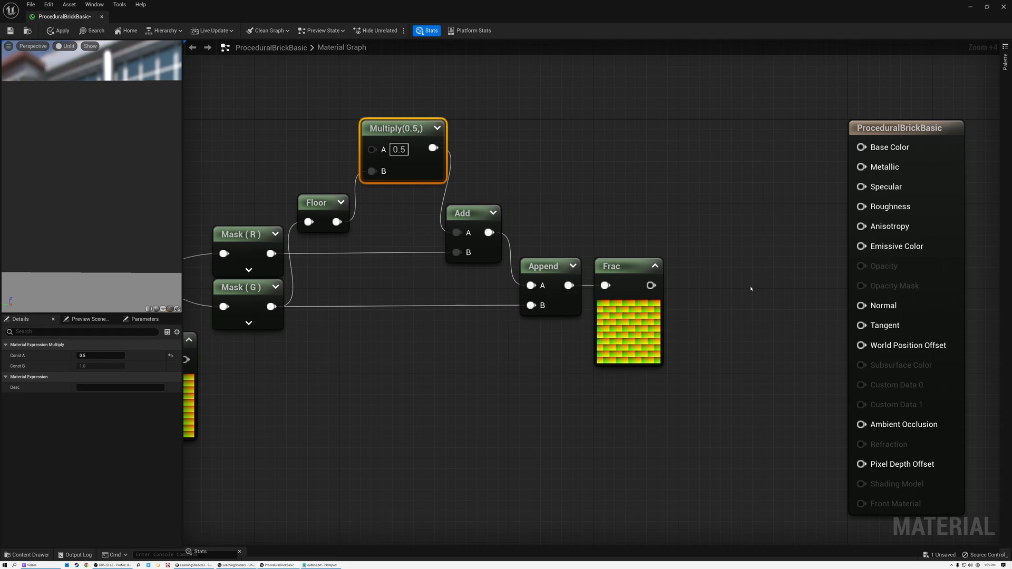
mouse_move(567, 391)
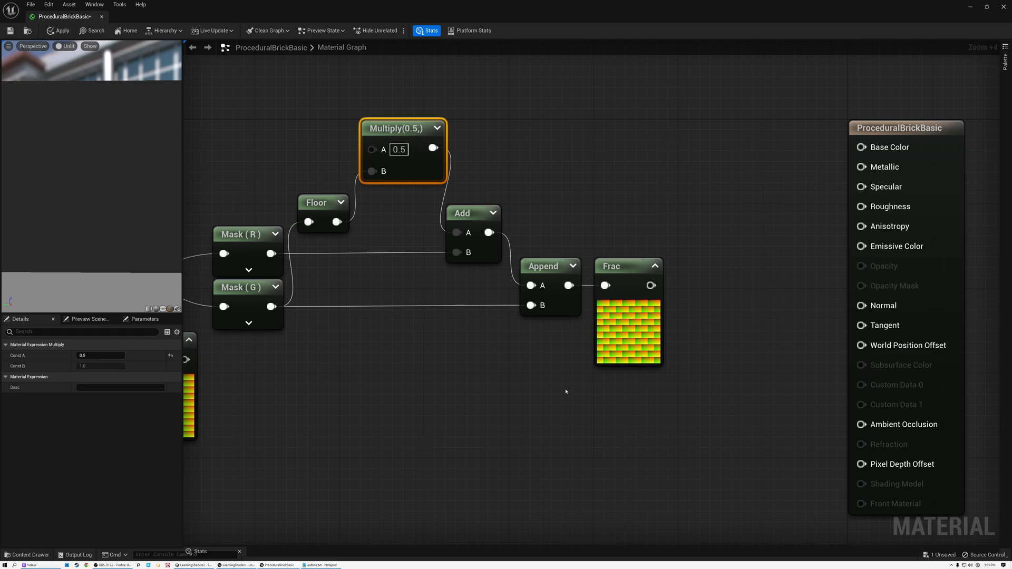
mouse_move(55, 537)
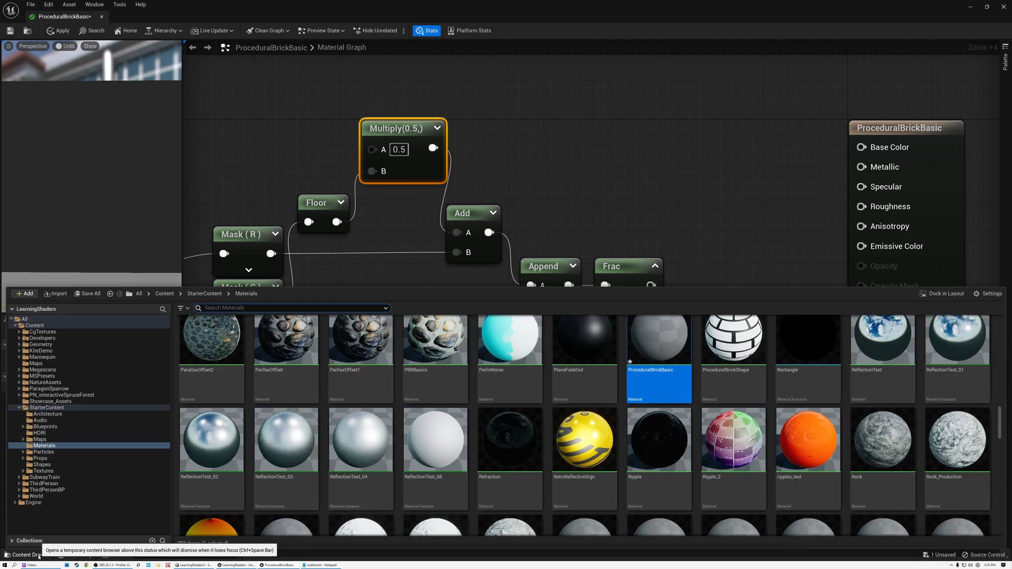
type("red")
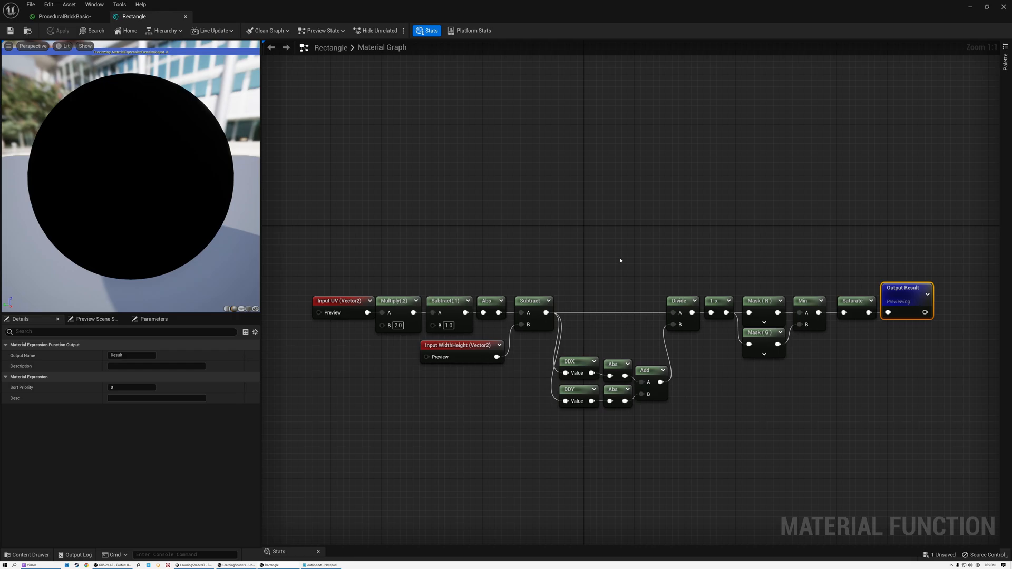
mouse_move(423, 199)
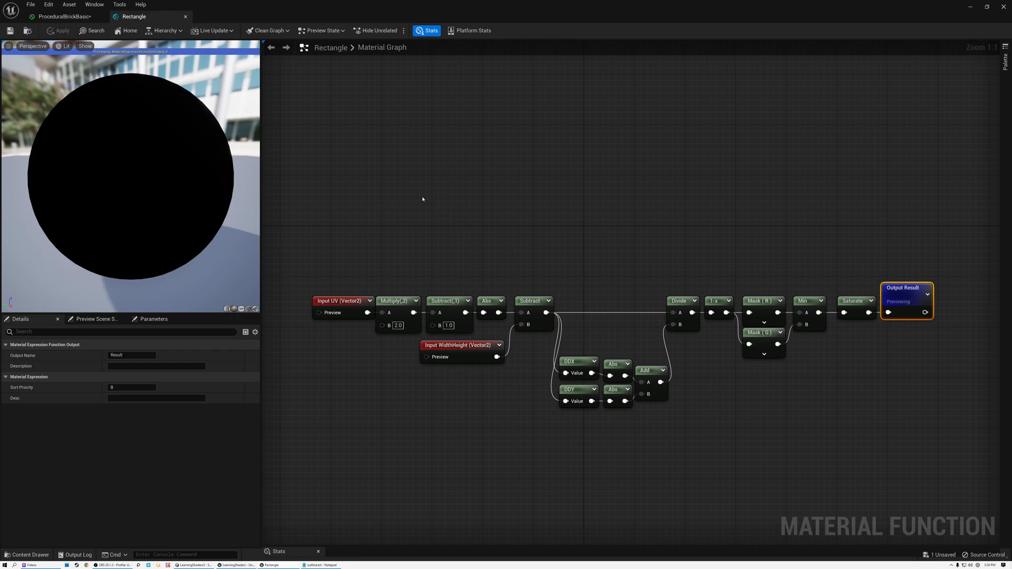
right_click(424, 198)
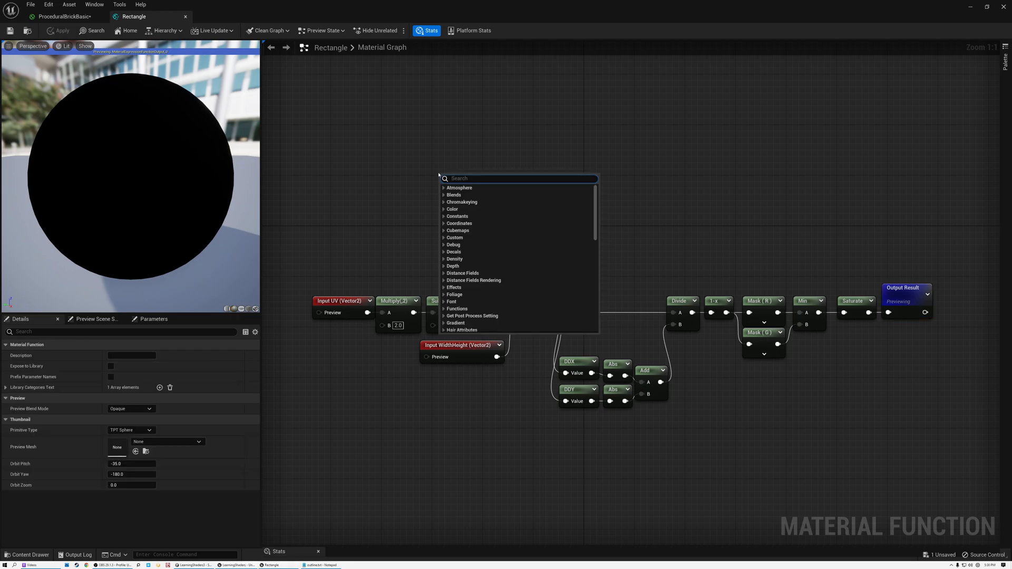
type("input")
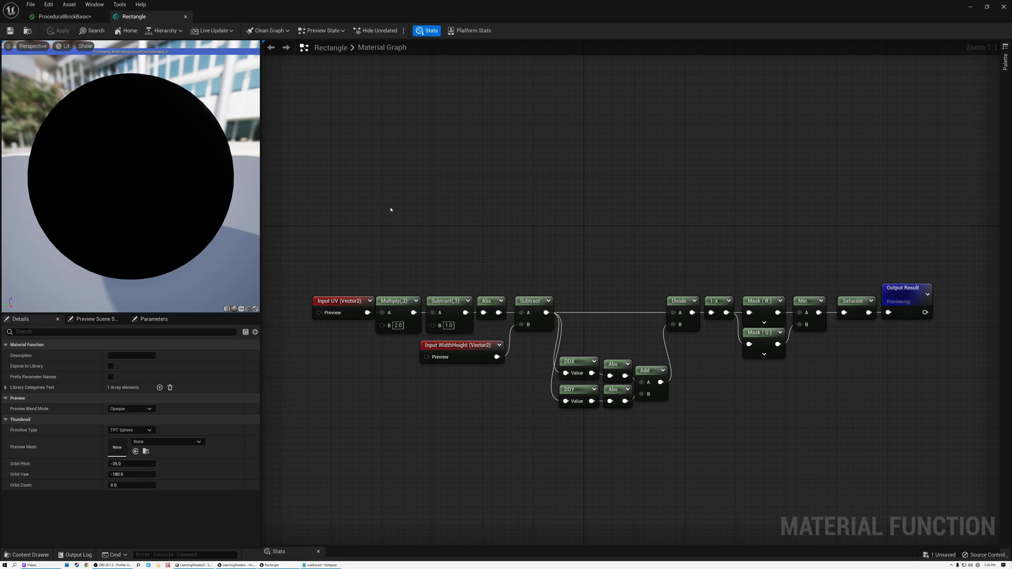
left_click(337, 300)
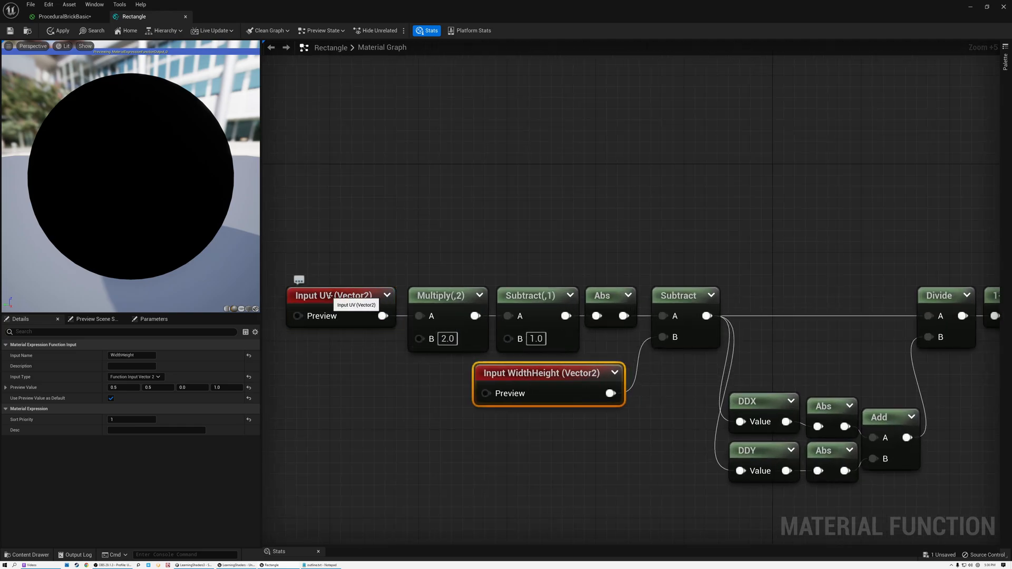
left_click(333, 295)
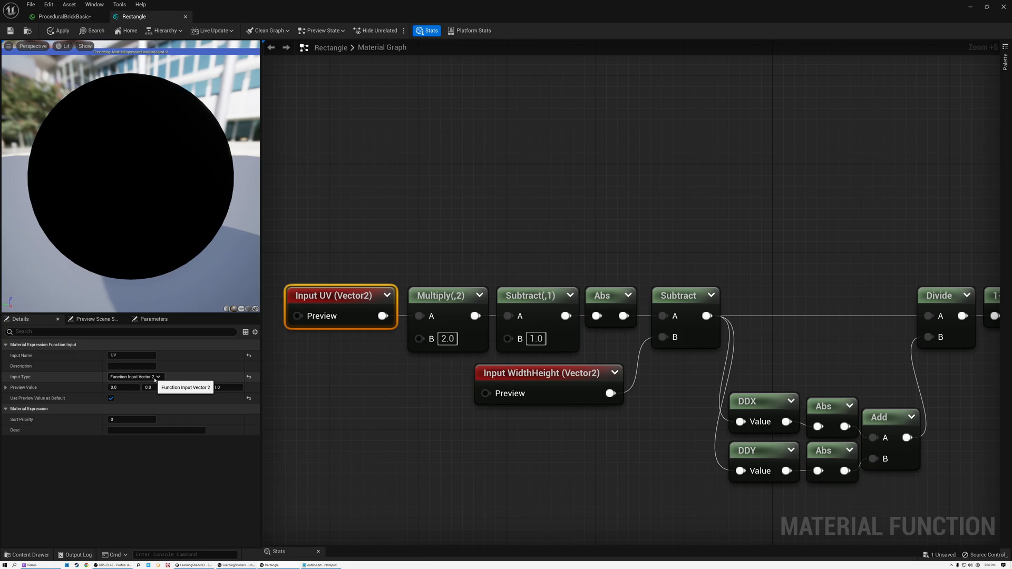
left_click(547, 373)
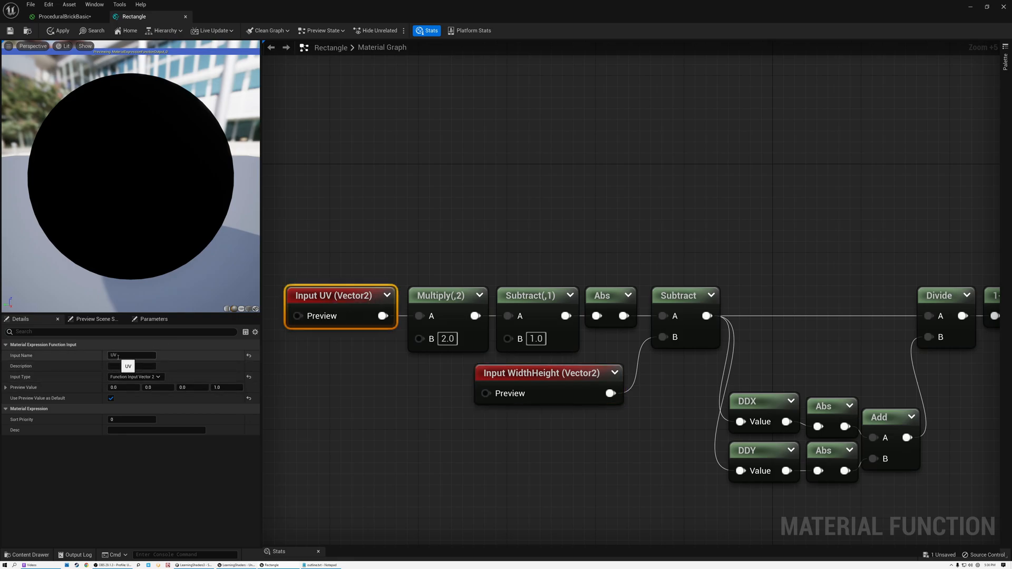
left_click(542, 373)
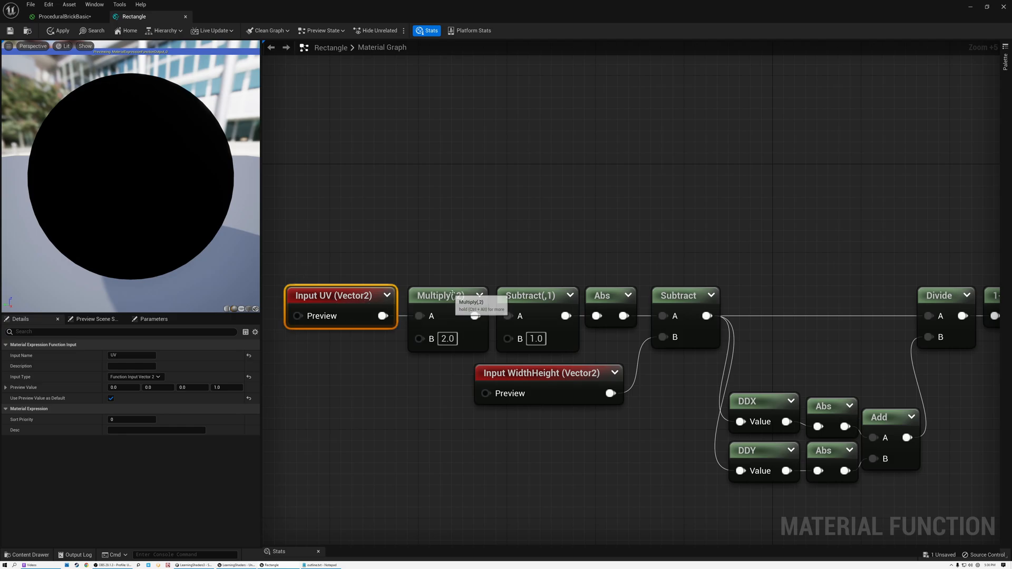
left_click(528, 295)
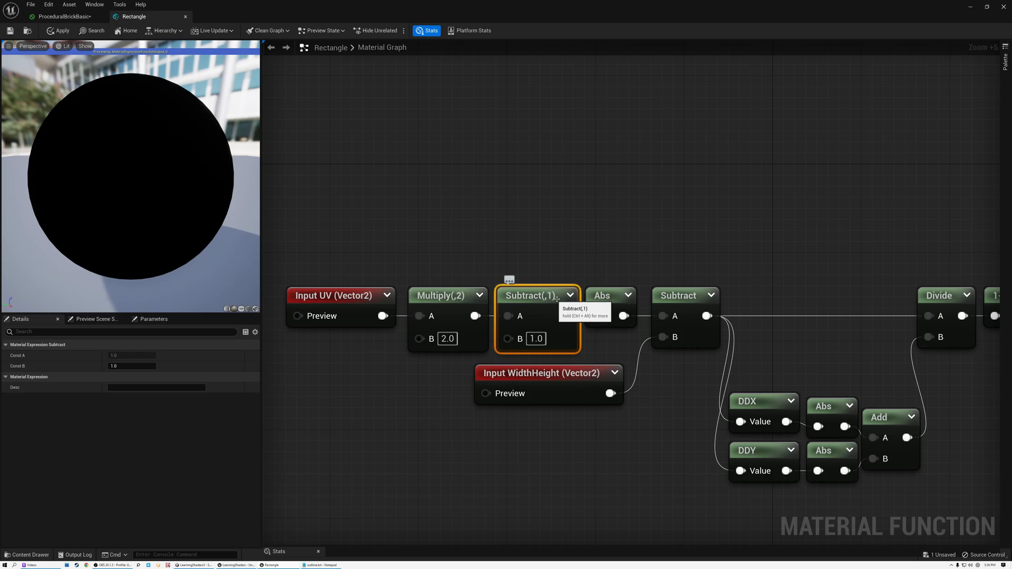
left_click(602, 295)
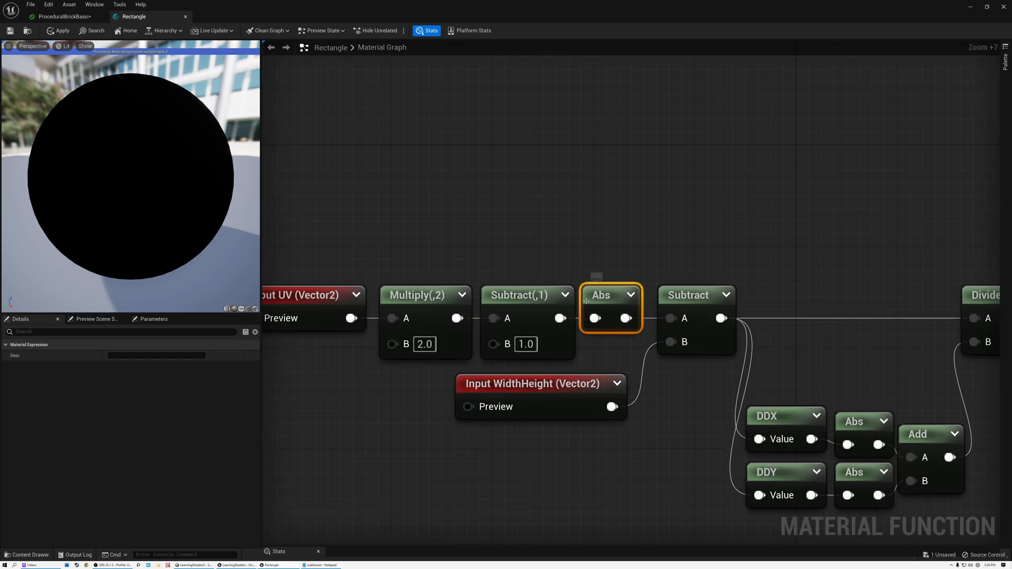
mouse_move(601, 296)
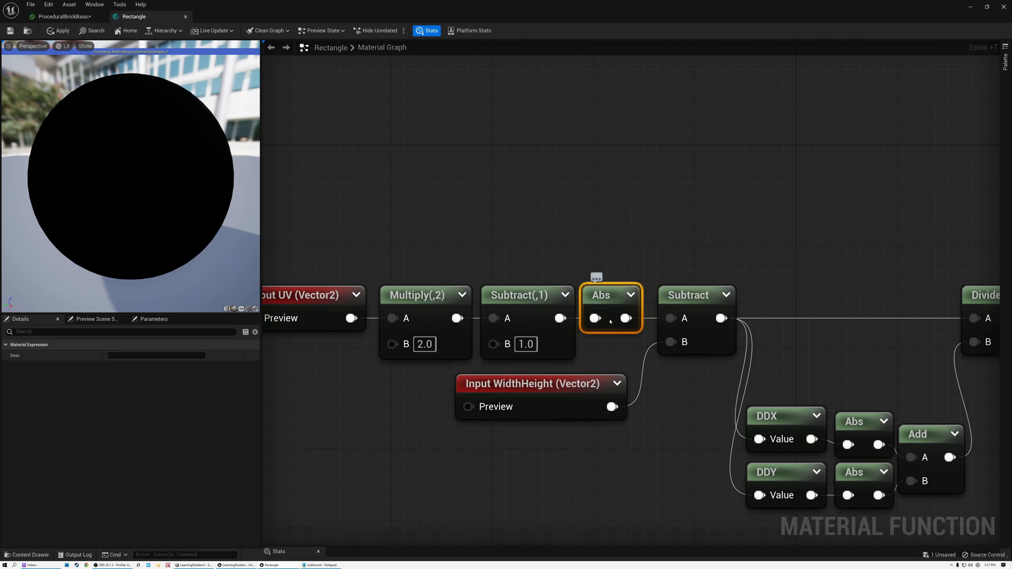
mouse_move(609, 289)
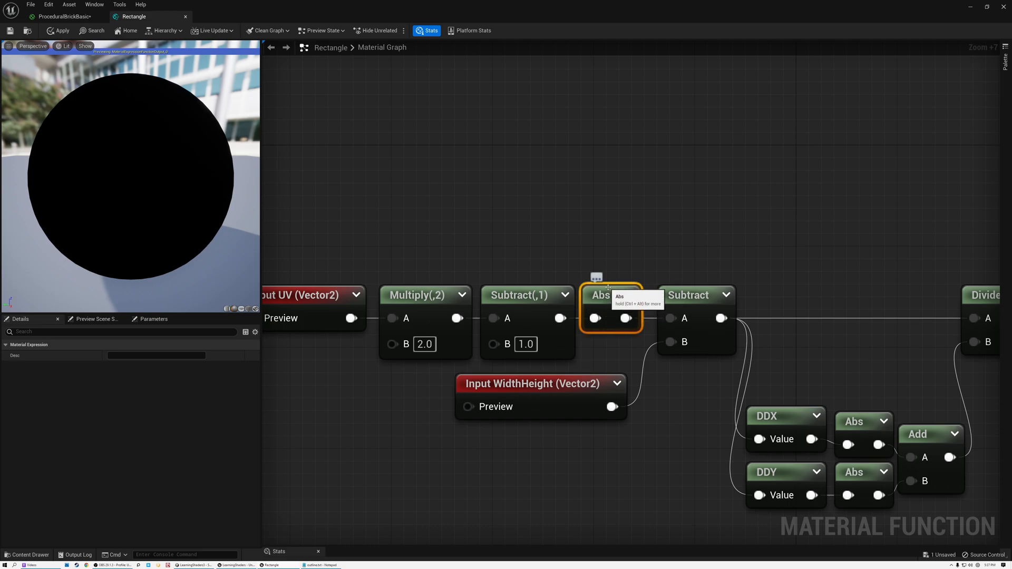
left_click(536, 384)
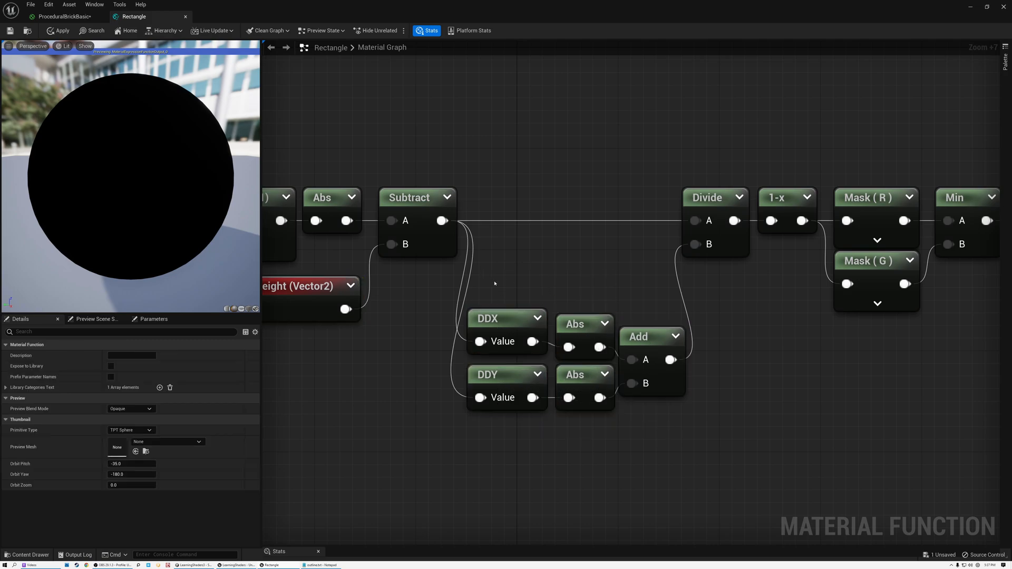
mouse_move(502, 283)
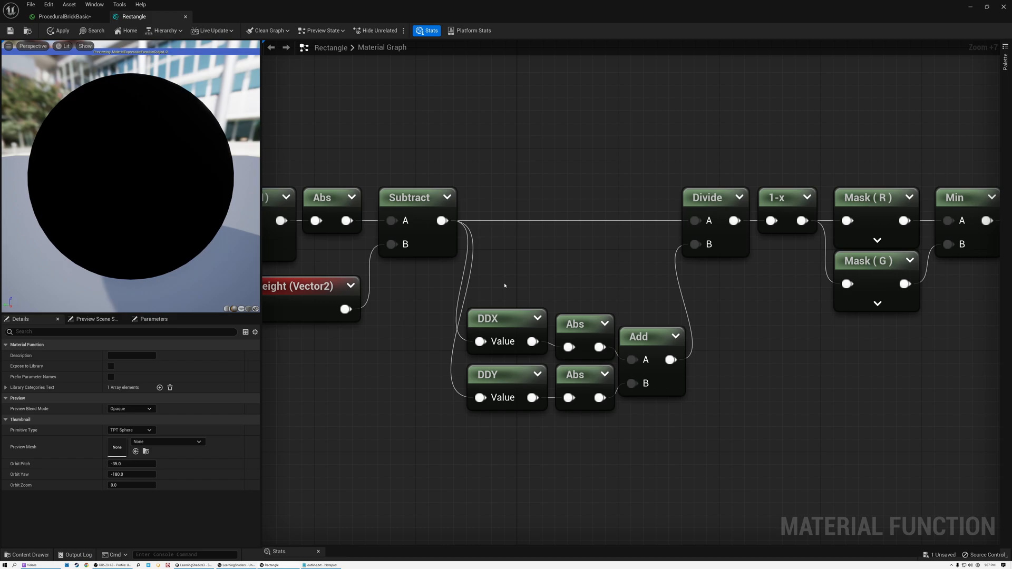
mouse_move(528, 279)
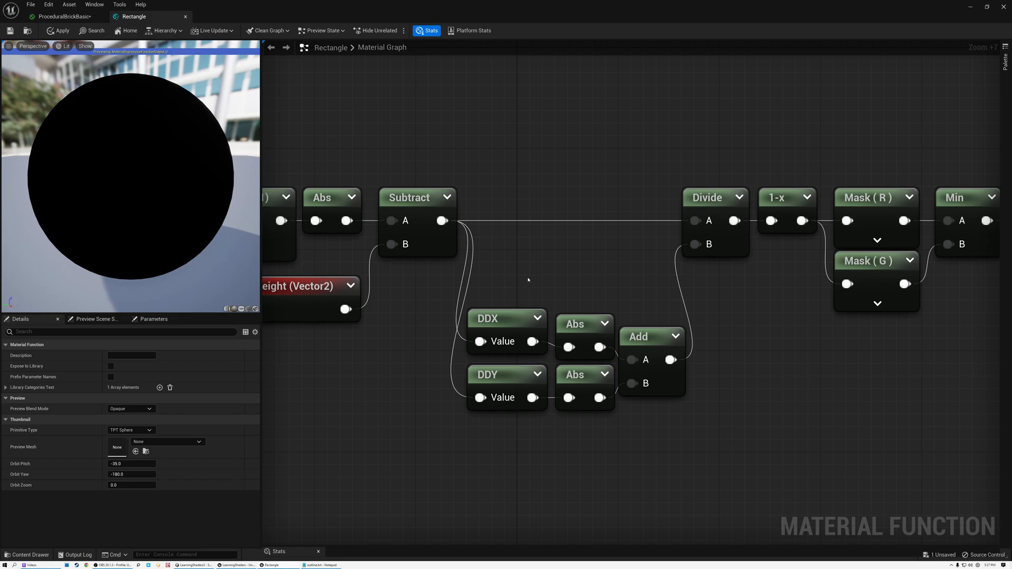
mouse_move(525, 287)
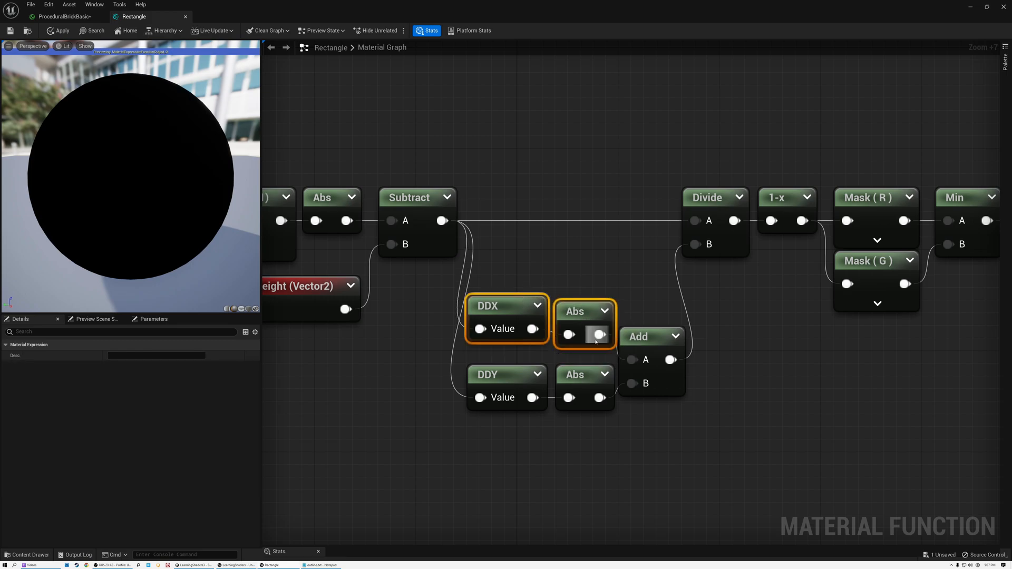
left_click(650, 338)
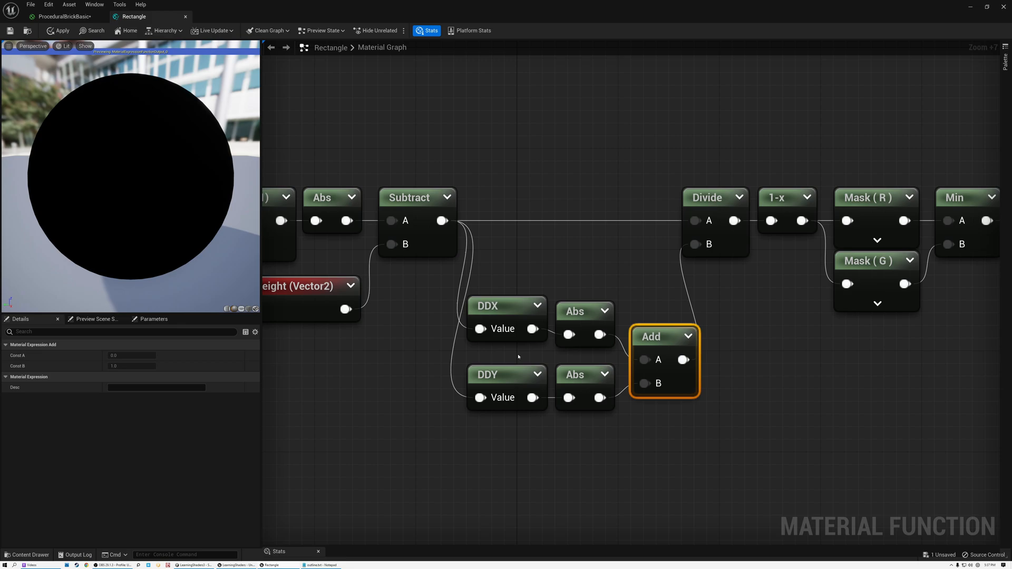
left_click(494, 306)
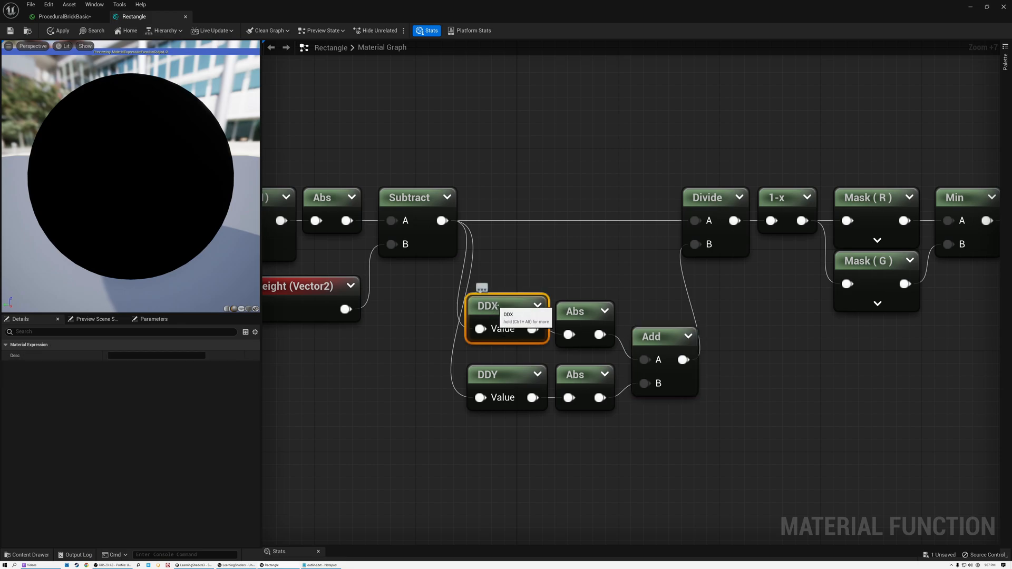
left_click(495, 374)
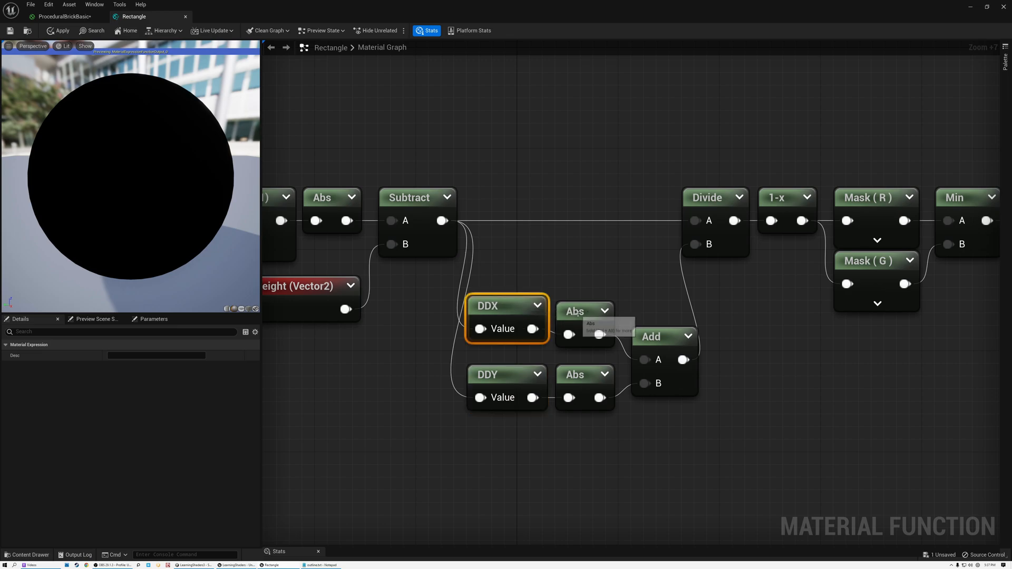
left_click(582, 311)
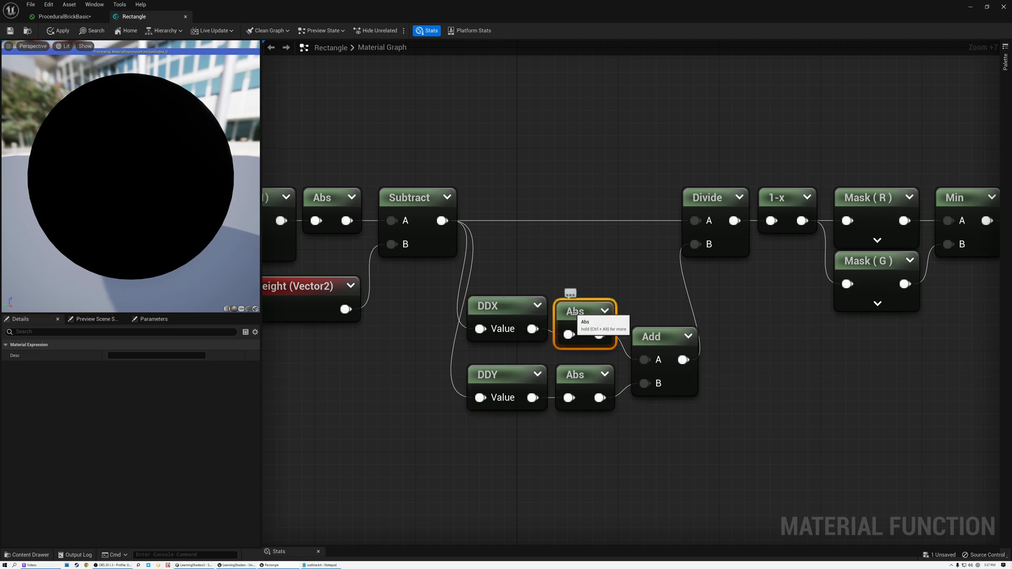
left_click(504, 375)
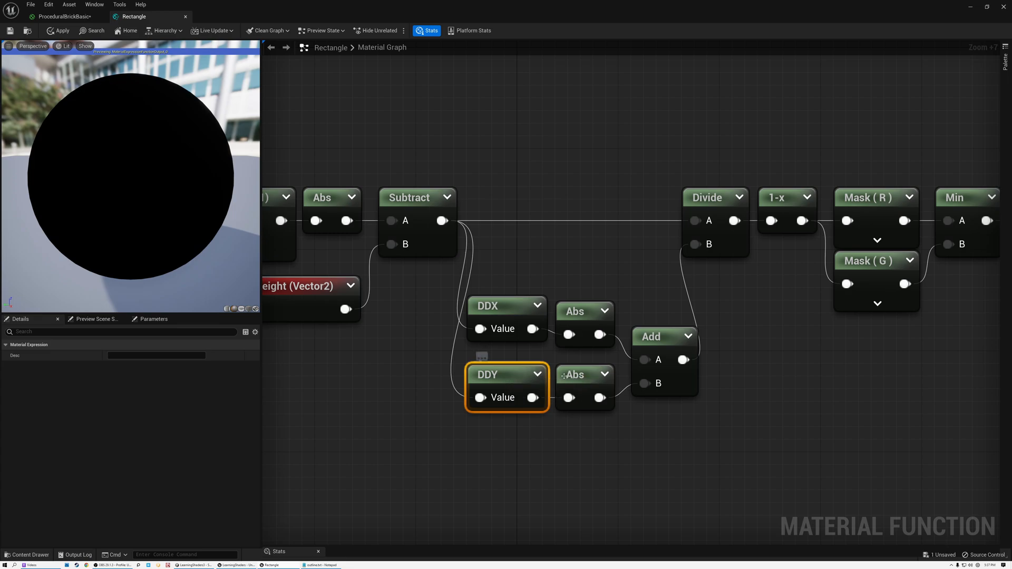
left_click(584, 374)
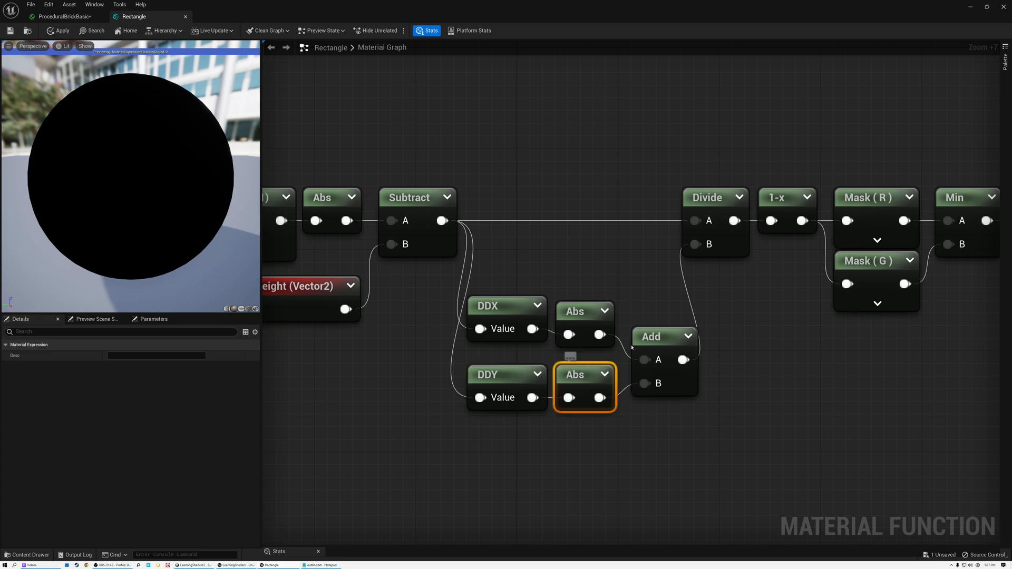
left_click(652, 336)
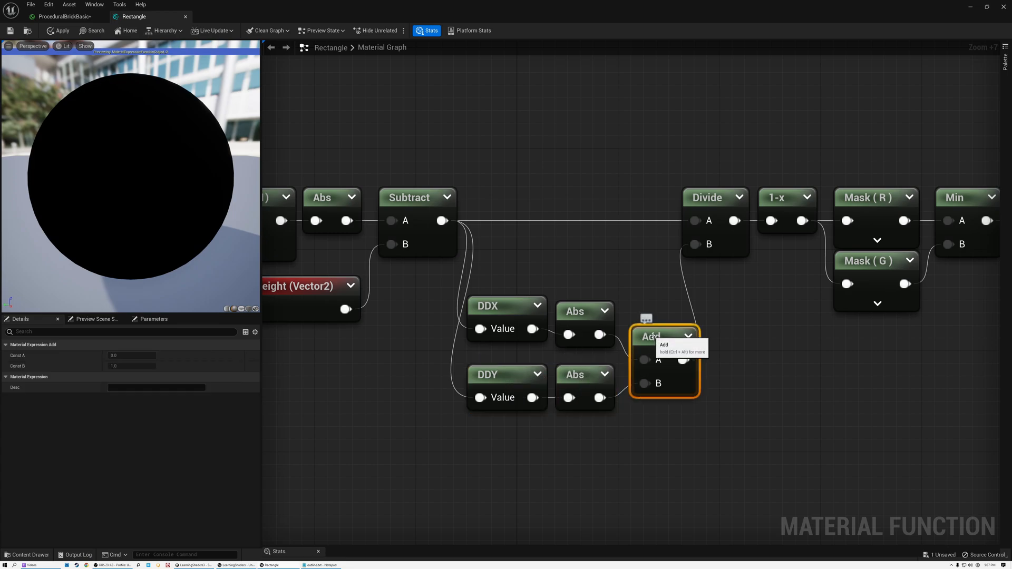
left_click(418, 199)
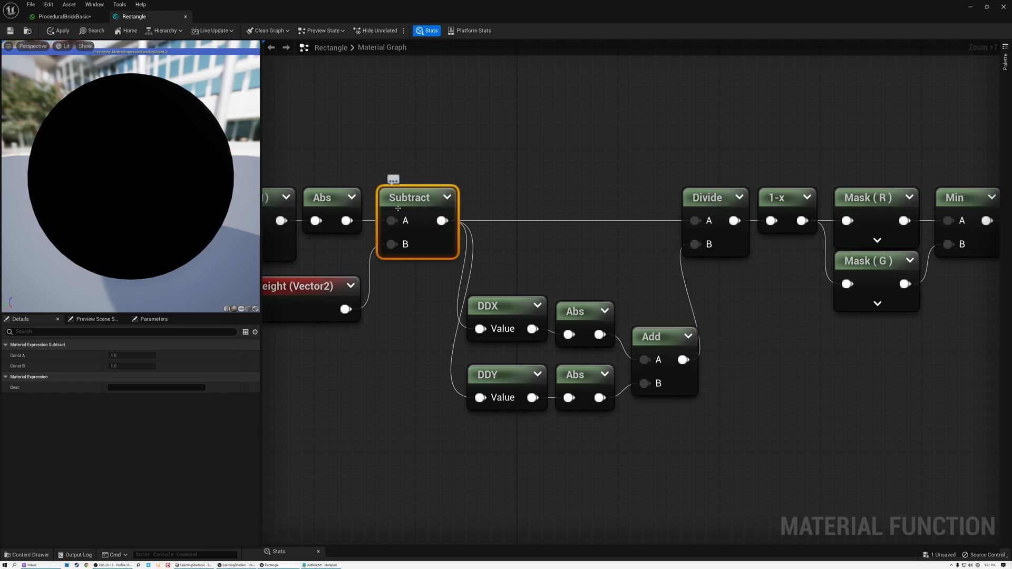
mouse_move(700, 198)
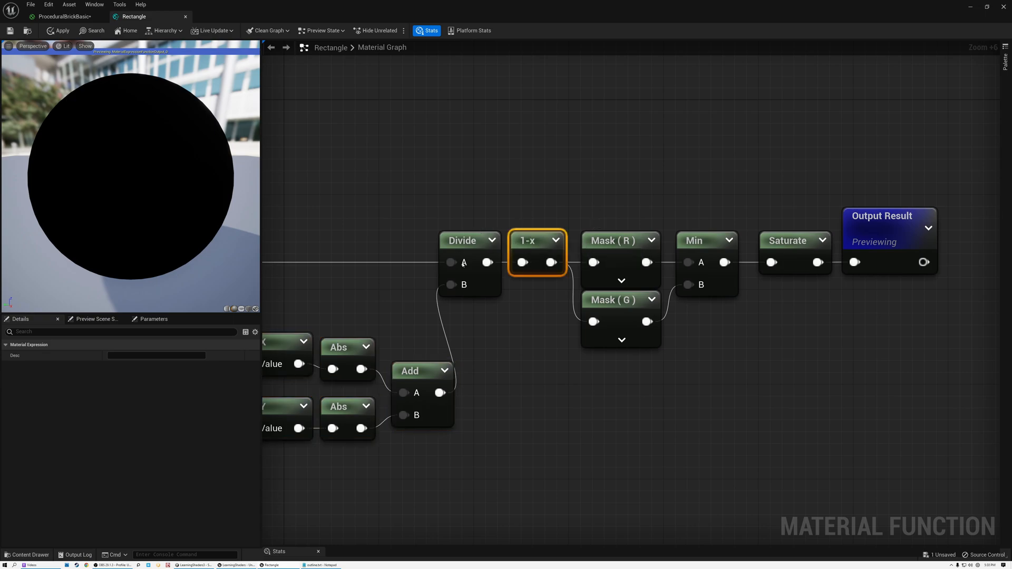
mouse_move(616, 240)
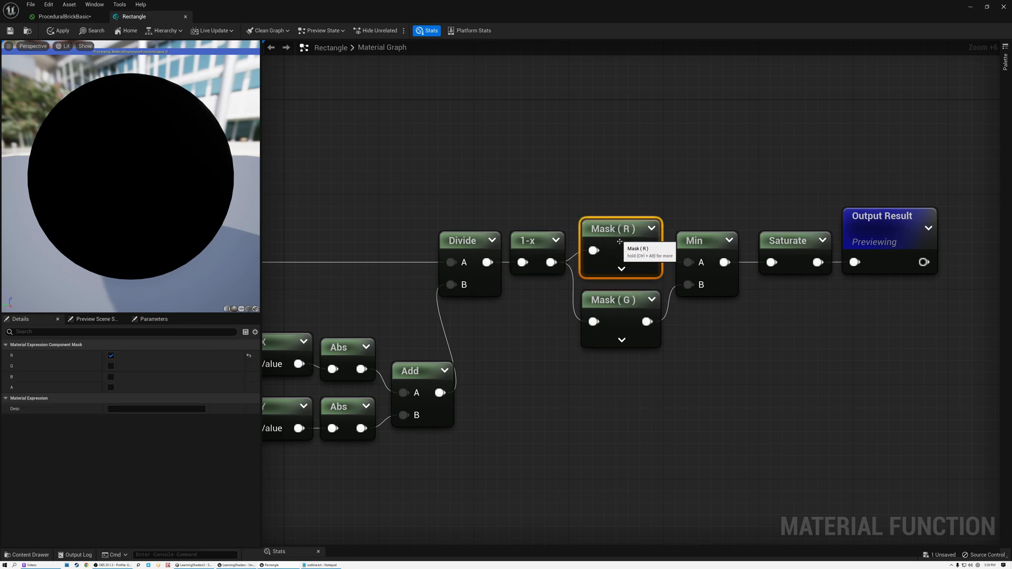
left_click(693, 241)
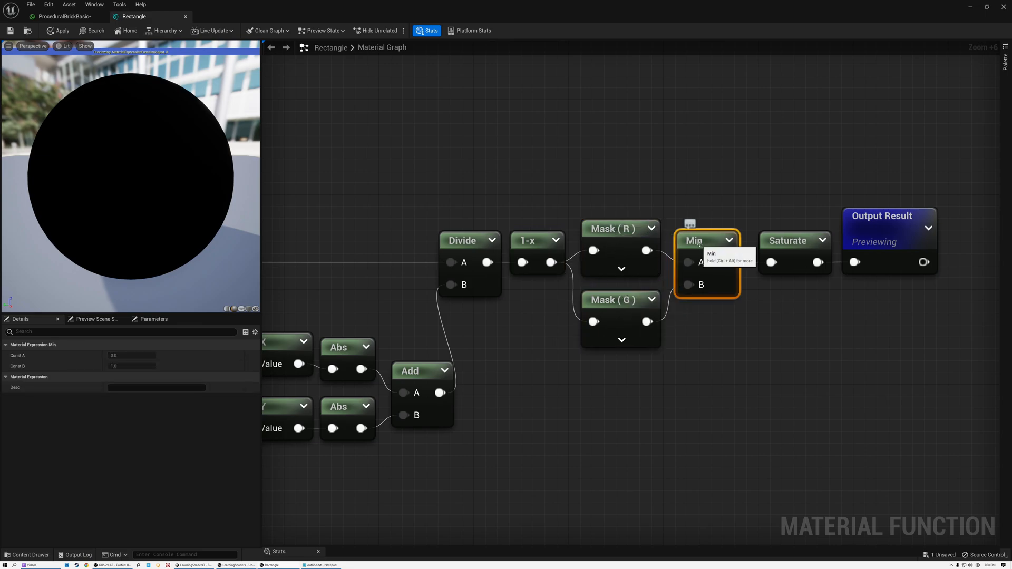
mouse_move(531, 191)
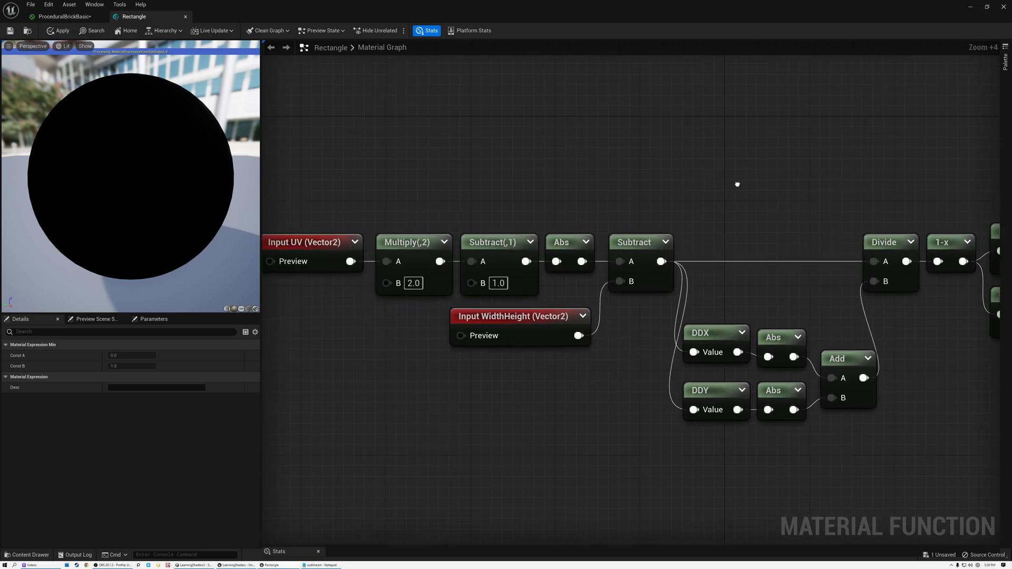
mouse_move(397, 221)
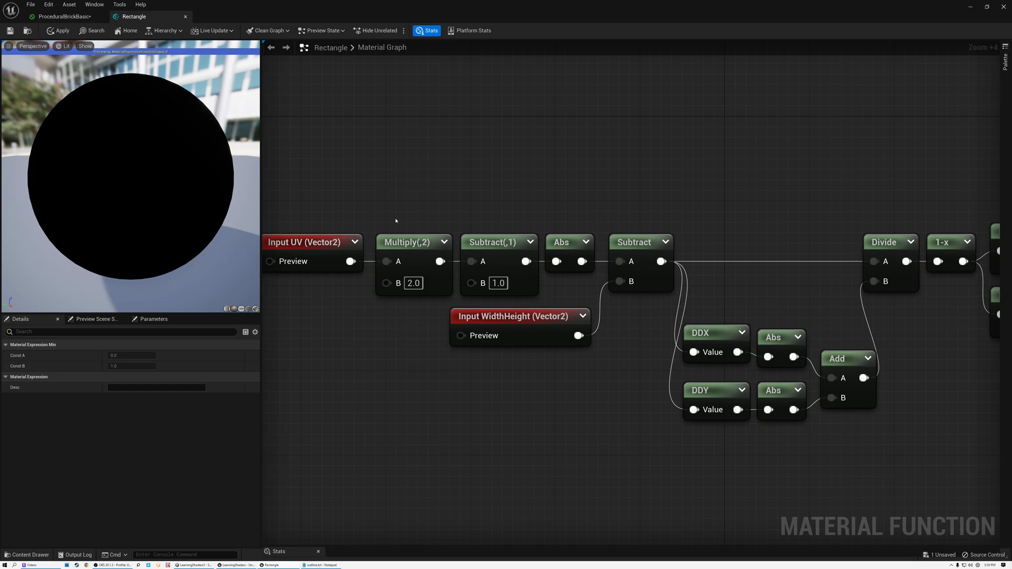
mouse_move(562, 242)
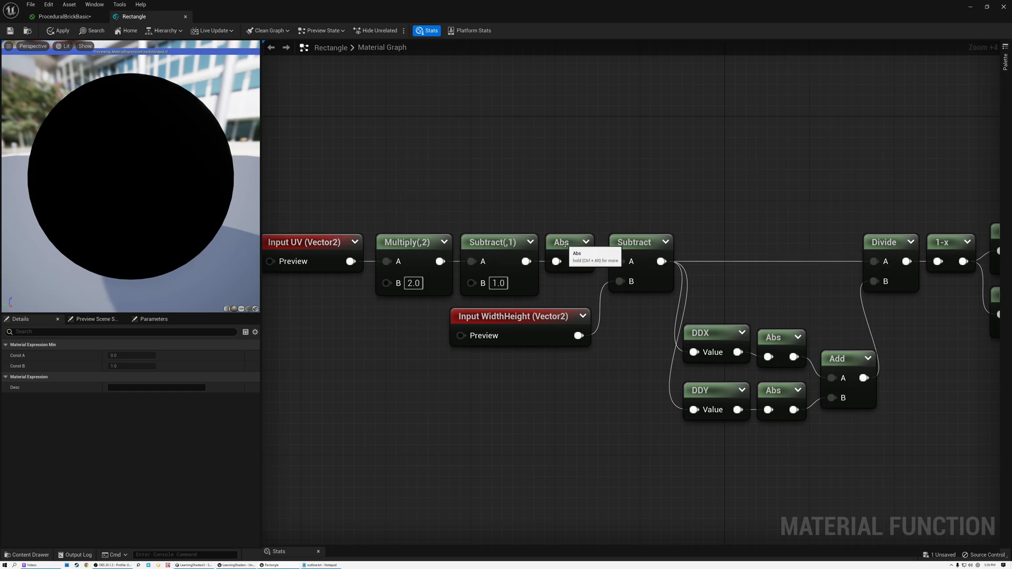
left_click(562, 243)
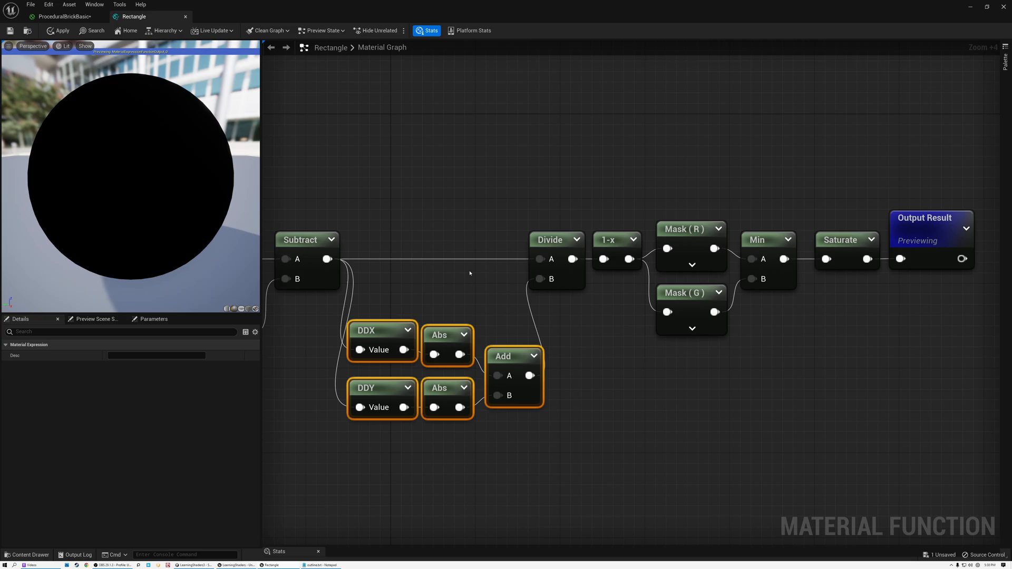
mouse_move(476, 272)
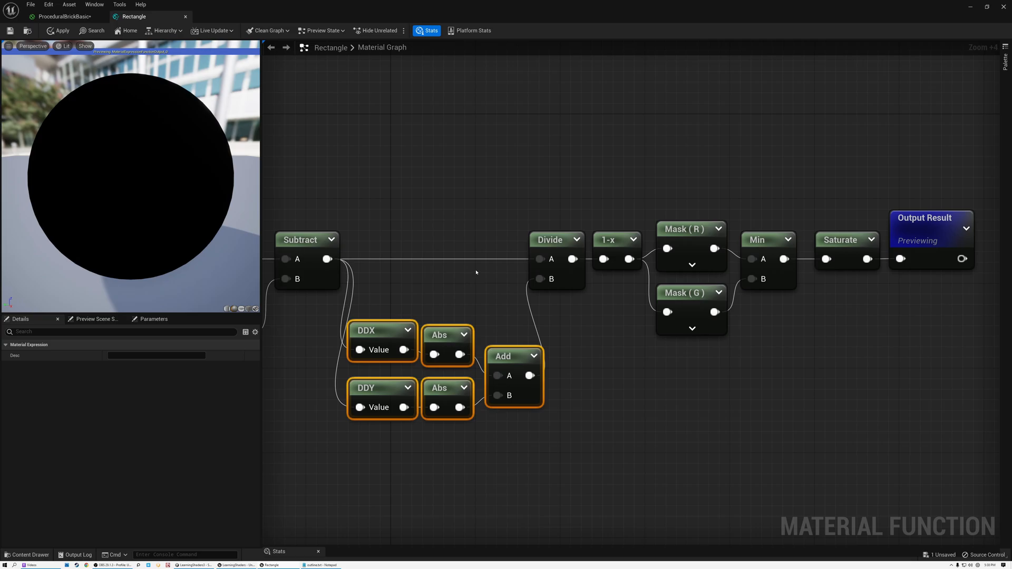
left_click(617, 240)
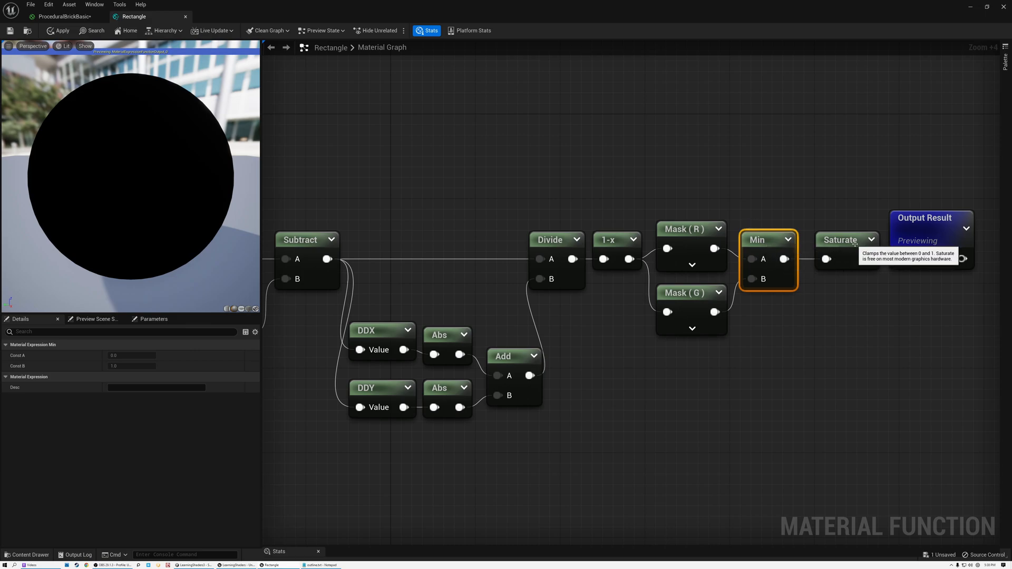
mouse_move(946, 233)
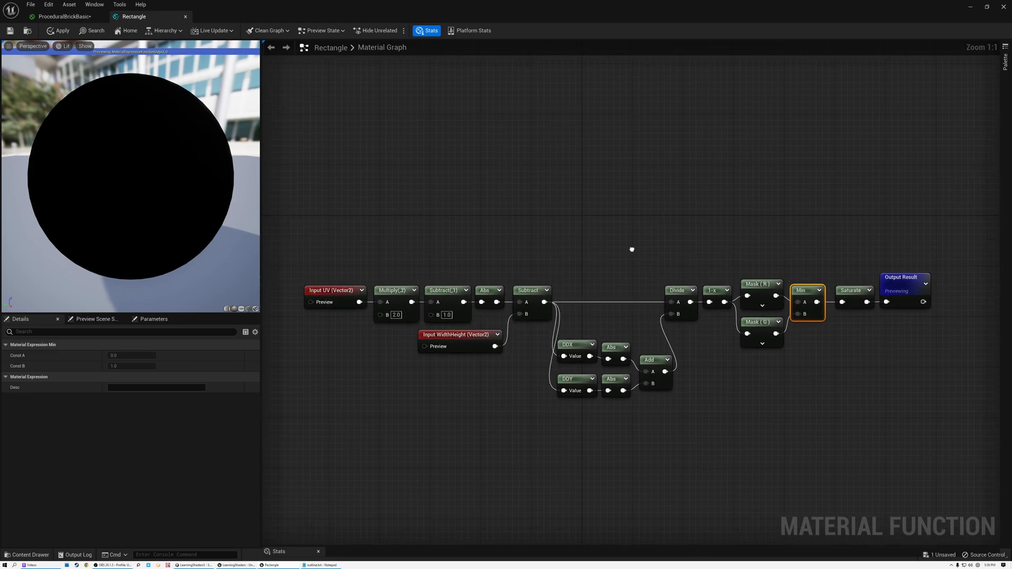
mouse_move(609, 257)
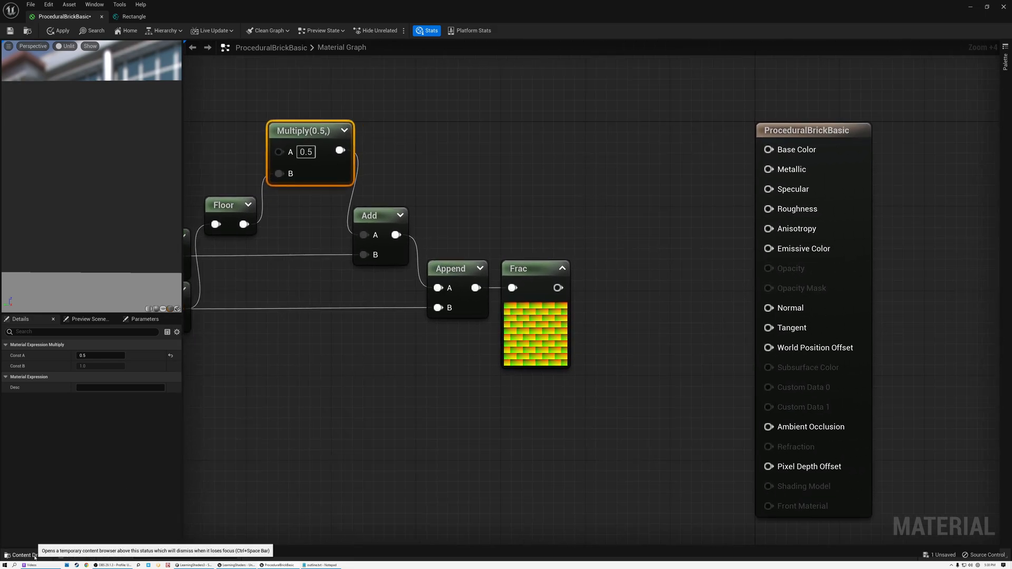
- Bring in the Rectangle material function from project assets, fed by Frac and driving Base Color
left_click(23, 552)
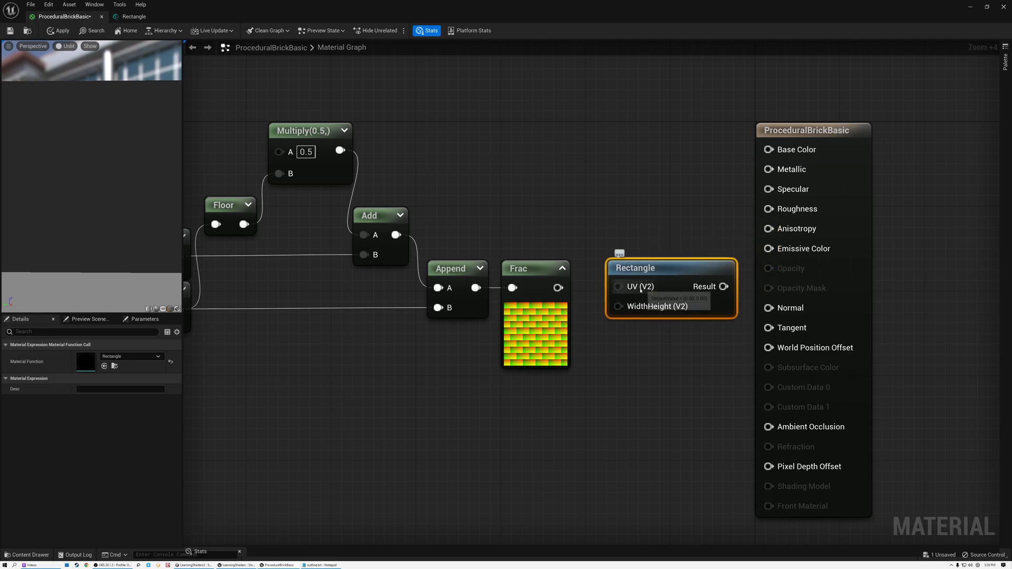
mouse_move(630, 317)
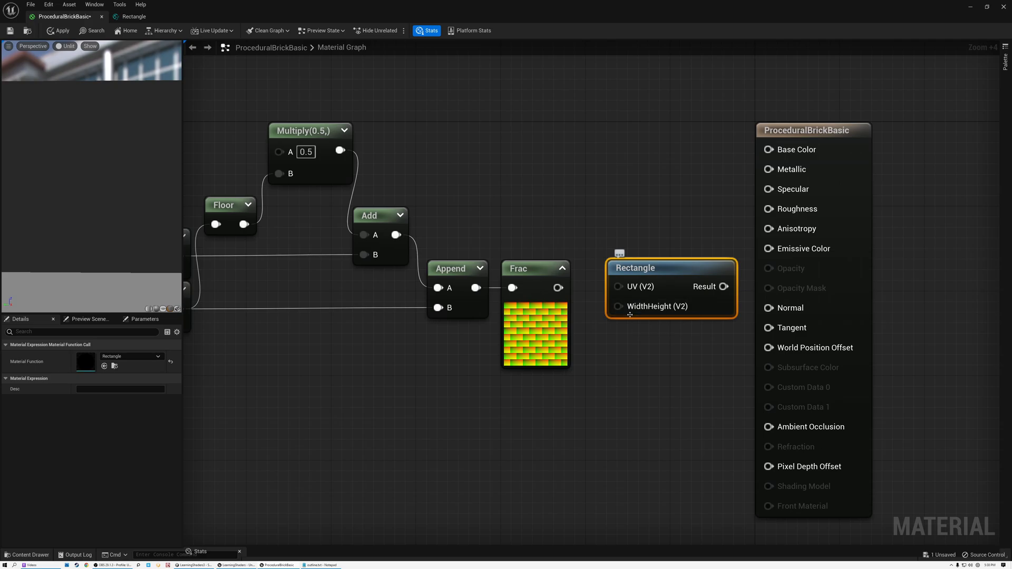
mouse_move(648, 310)
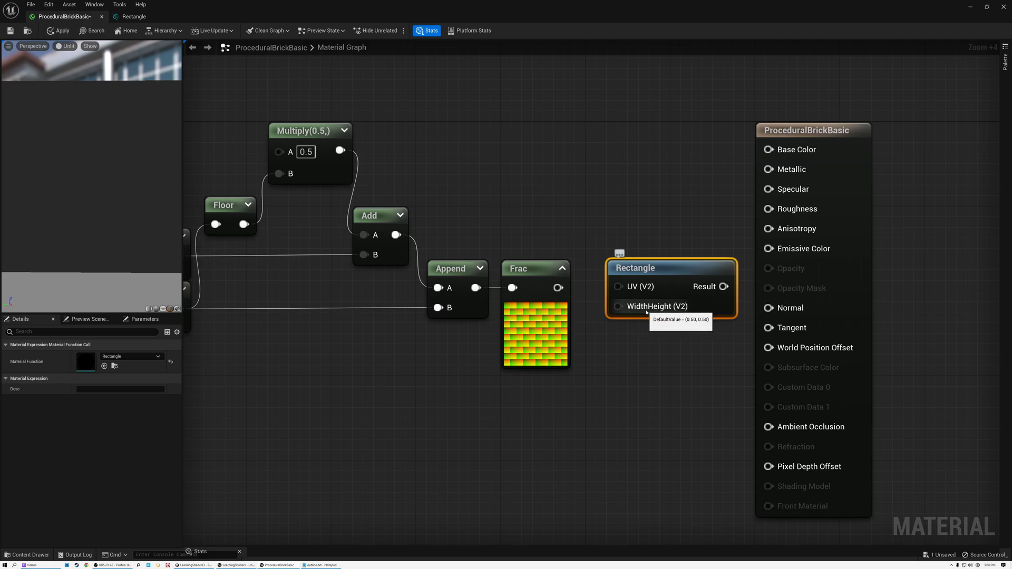
mouse_move(578, 300)
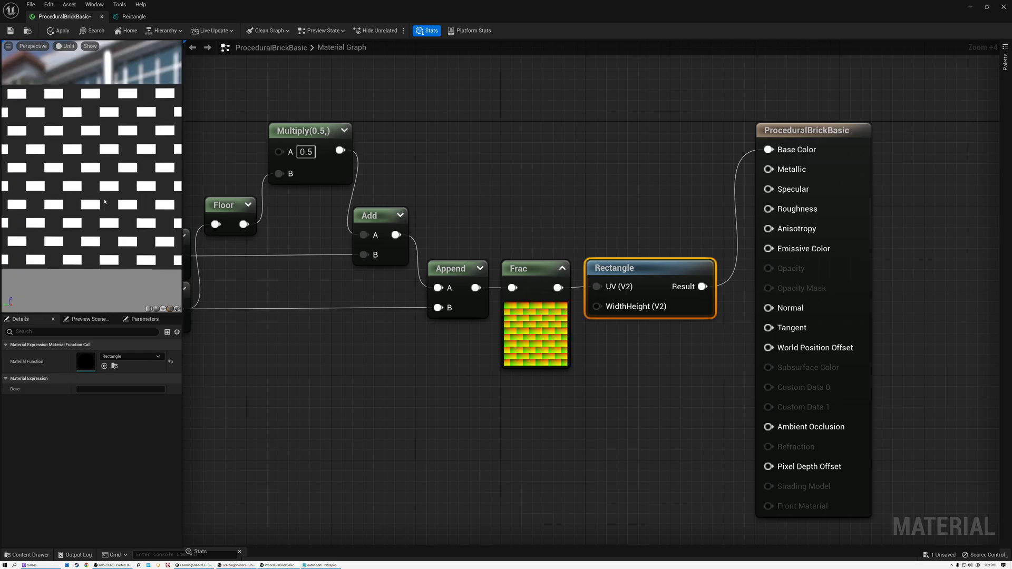
mouse_move(429, 308)
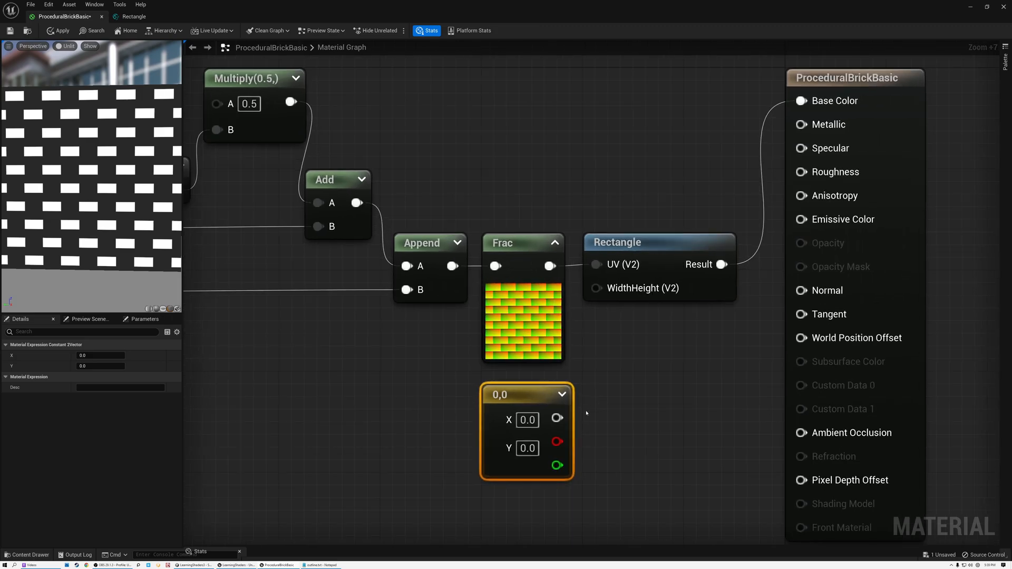
- Set the Constant2Vector to 0.888, 0.8 and wire it into Rectangle's WidthHeight input
left_click(527, 420)
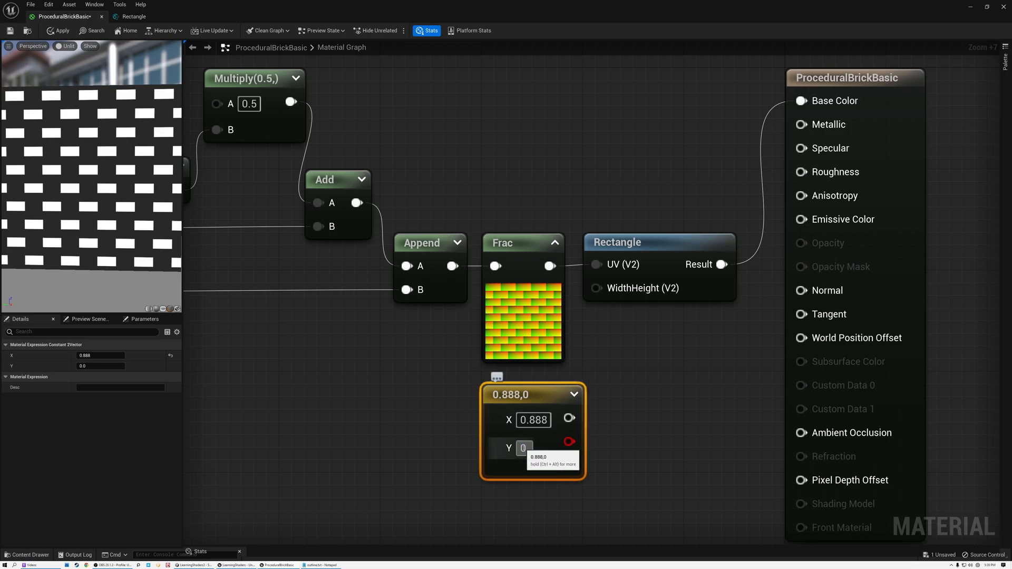
type("0.8")
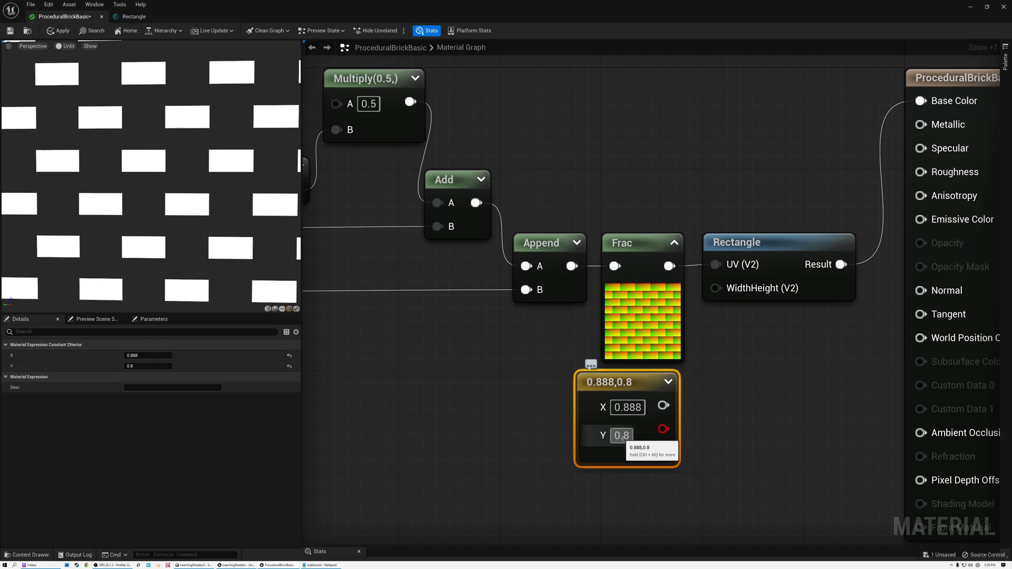
left_click_drag(663, 448, 715, 288)
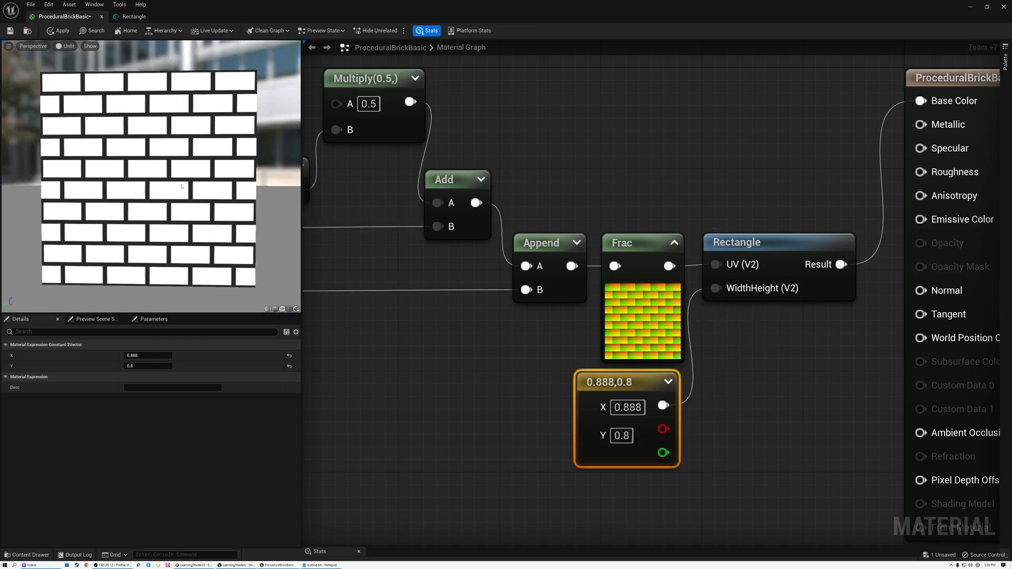
mouse_move(121, 177)
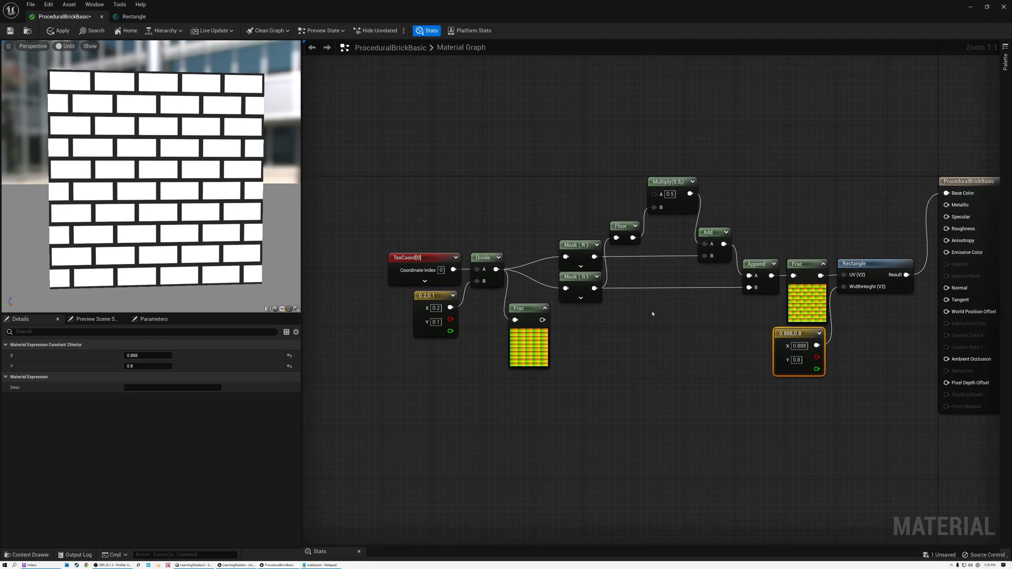
- Reposition the Frac, Constant2Vector and Rectangle nodes for even spacing across the graph
left_click(483, 258)
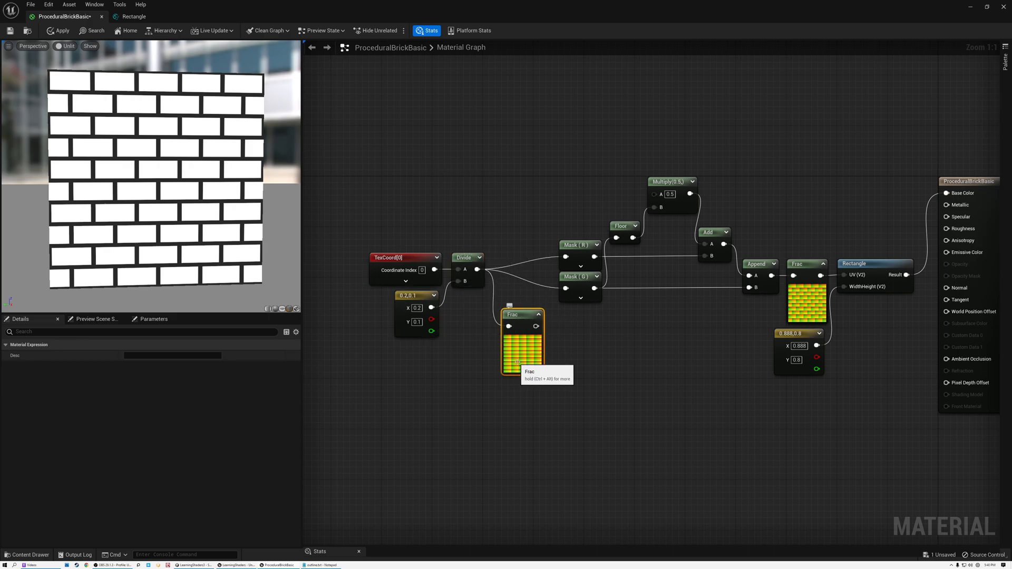
scroll("up", 3)
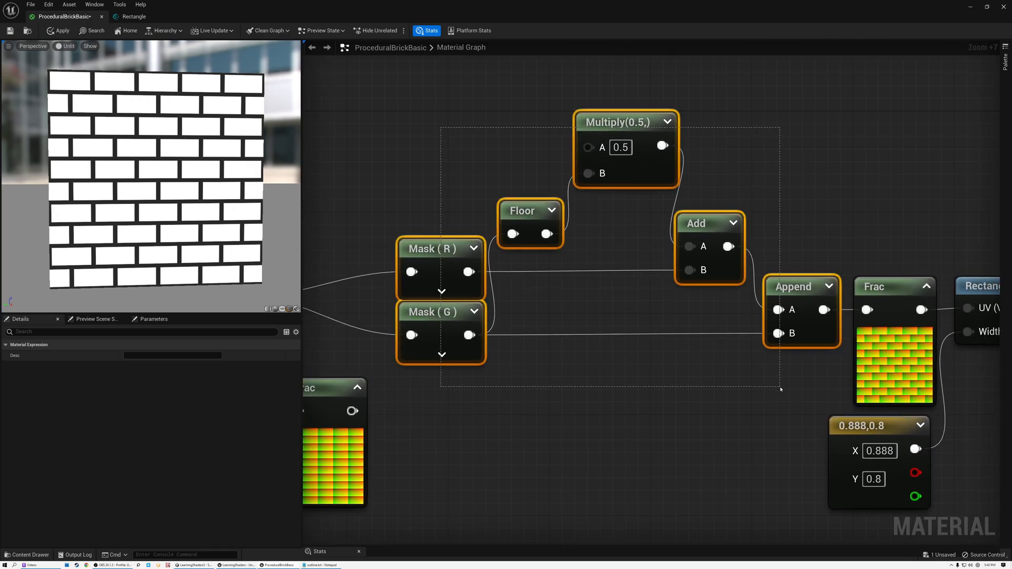
mouse_move(897, 363)
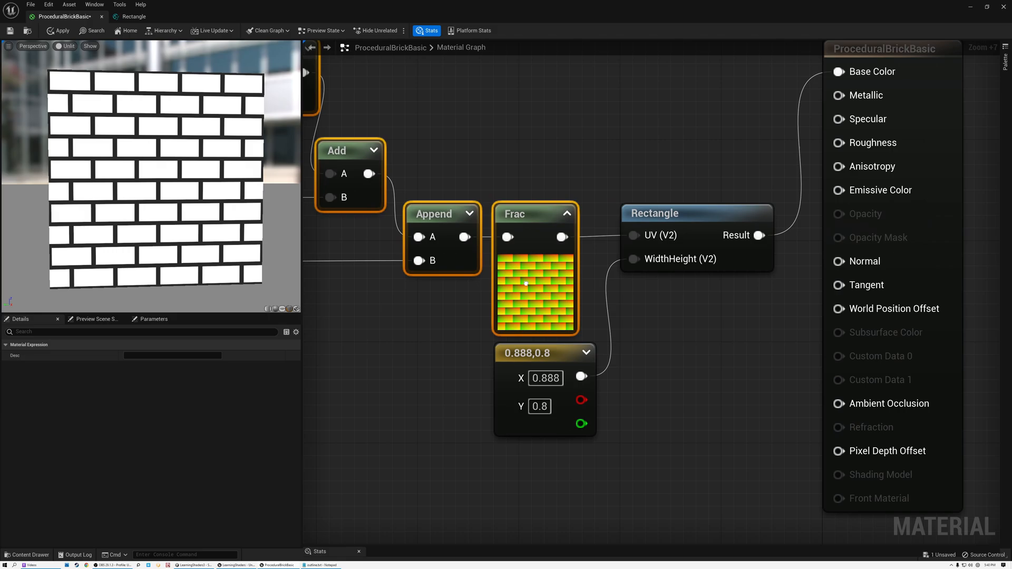
mouse_move(502, 254)
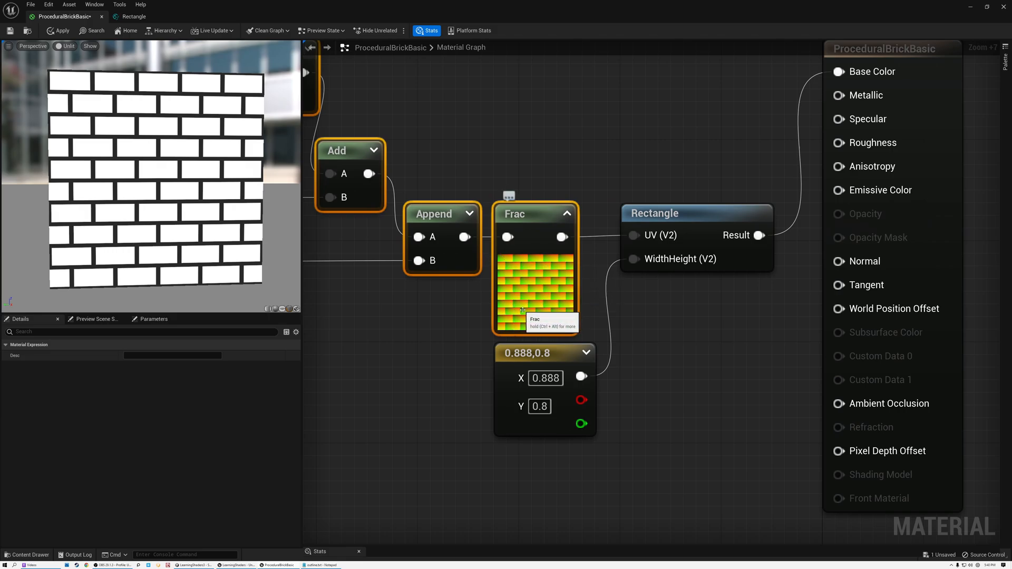
left_click(696, 213)
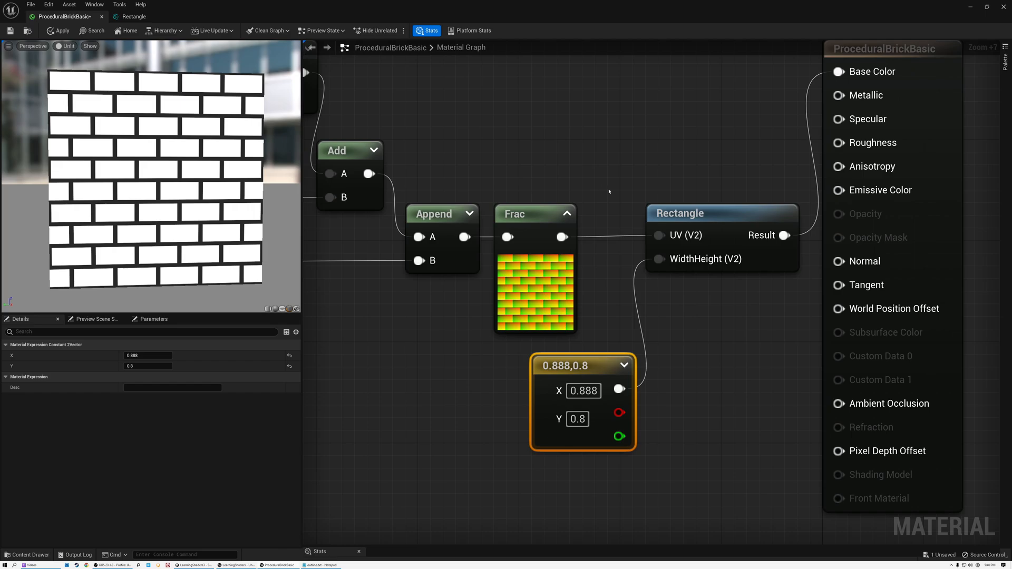
mouse_move(175, 315)
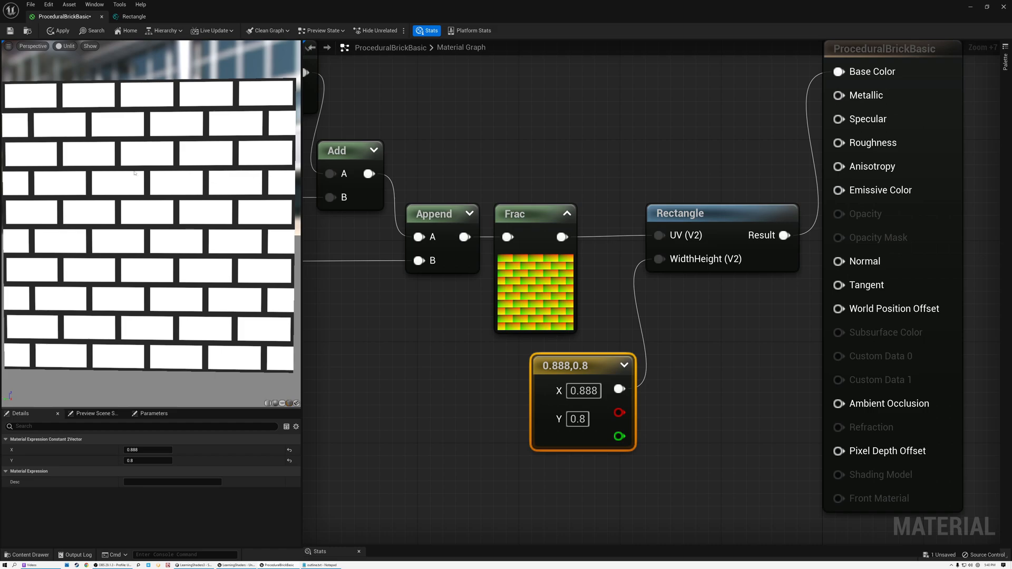
mouse_move(184, 326)
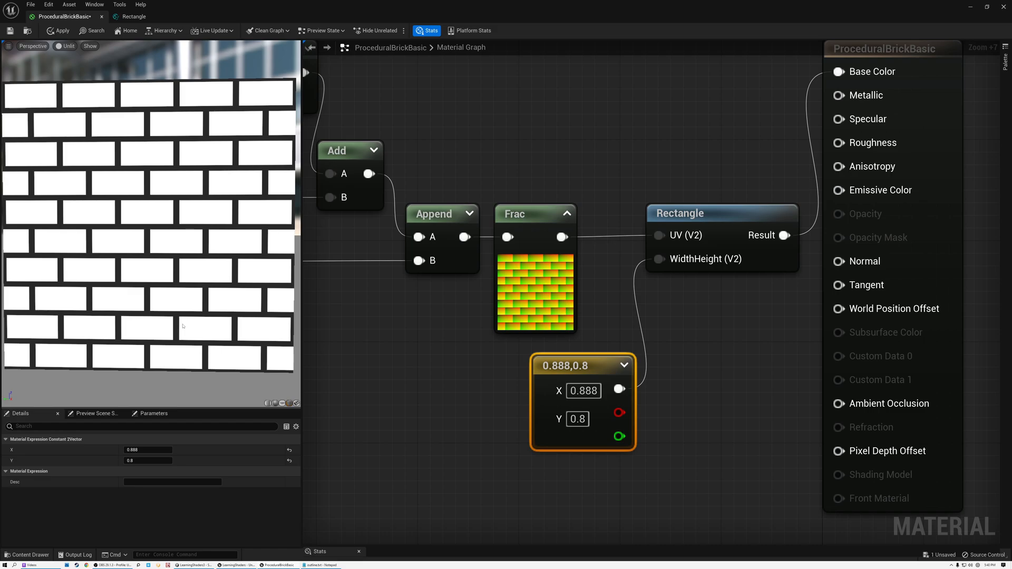
mouse_move(192, 328)
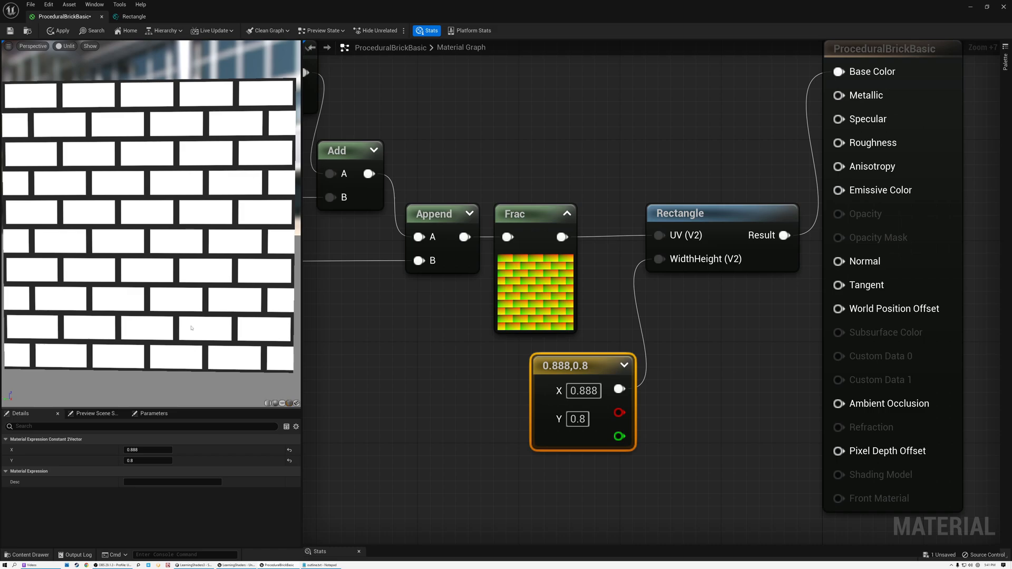
mouse_move(373, 395)
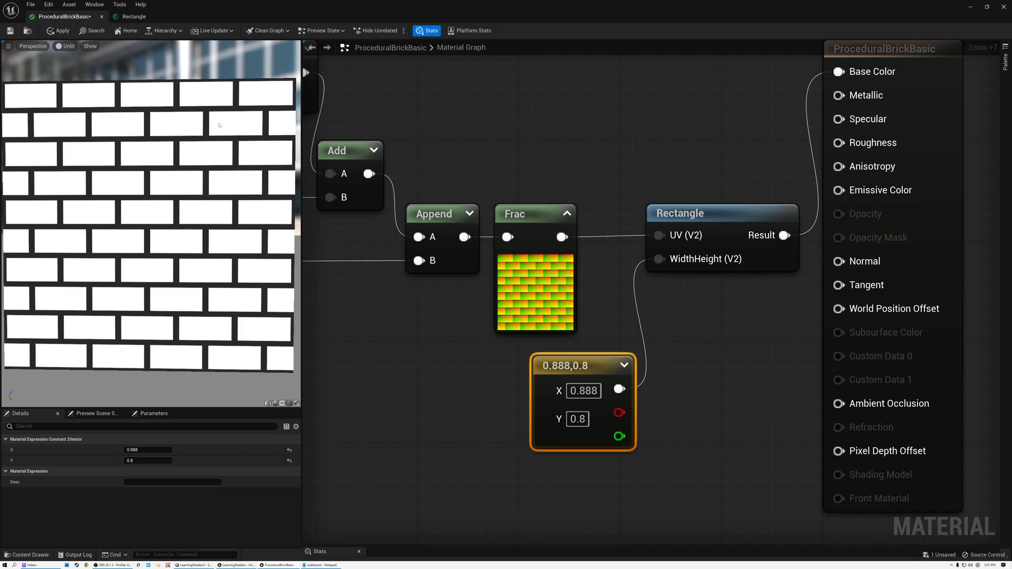
mouse_move(168, 310)
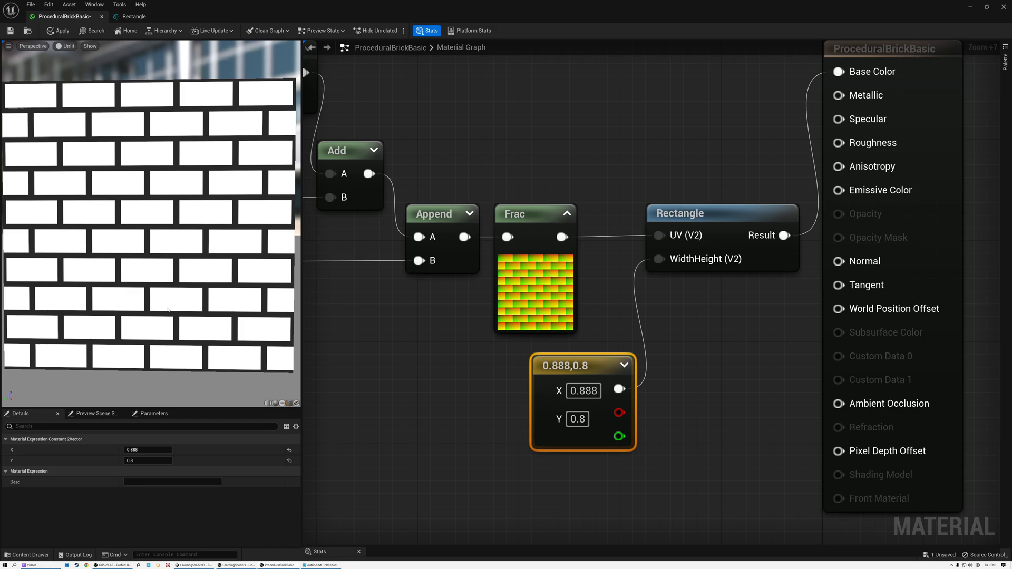